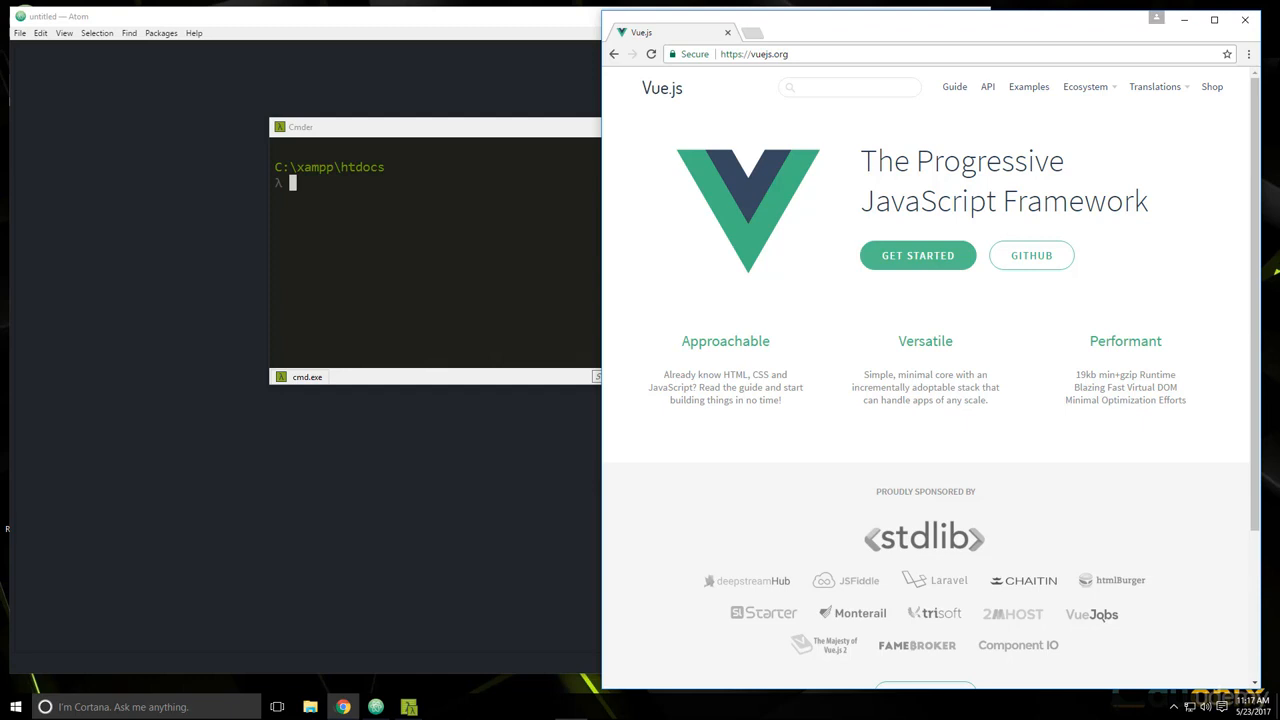
pyautogui.moveTo(764, 192)
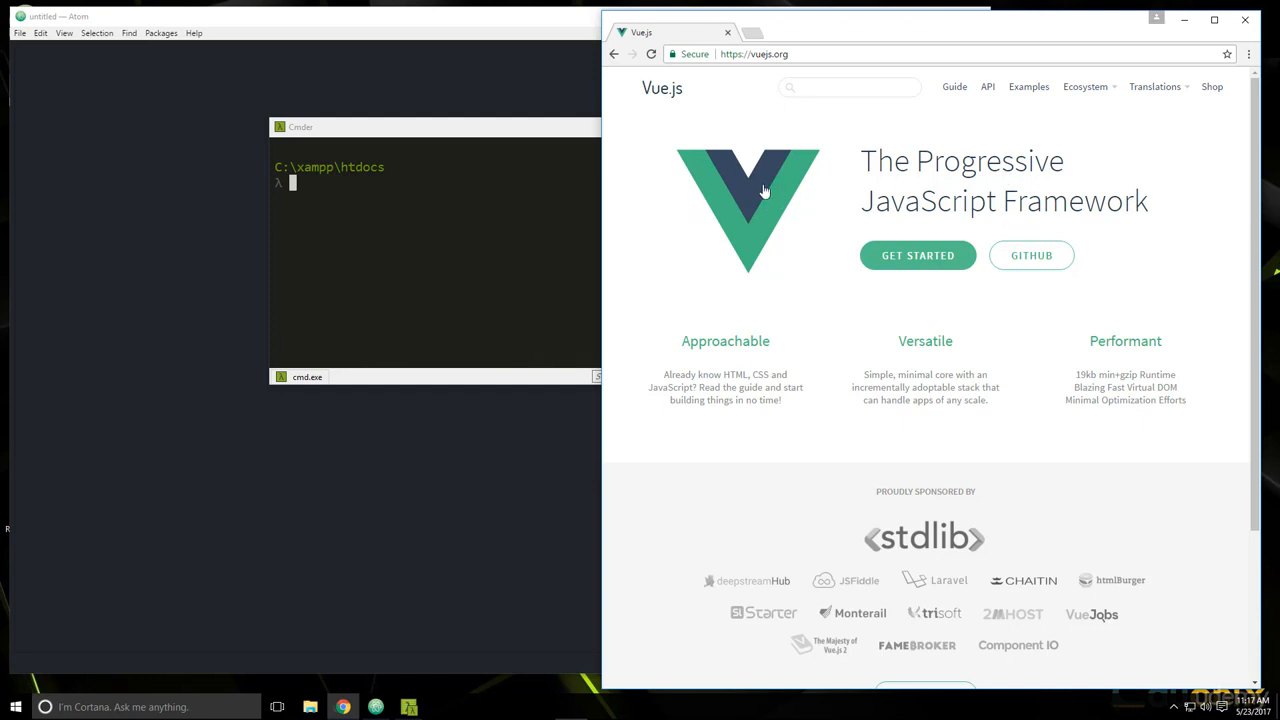
pyautogui.moveTo(840, 370)
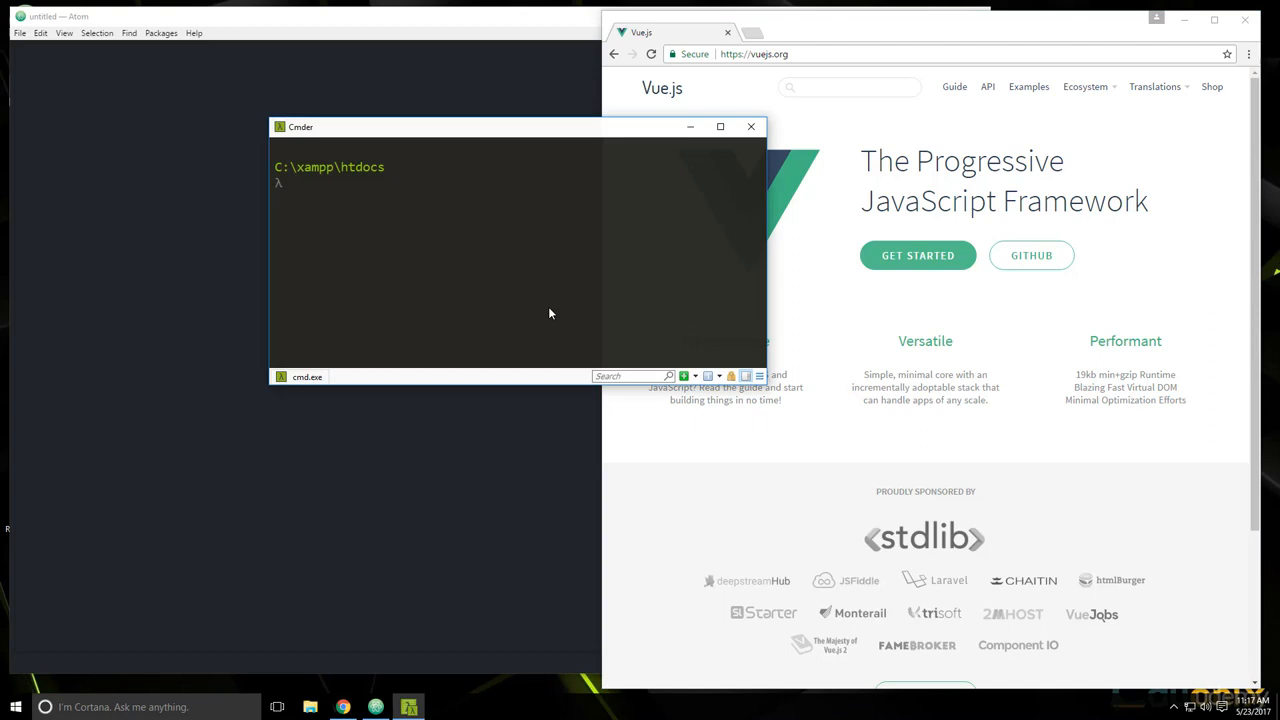
# Step: Run composer create-project laravel/laravel contactstore in C:\xampp\htdocs
pyautogui.write('composer')
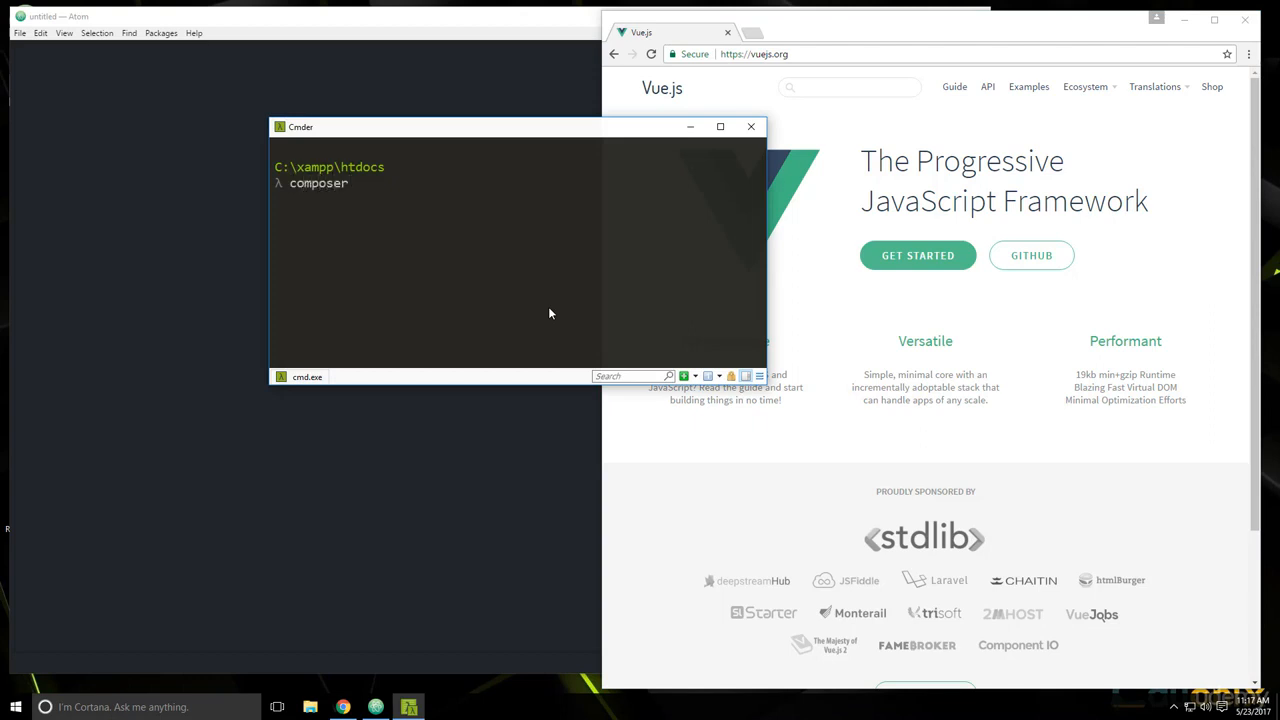
pyautogui.write('create')
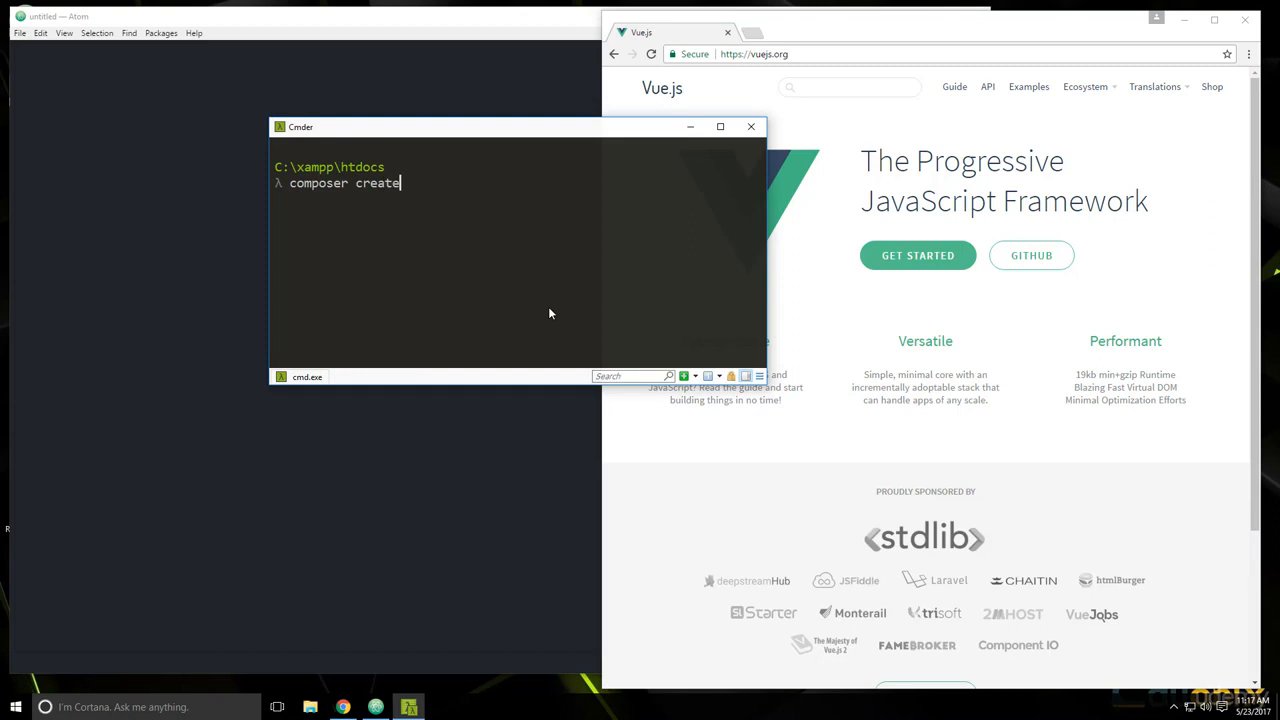
pyautogui.write('-project 1')
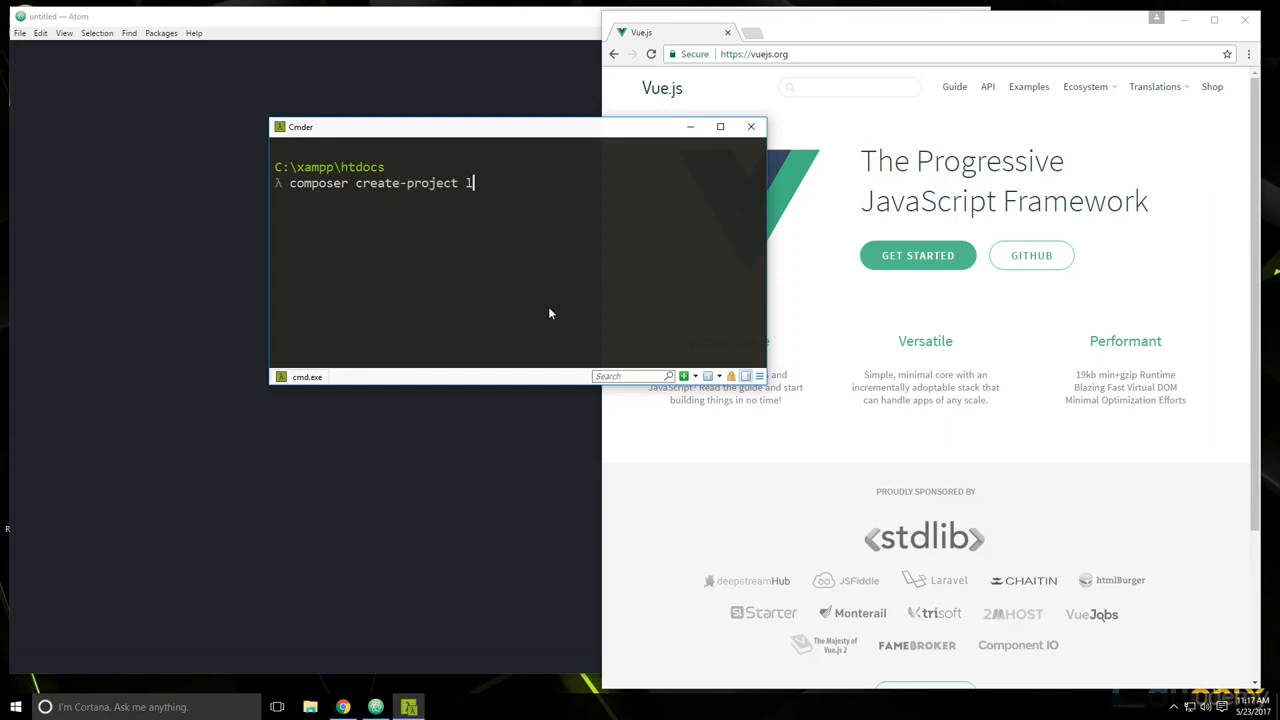
pyautogui.write('laravel/lar')
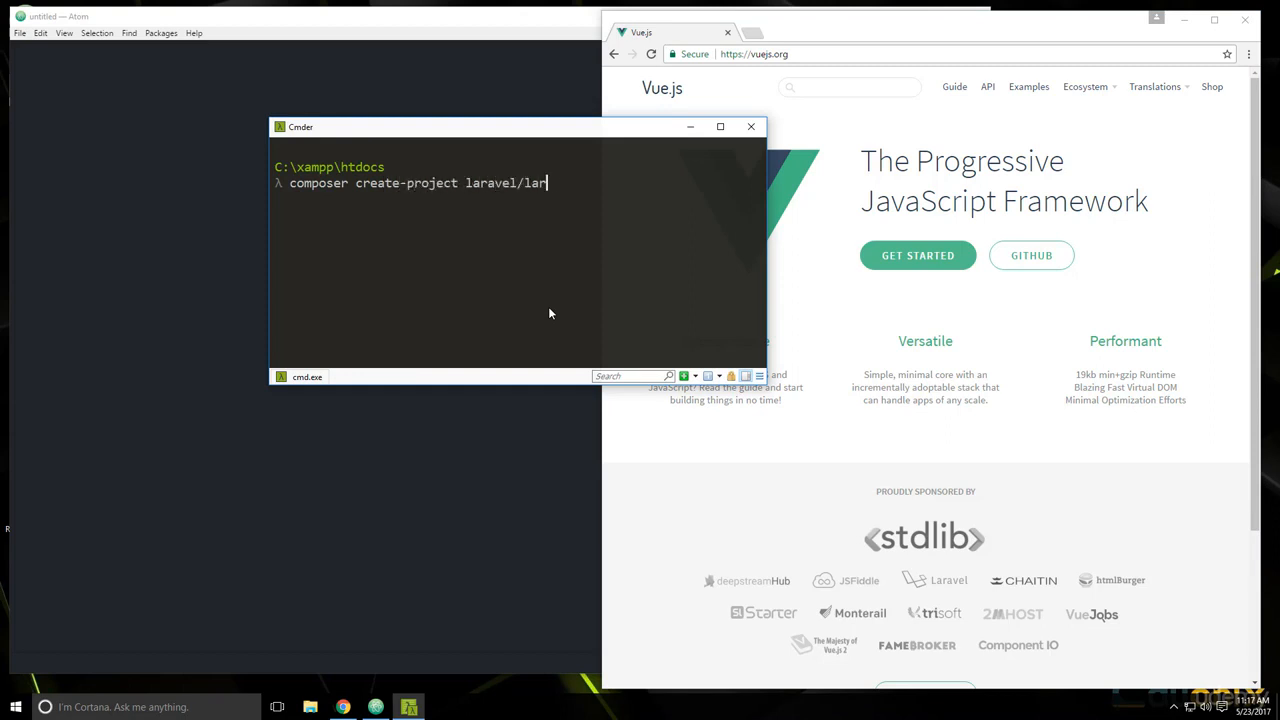
pyautogui.write('avel conts')
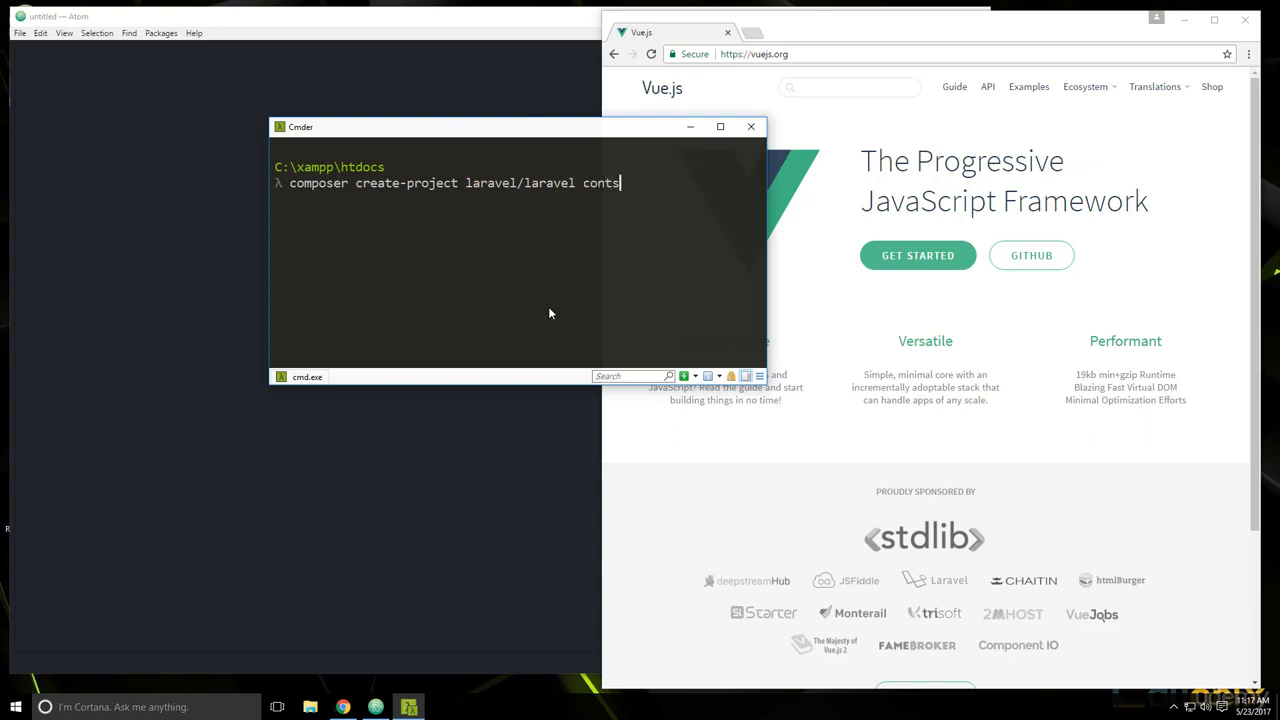
pyautogui.press('Backspace')
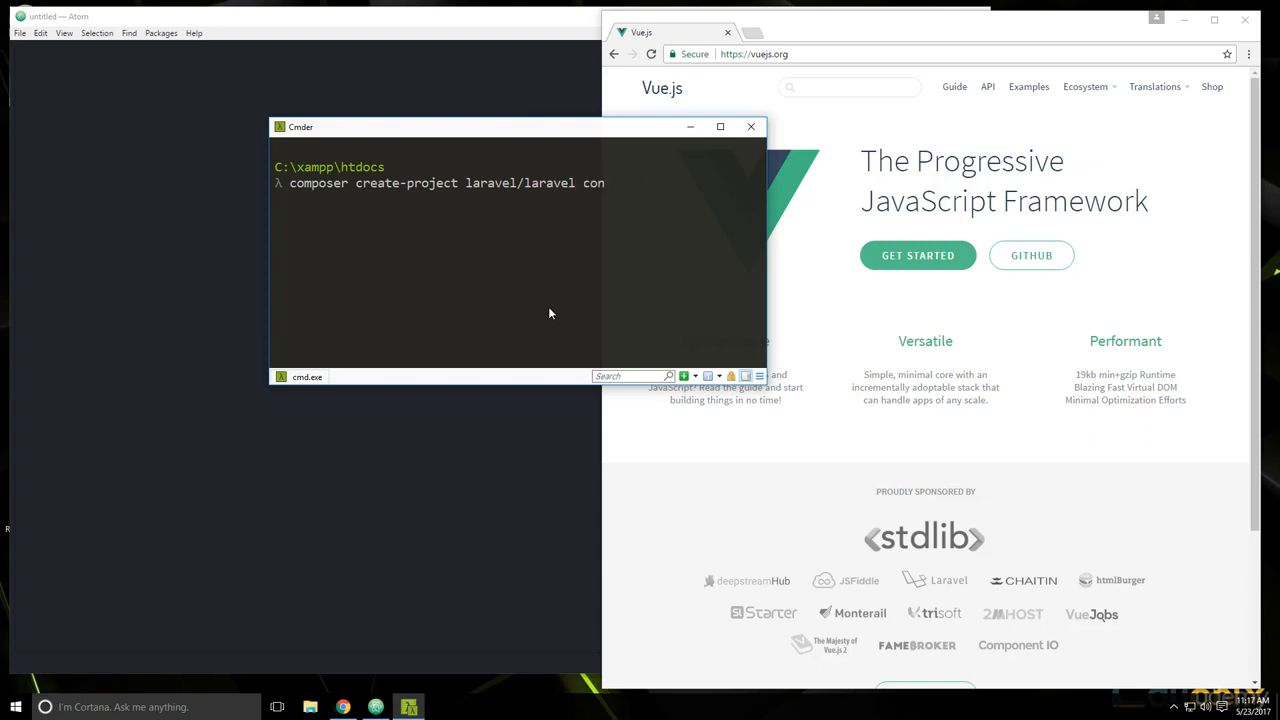
pyautogui.write('tactstore')
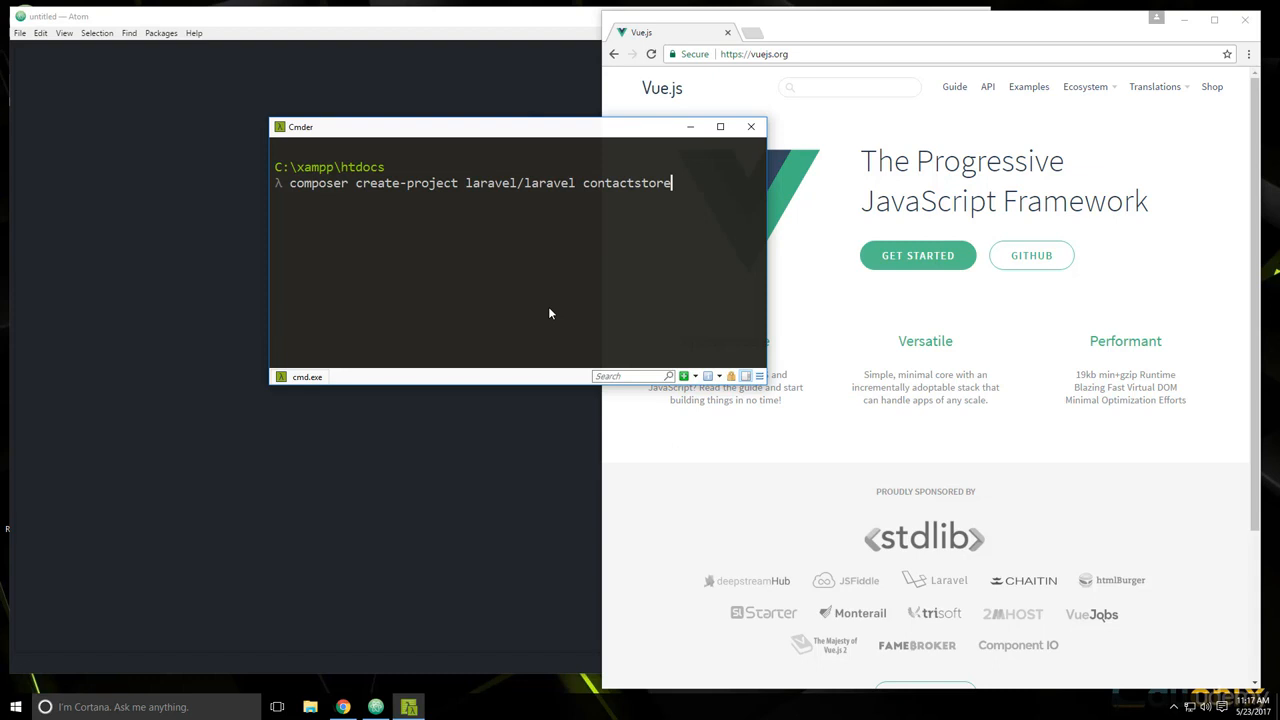
pyautogui.press('Return')
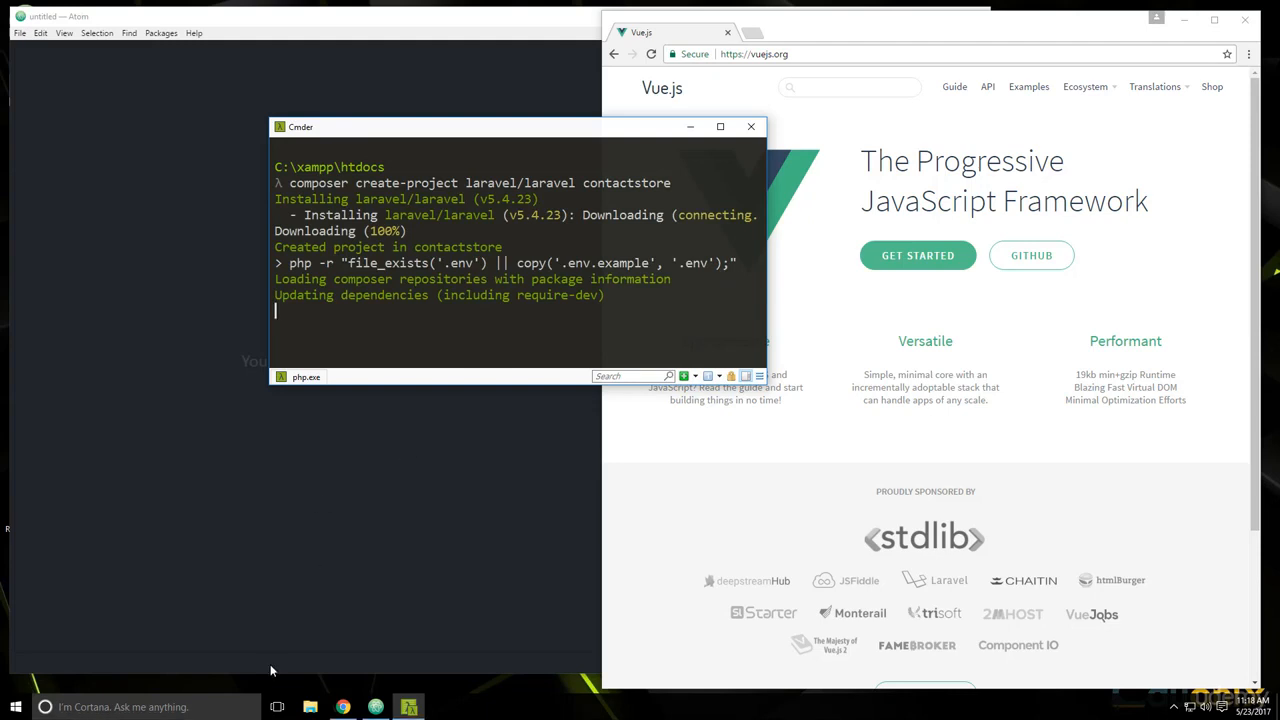
pyautogui.moveTo(342, 708)
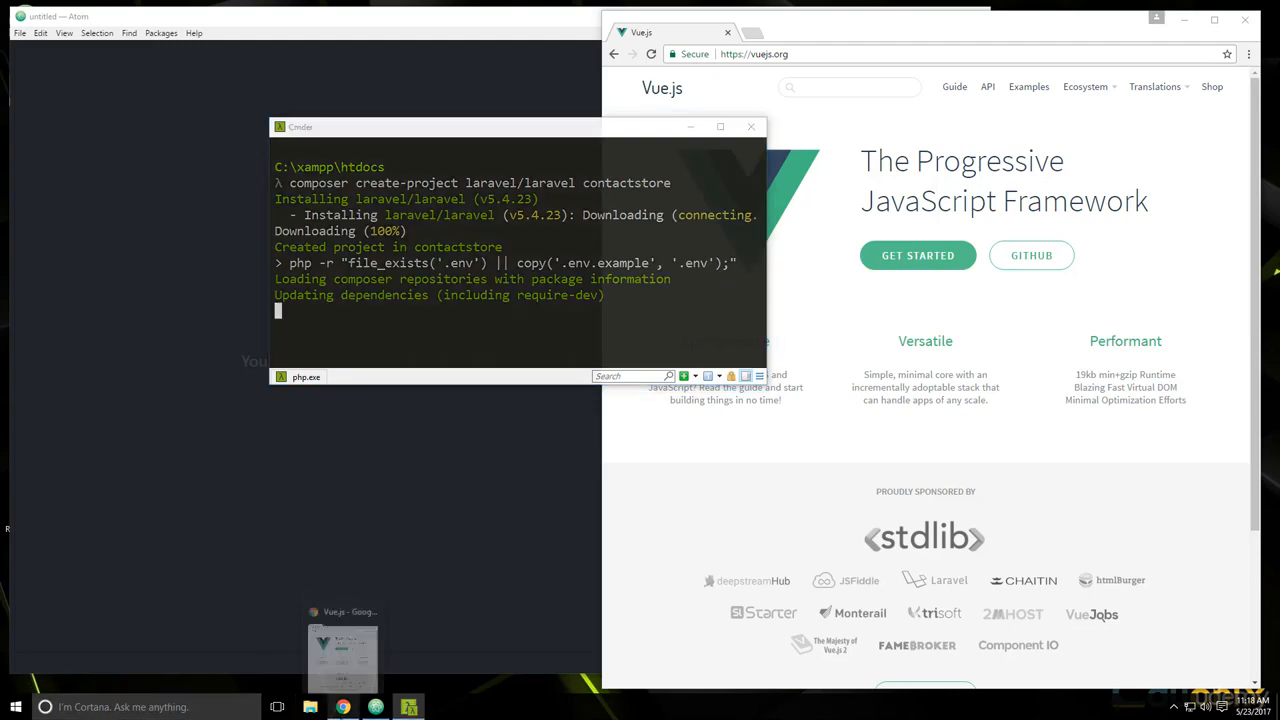
# Step: Browse File Explorer to C:\xampp\apache\conf\extra
pyautogui.click(310, 708)
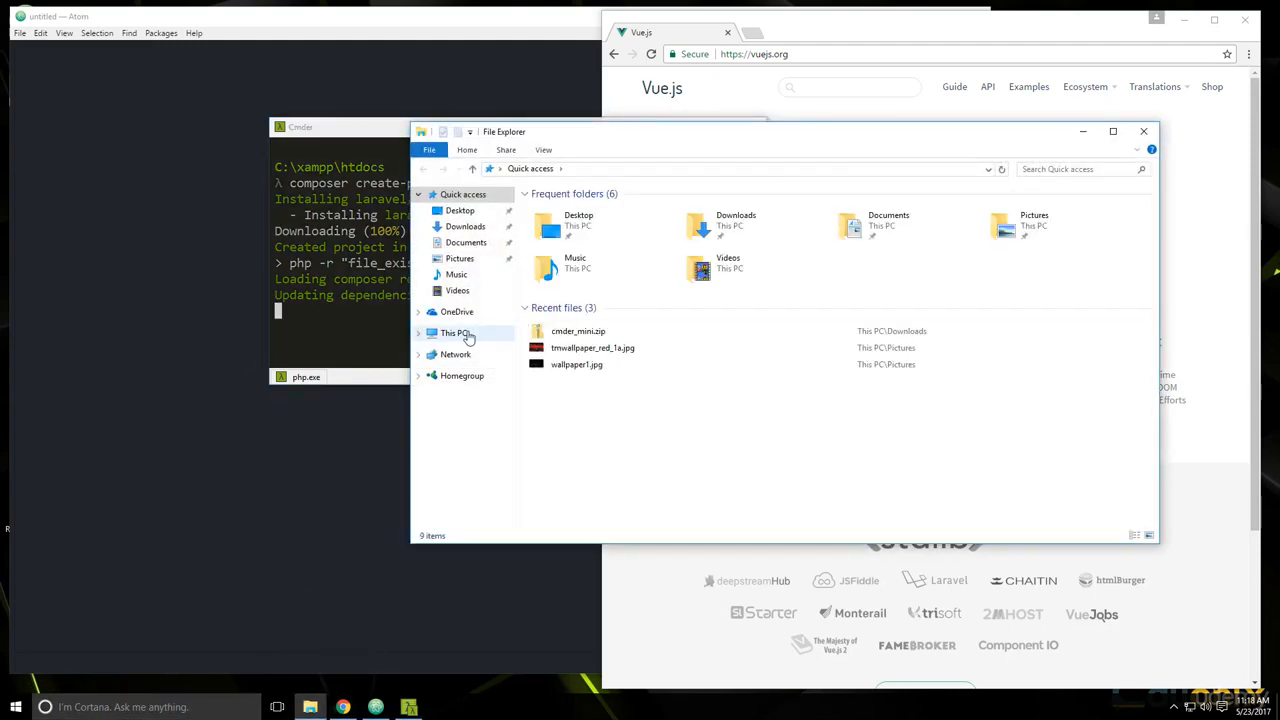
pyautogui.click(452, 332)
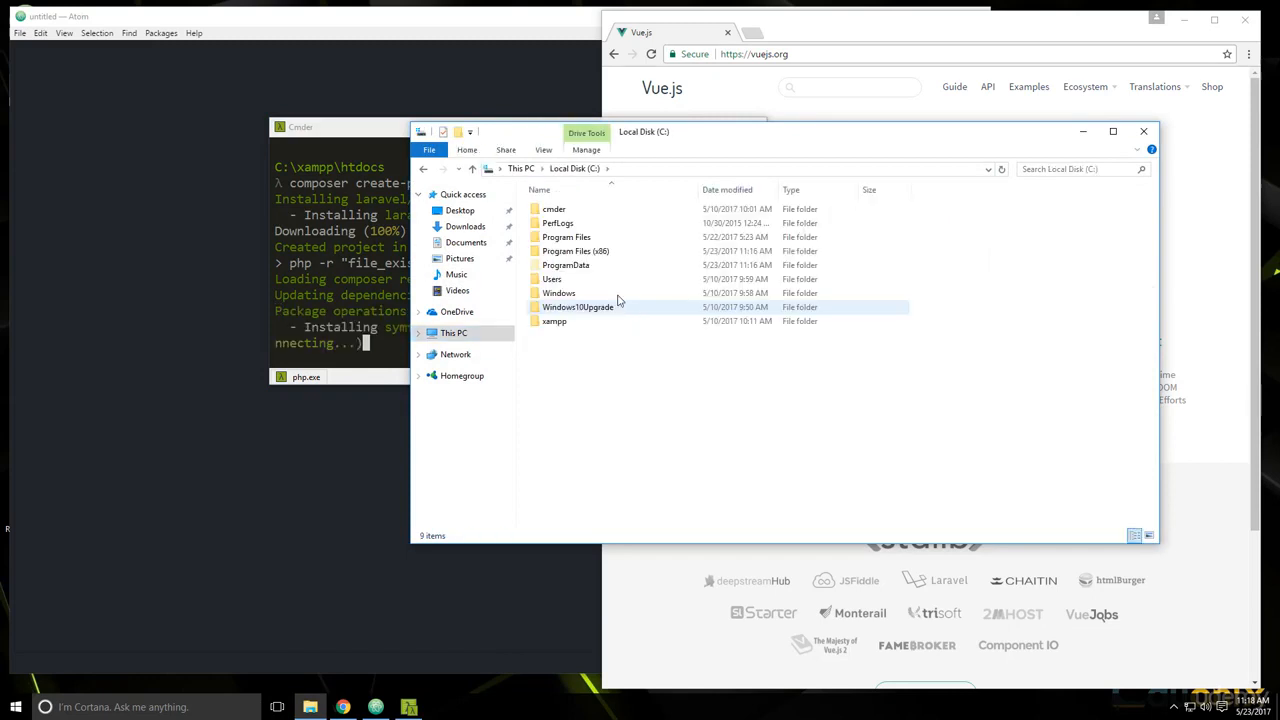
pyautogui.doubleClick(554, 320)
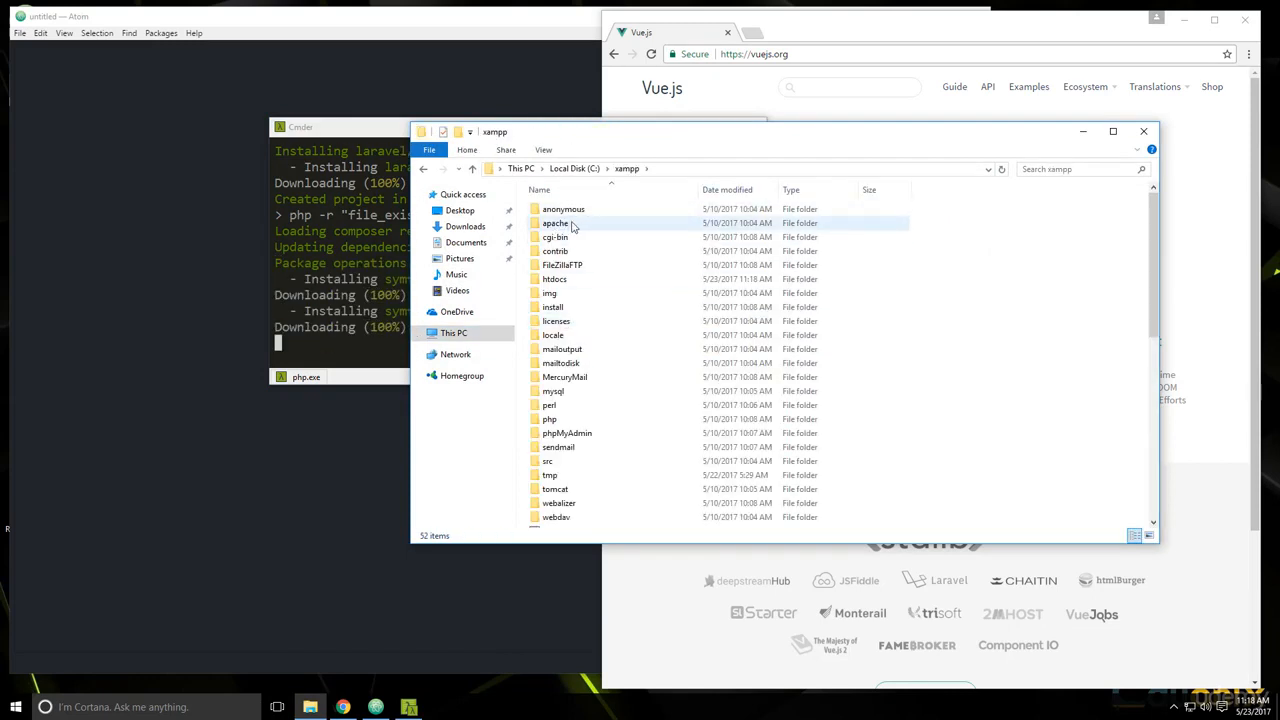
pyautogui.doubleClick(556, 224)
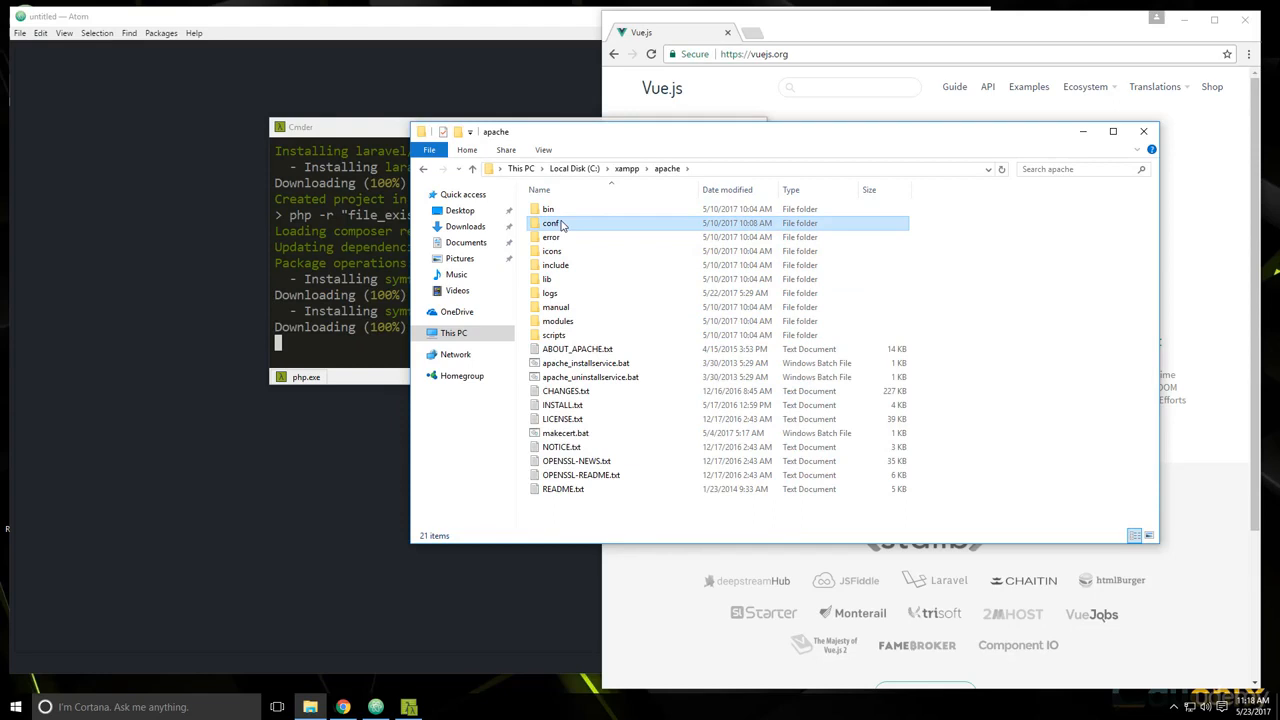
pyautogui.doubleClick(550, 224)
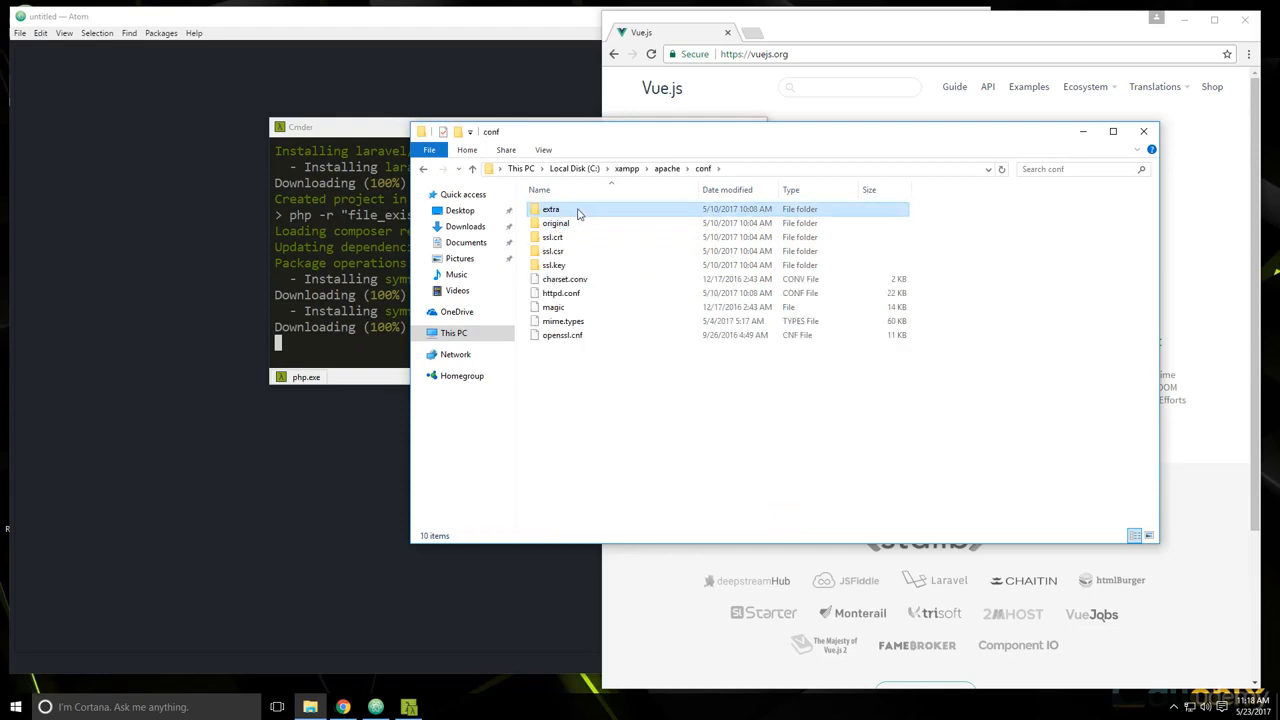
# Step: Open httpd-vhosts.conf with Notepad via More apps
pyautogui.rightClick(564, 376)
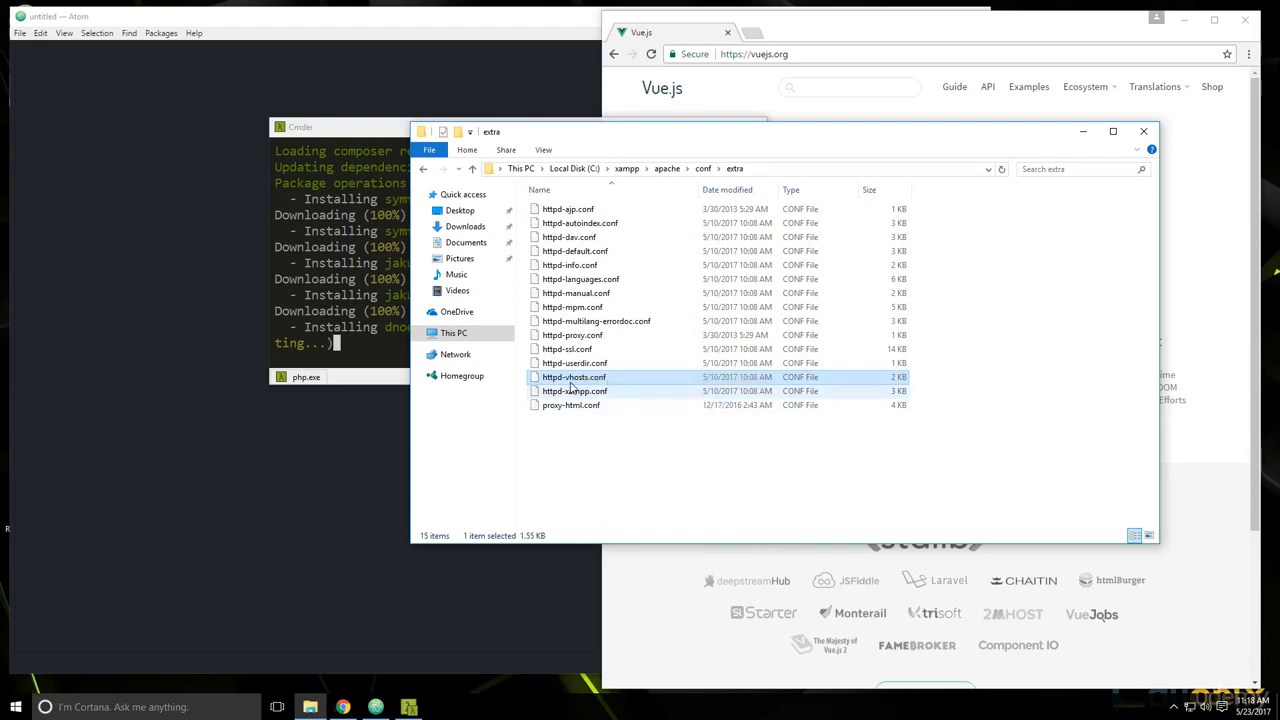
pyautogui.doubleClick(574, 376)
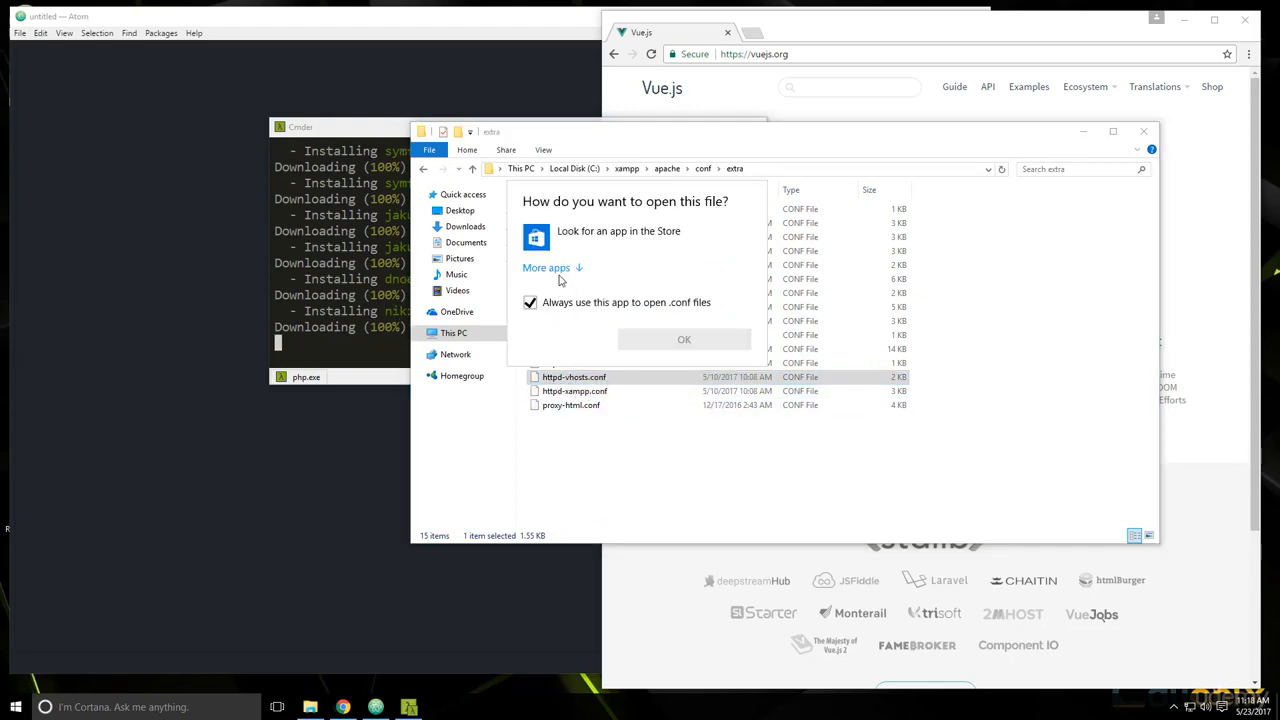
pyautogui.click(546, 268)
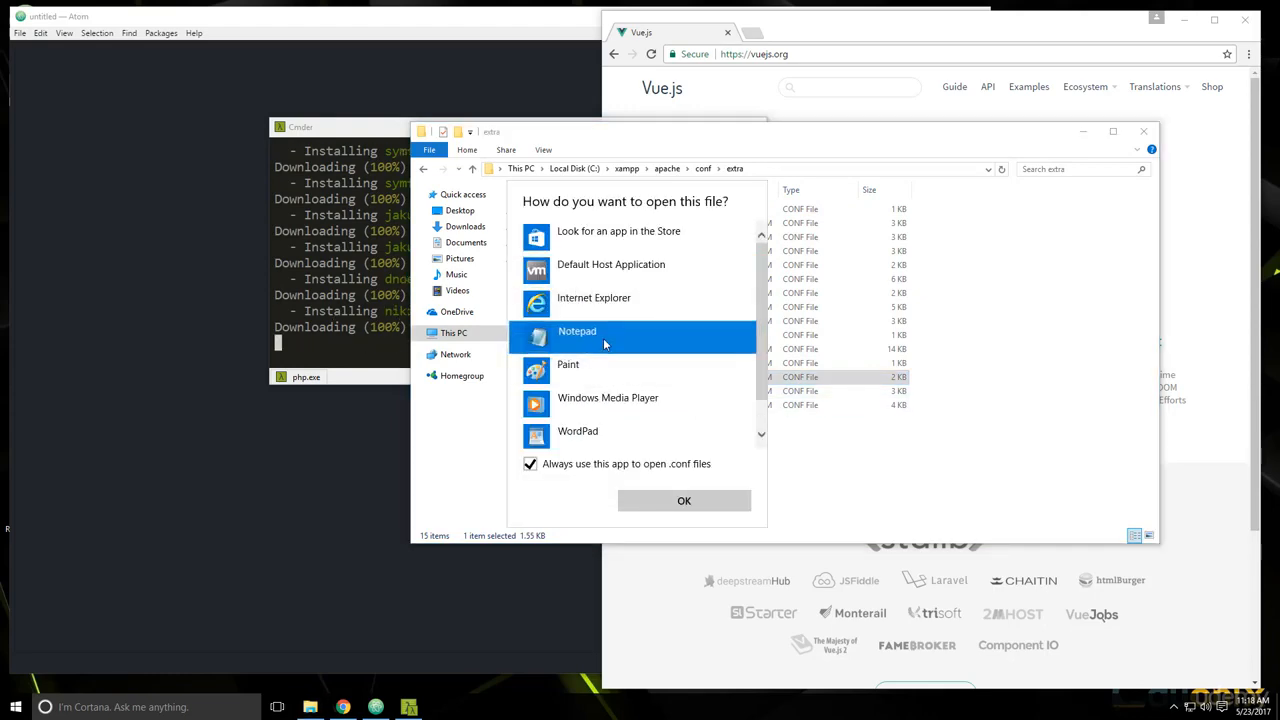
pyautogui.click(684, 500)
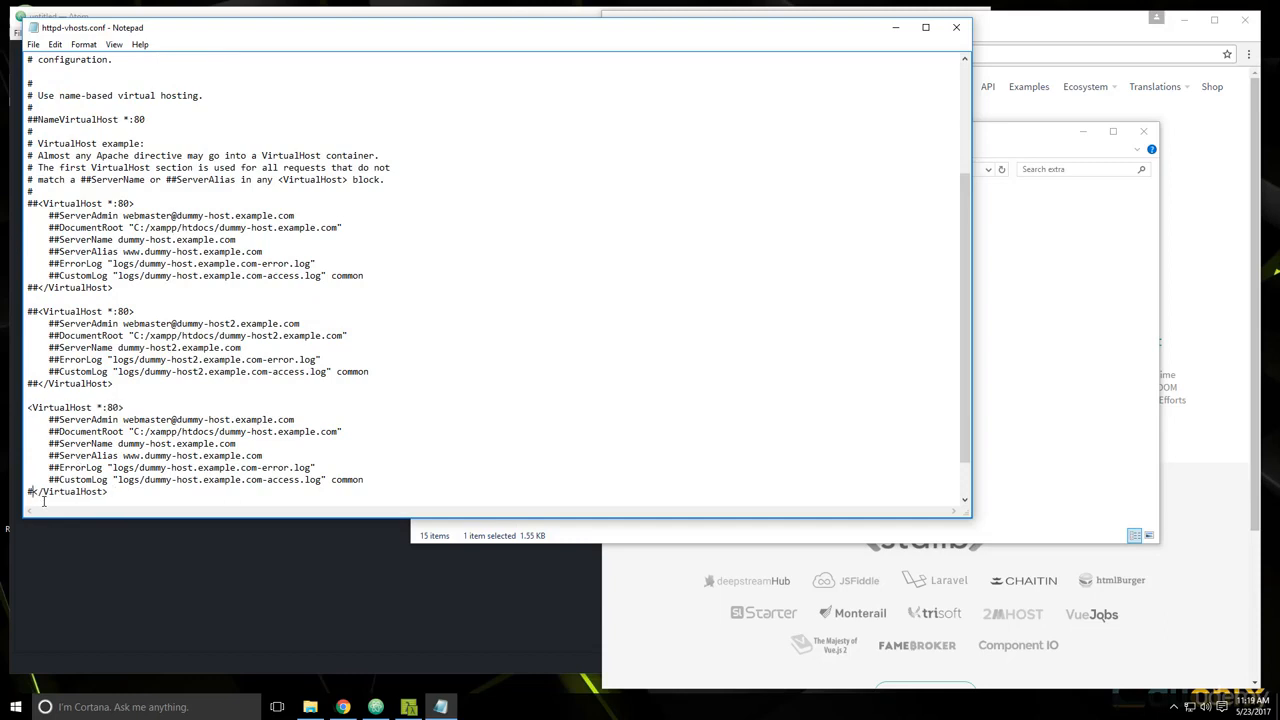
# Step: Strip the ServerAdmin, ServerAlias and log lines from the last VirtualHost block
pyautogui.moveTo(48, 420); pyautogui.dragTo(340, 432)
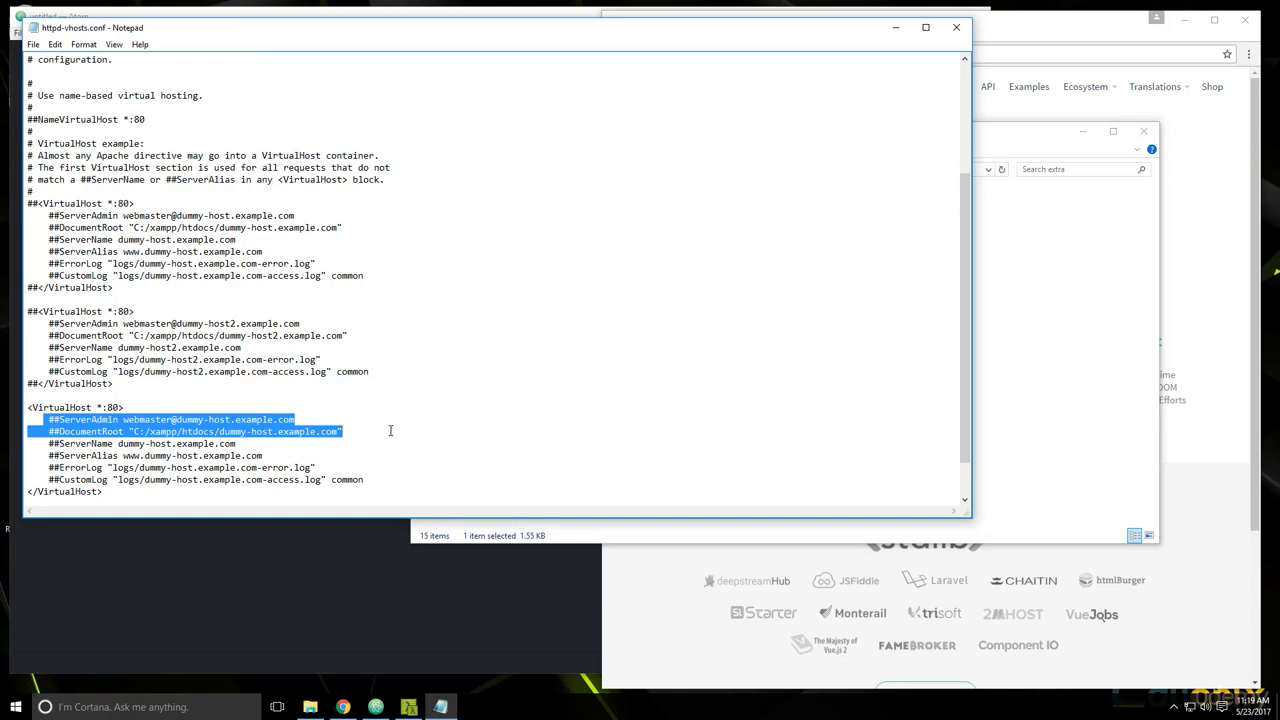
pyautogui.press('Delete')
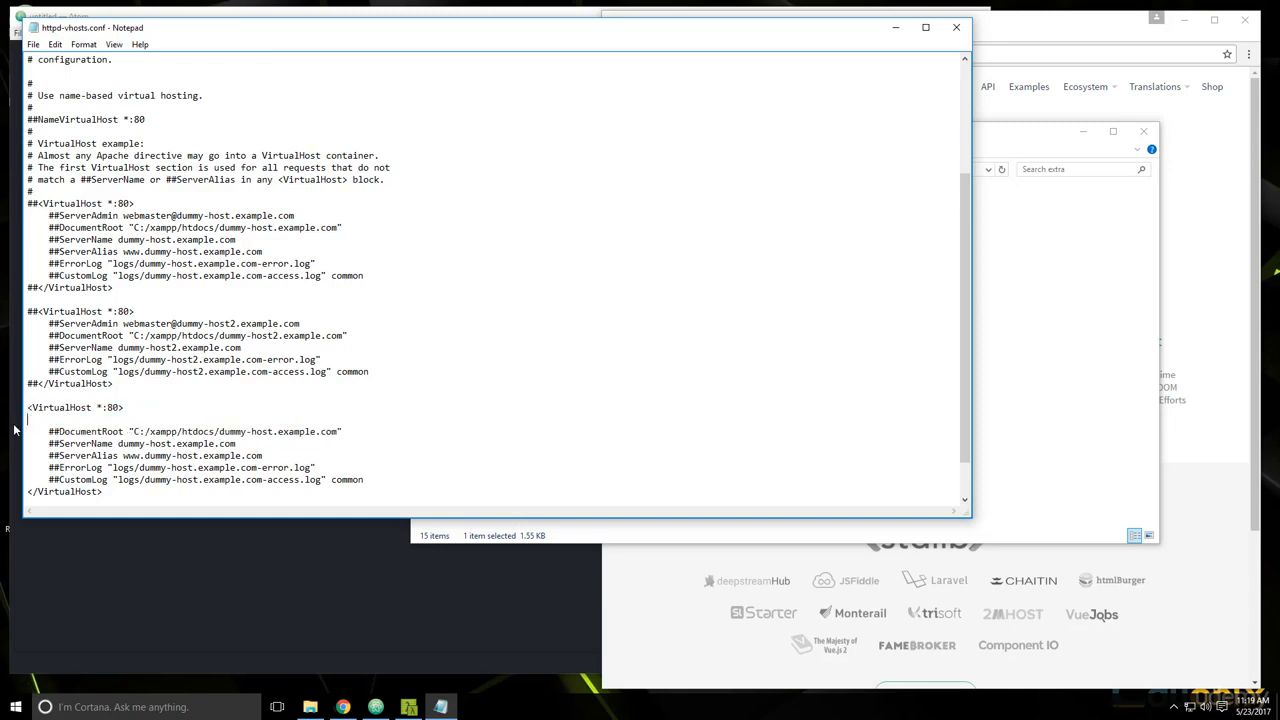
pyautogui.moveTo(48, 444); pyautogui.dragTo(364, 468)
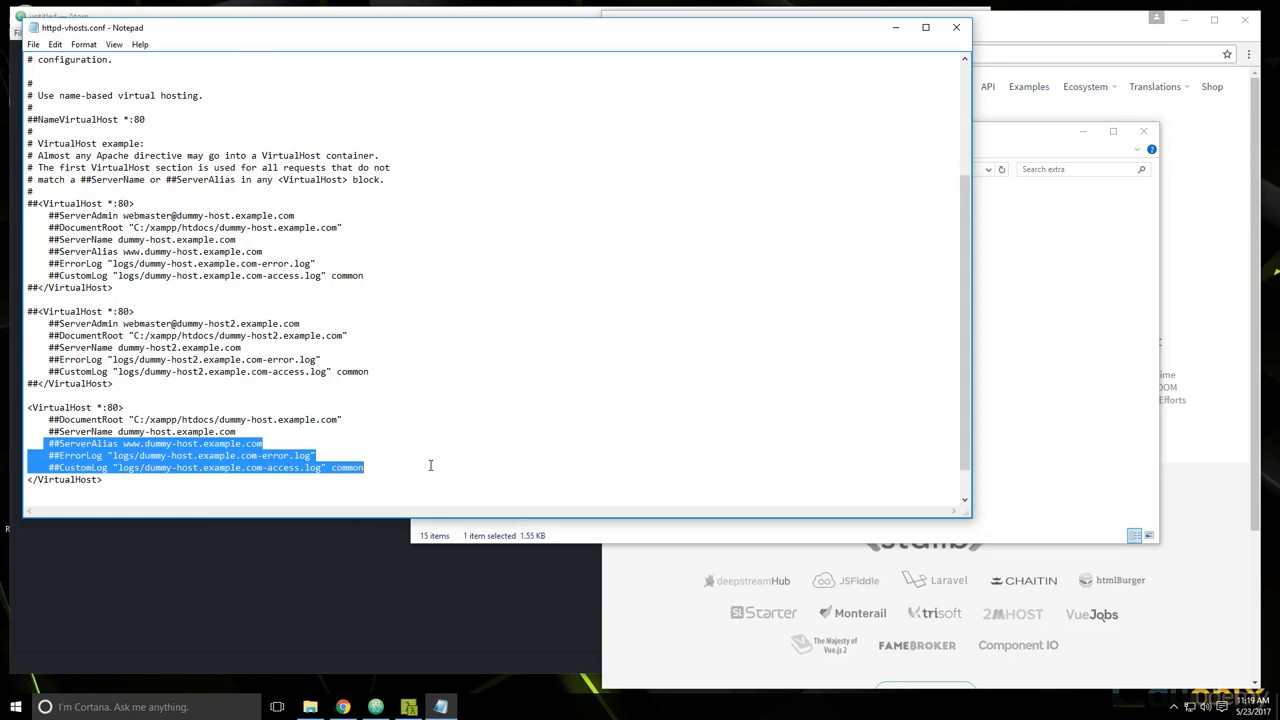
pyautogui.press('Delete')
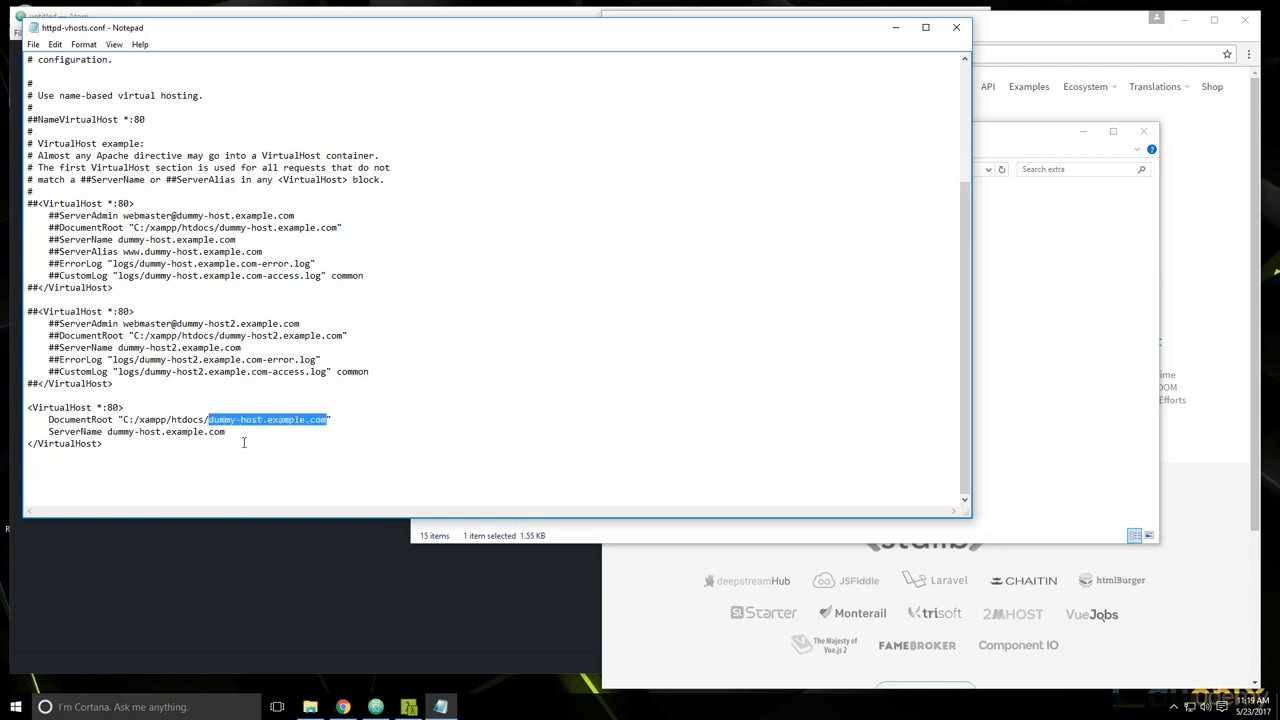
# Step: Set DocumentRoot to contactstore/public and ServerName to contactstore.dev
pyautogui.write('contacts')
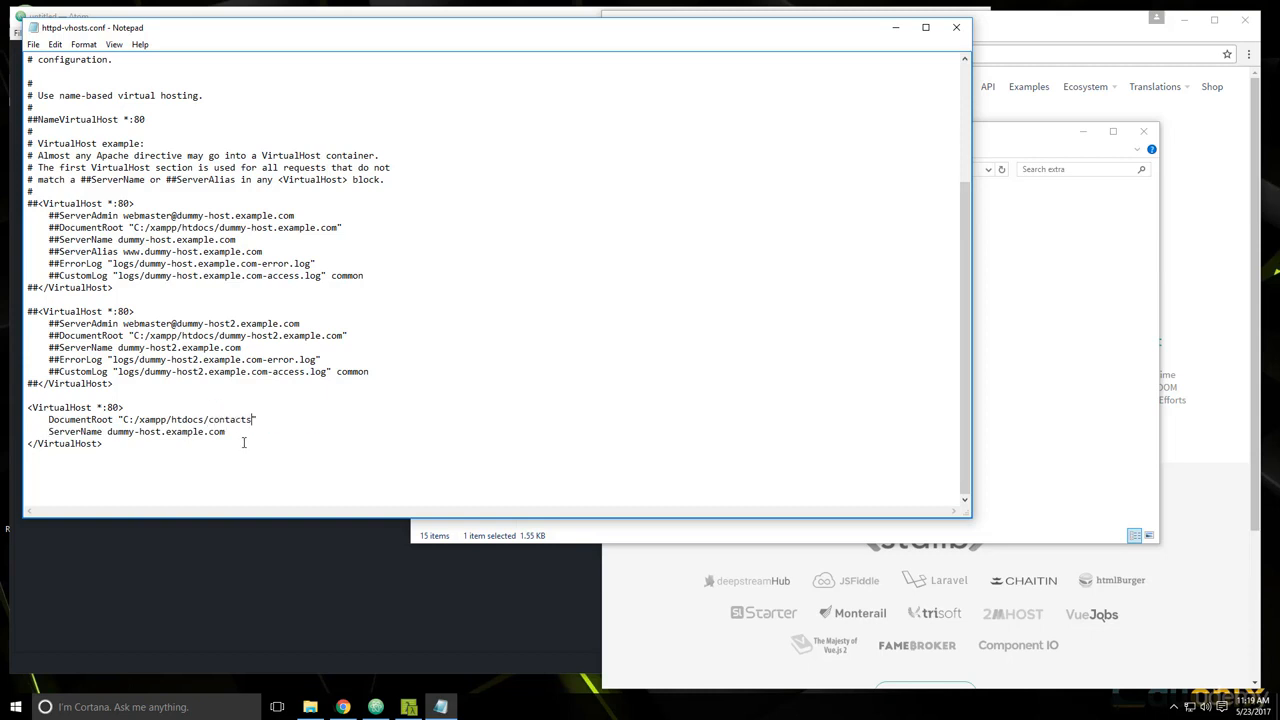
pyautogui.write('store/pu')
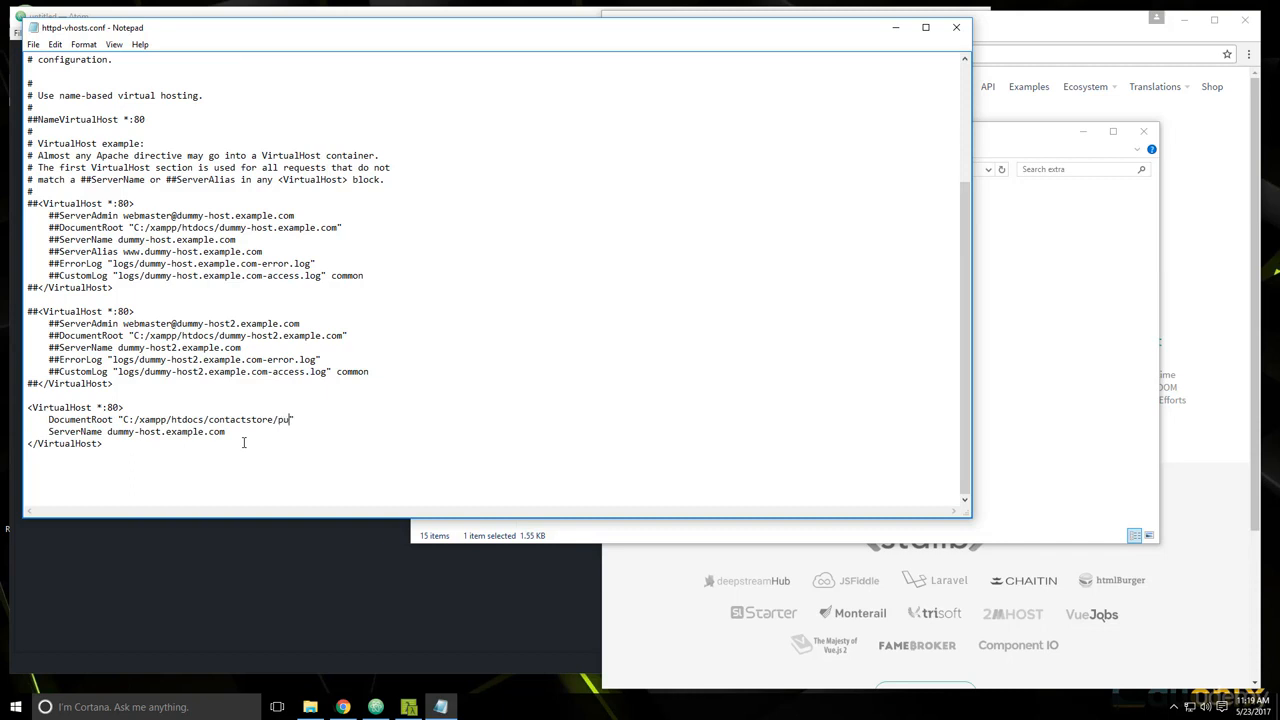
pyautogui.write('blic"')
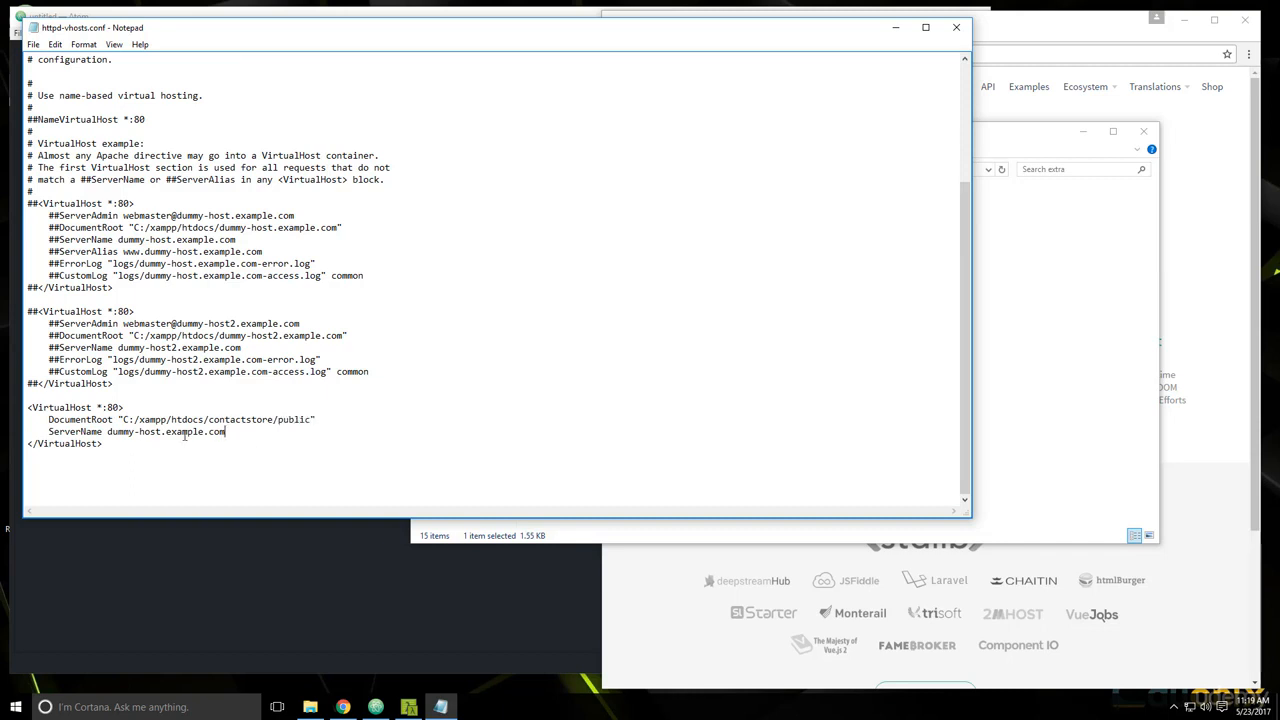
pyautogui.write('co')
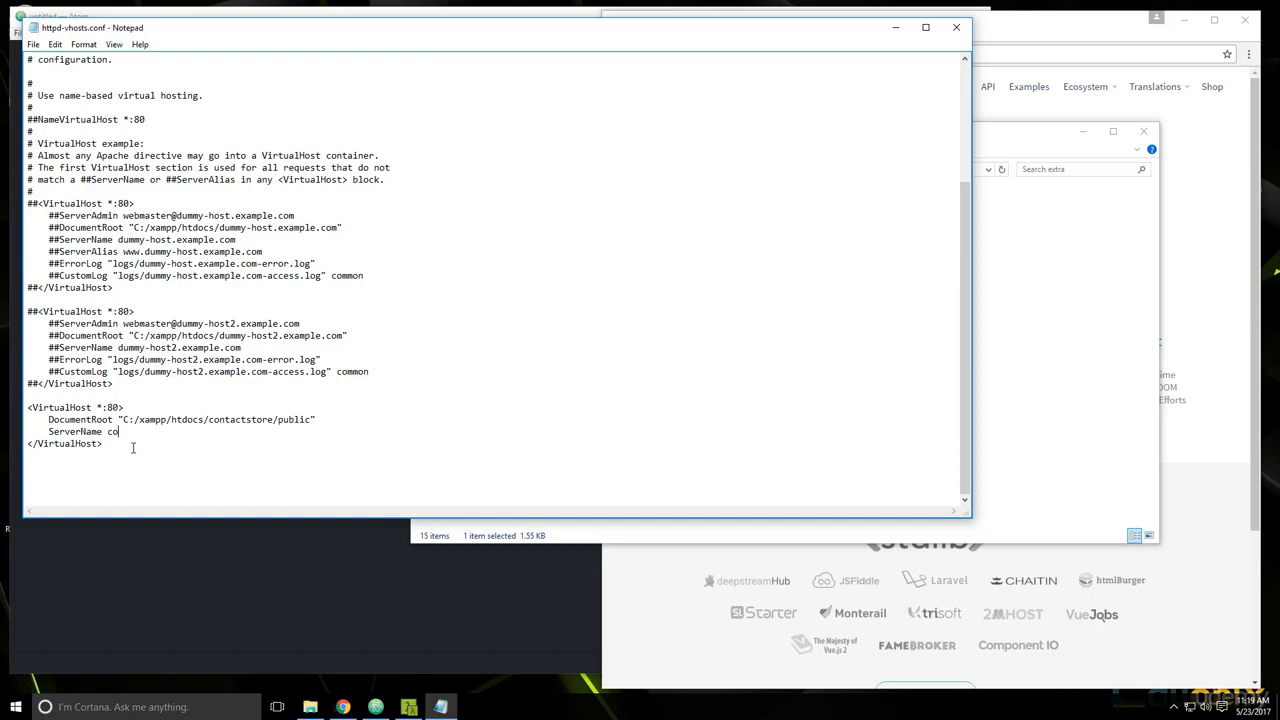
pyautogui.write('ntactsto')
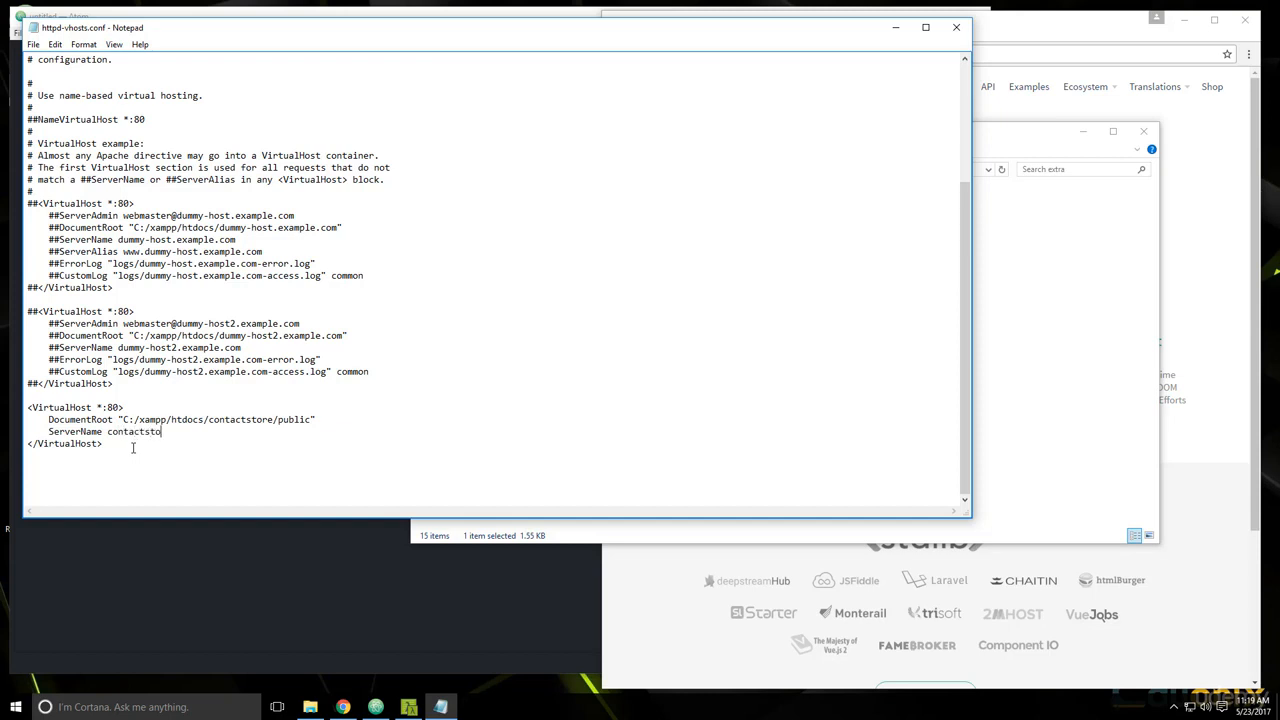
pyautogui.write('re.dev')
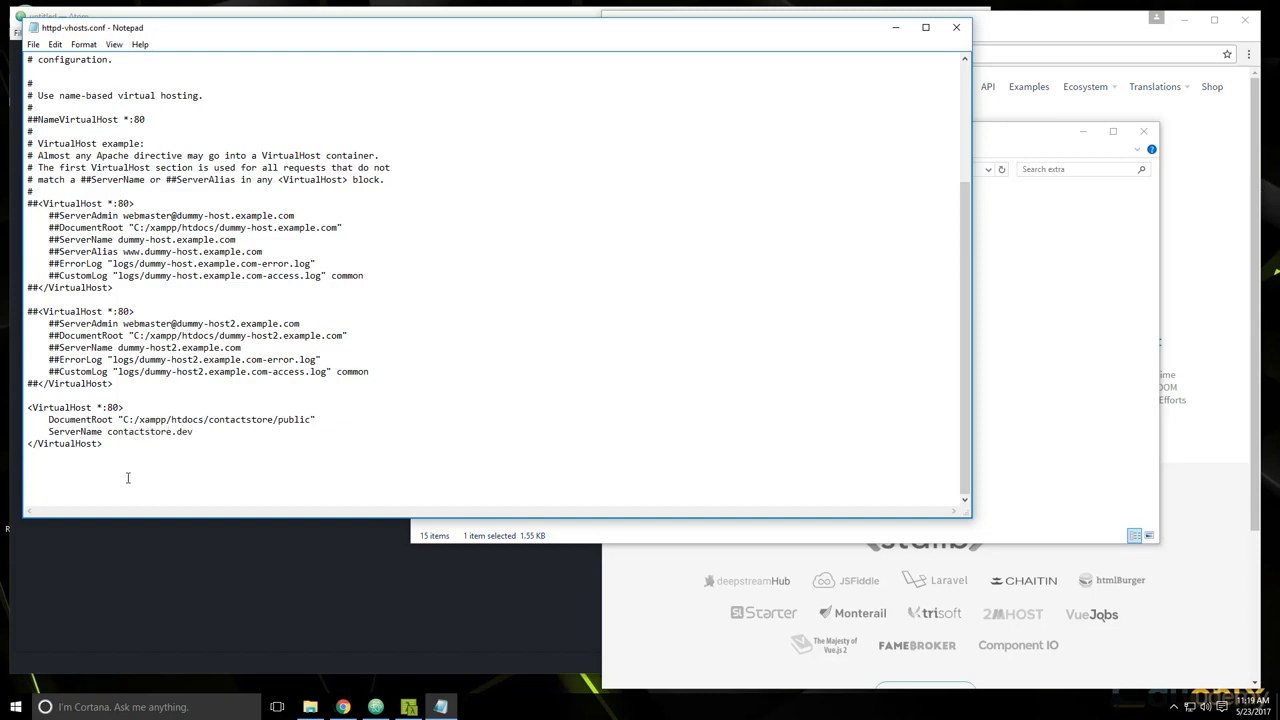
pyautogui.click(116, 384)
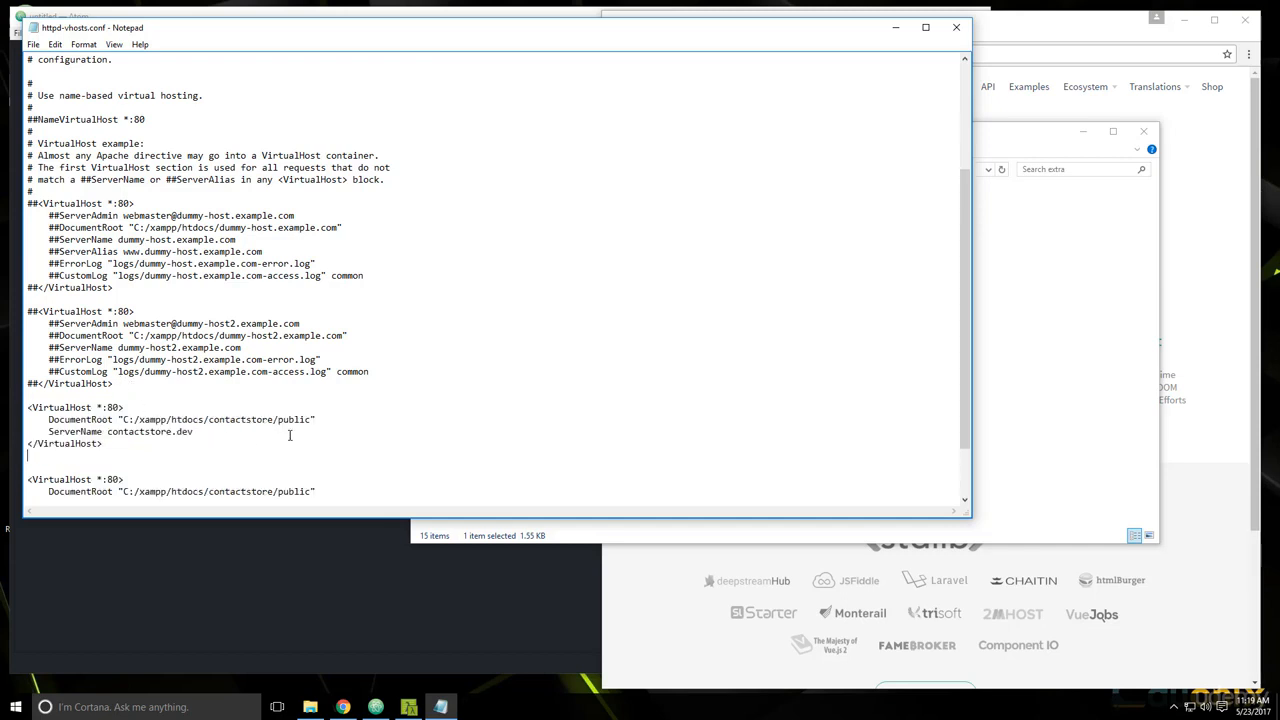
# Step: Change the first block's ServerName from contactstore.dev to localhost
pyautogui.doubleClick(260, 420)
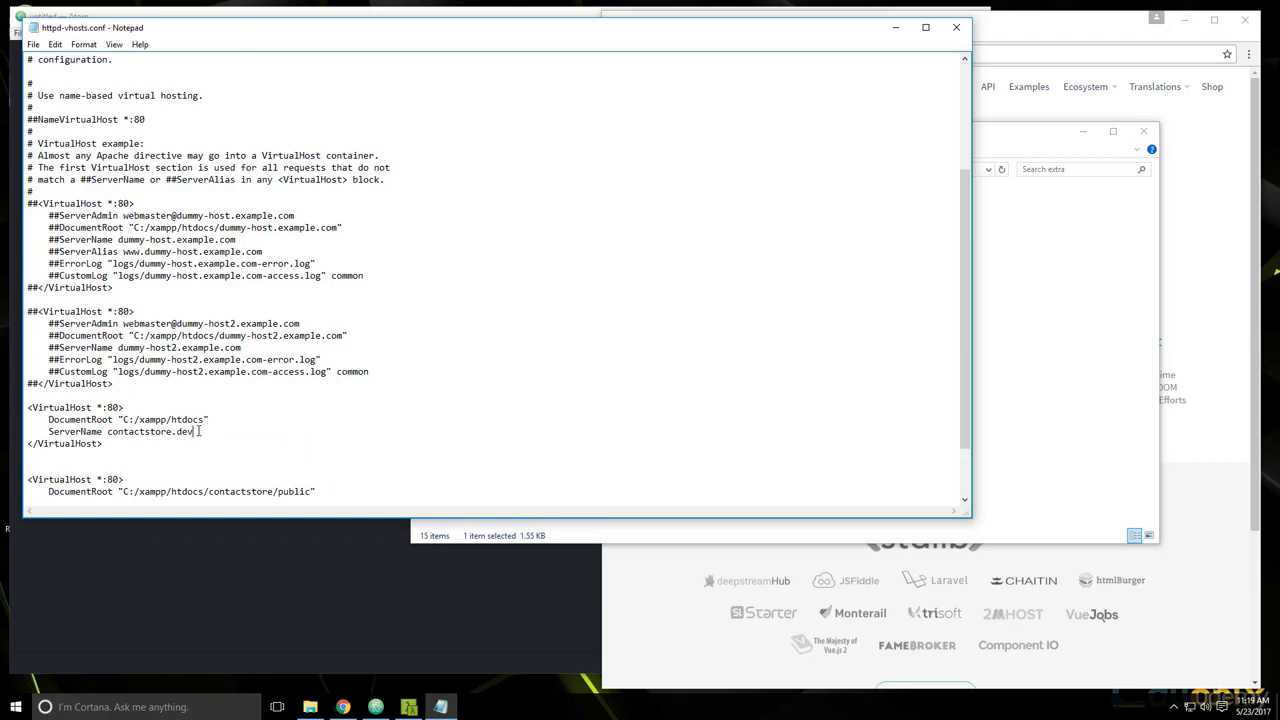
pyautogui.write('l')
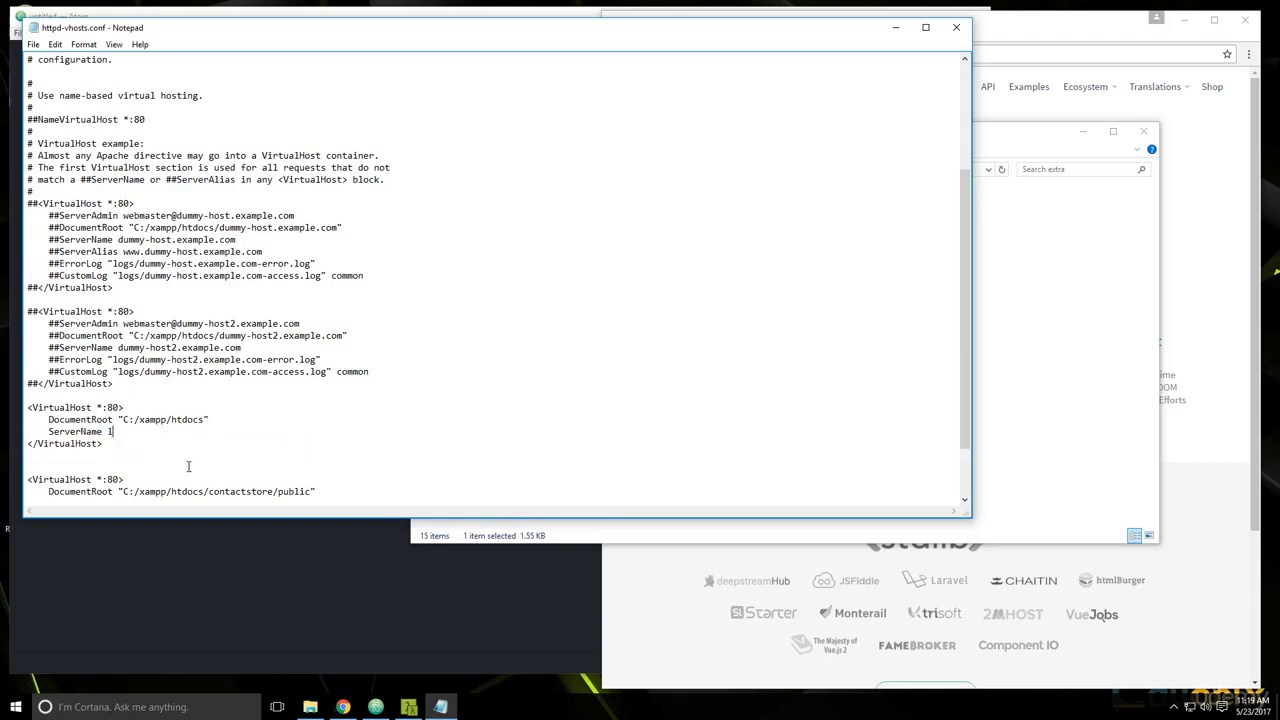
pyautogui.write('ocalhost')
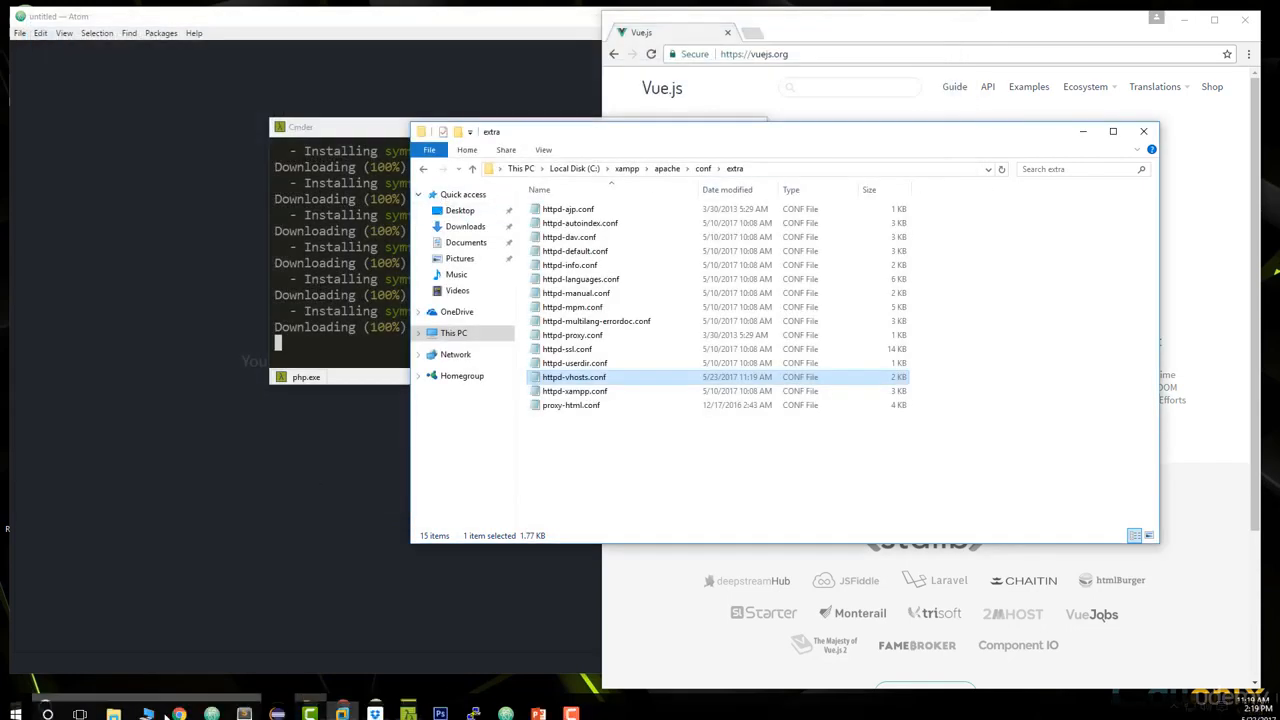
# Step: Launch Notepad as administrator from a Start search for 'note', approving the UAC prompt
pyautogui.click(48, 712)
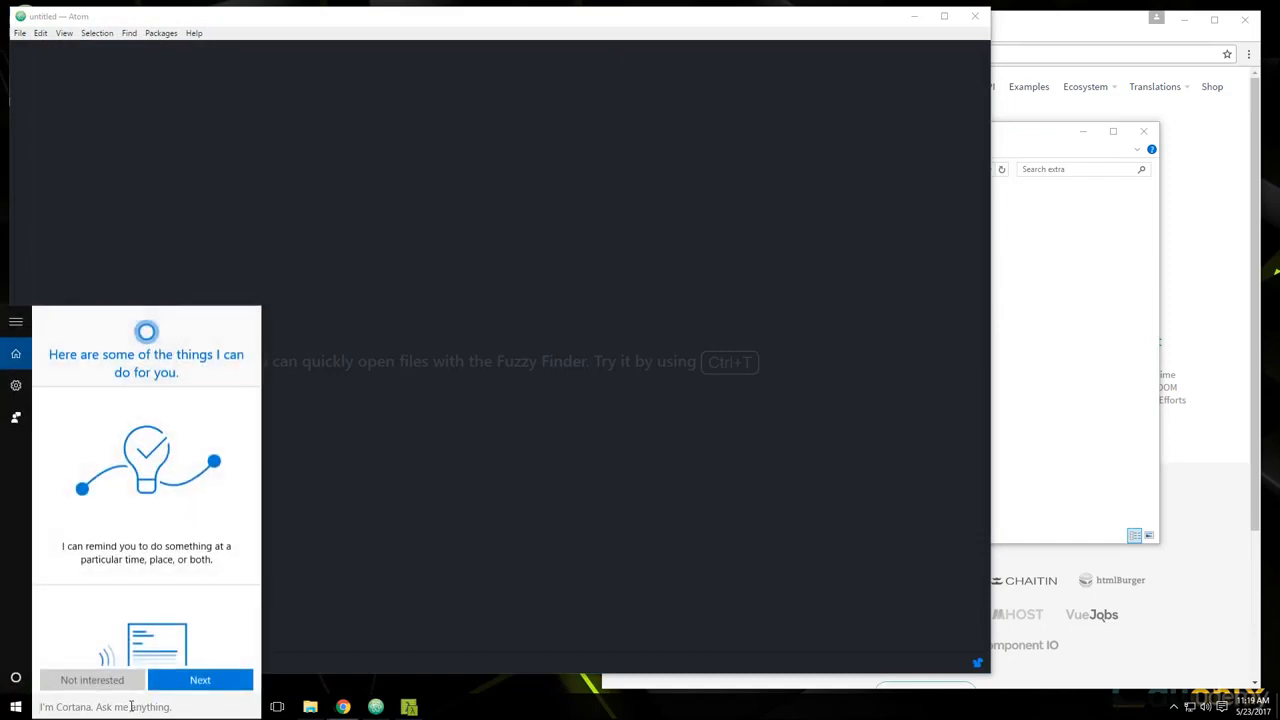
pyautogui.write('note')
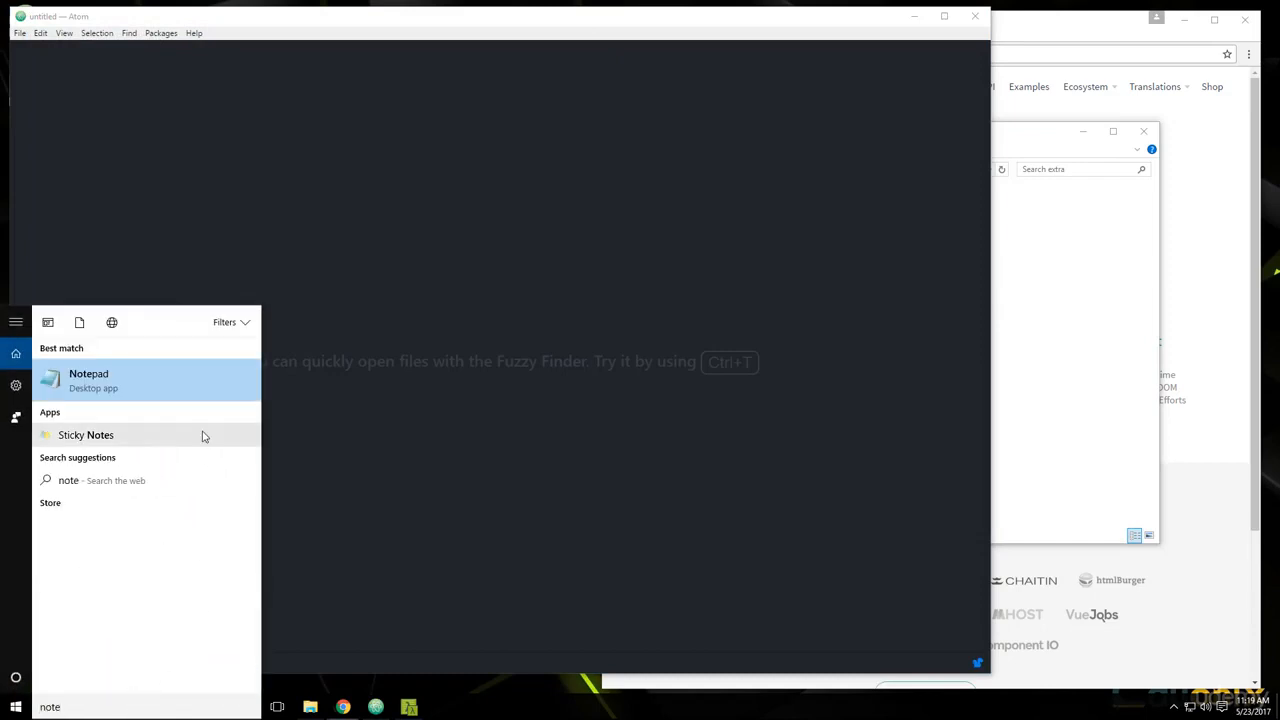
pyautogui.moveTo(192, 404)
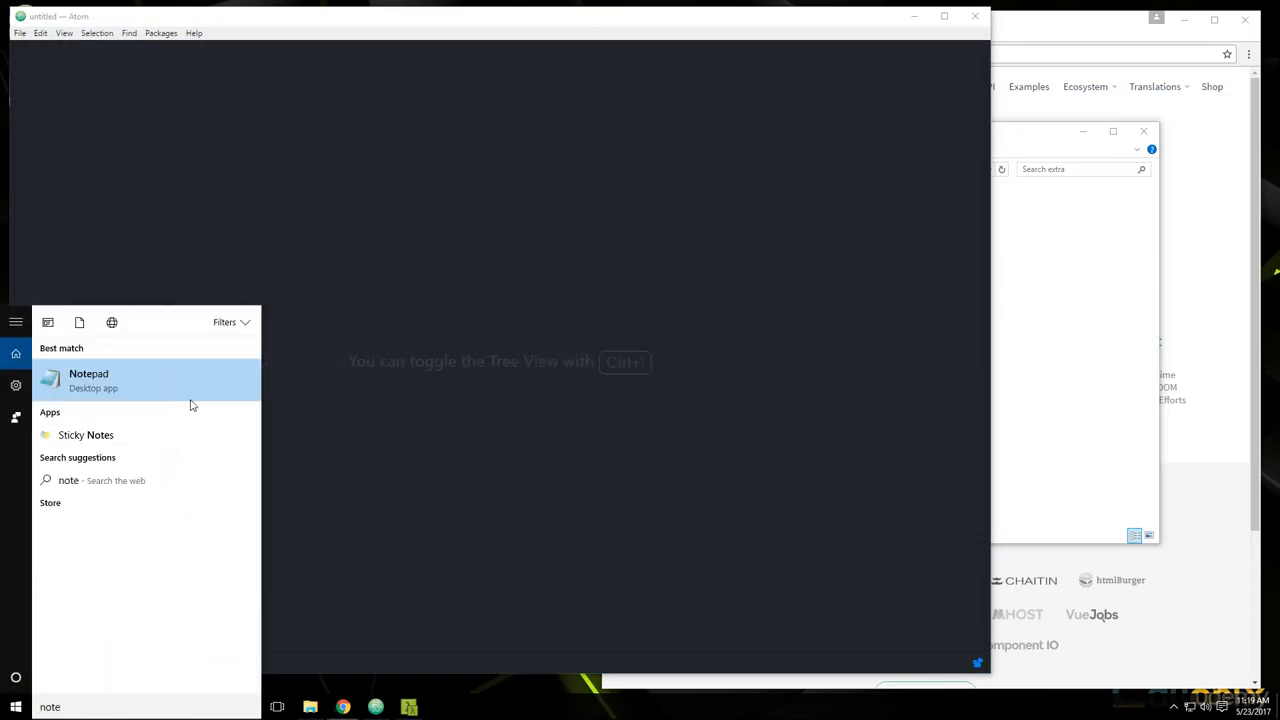
pyautogui.moveTo(100, 402)
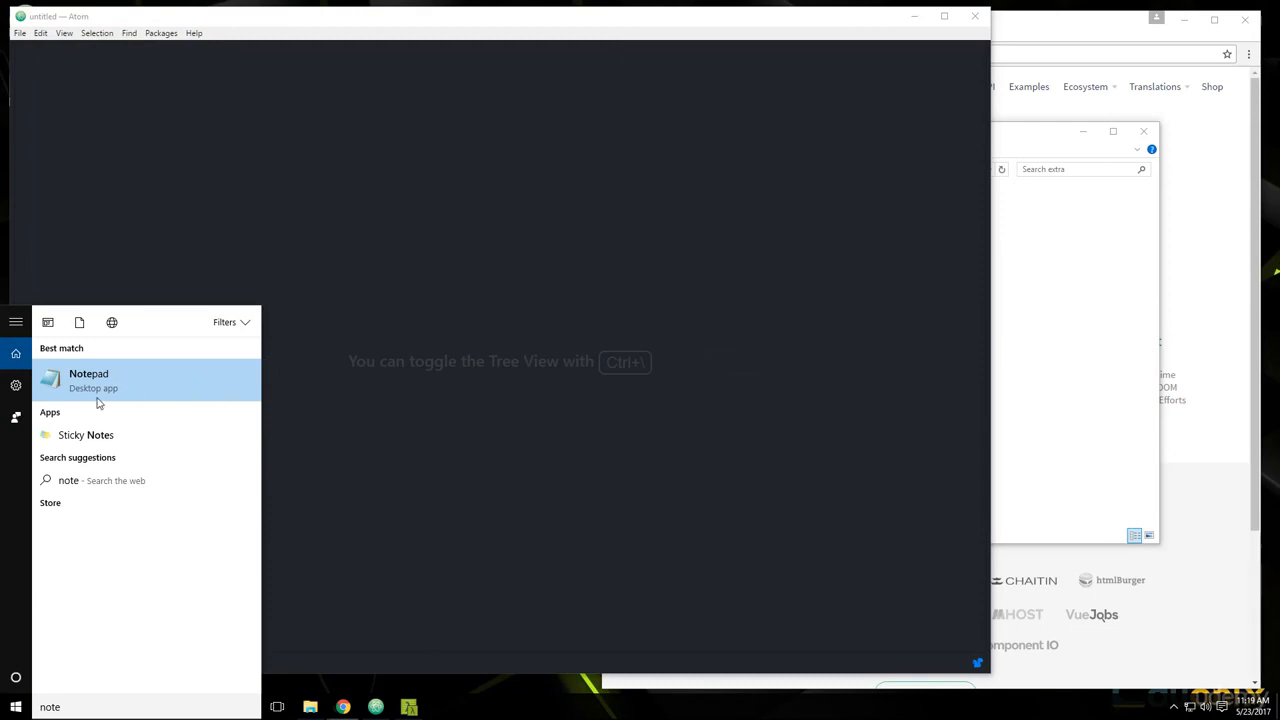
pyautogui.moveTo(128, 376)
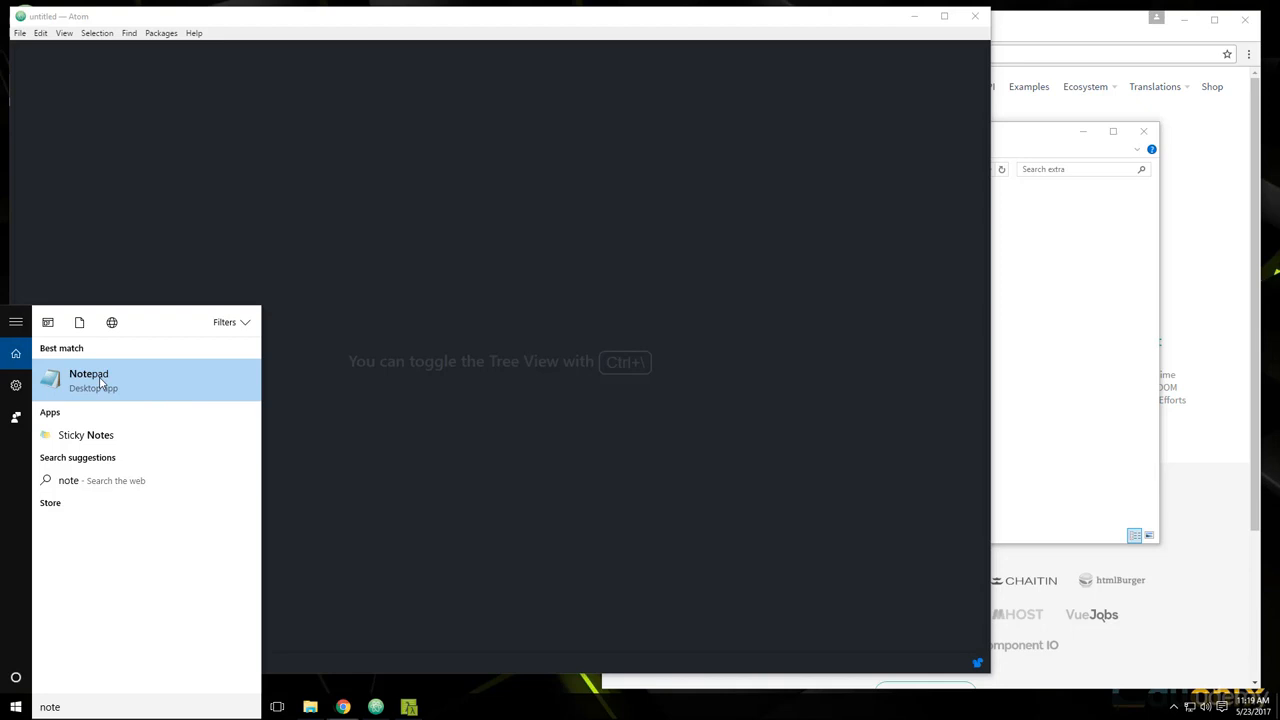
pyautogui.click(656, 556)
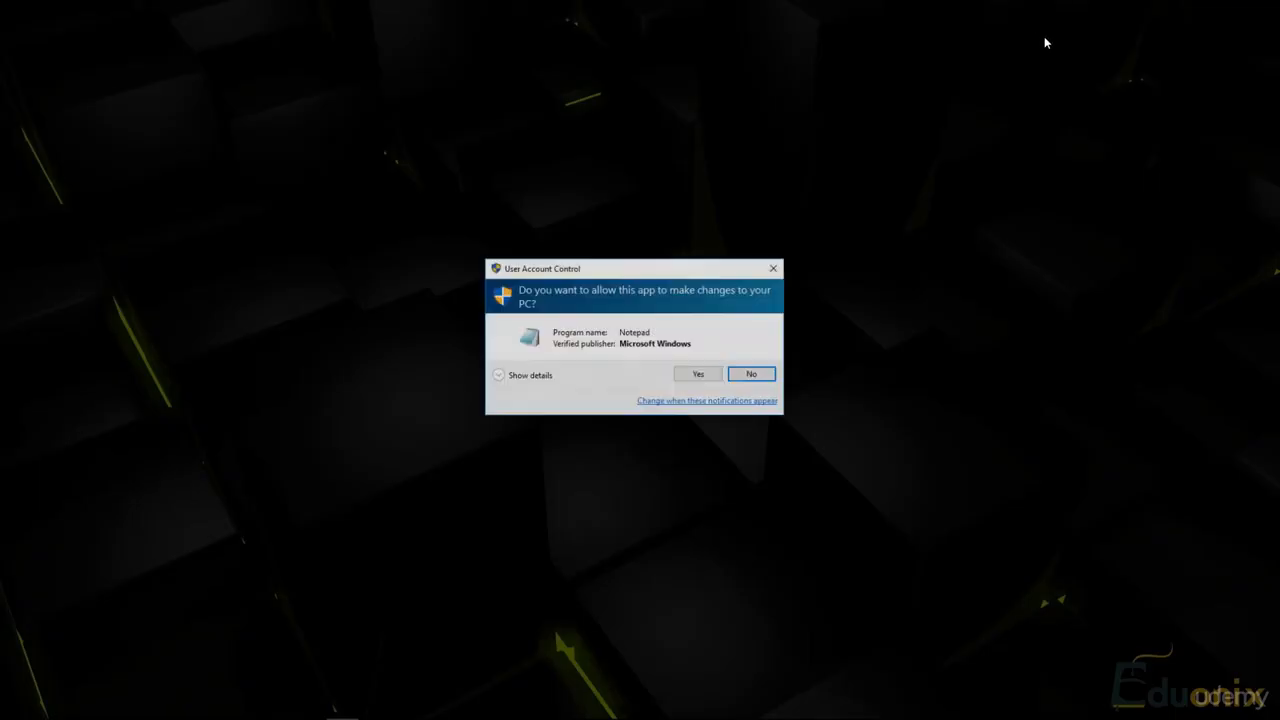
pyautogui.click(696, 374)
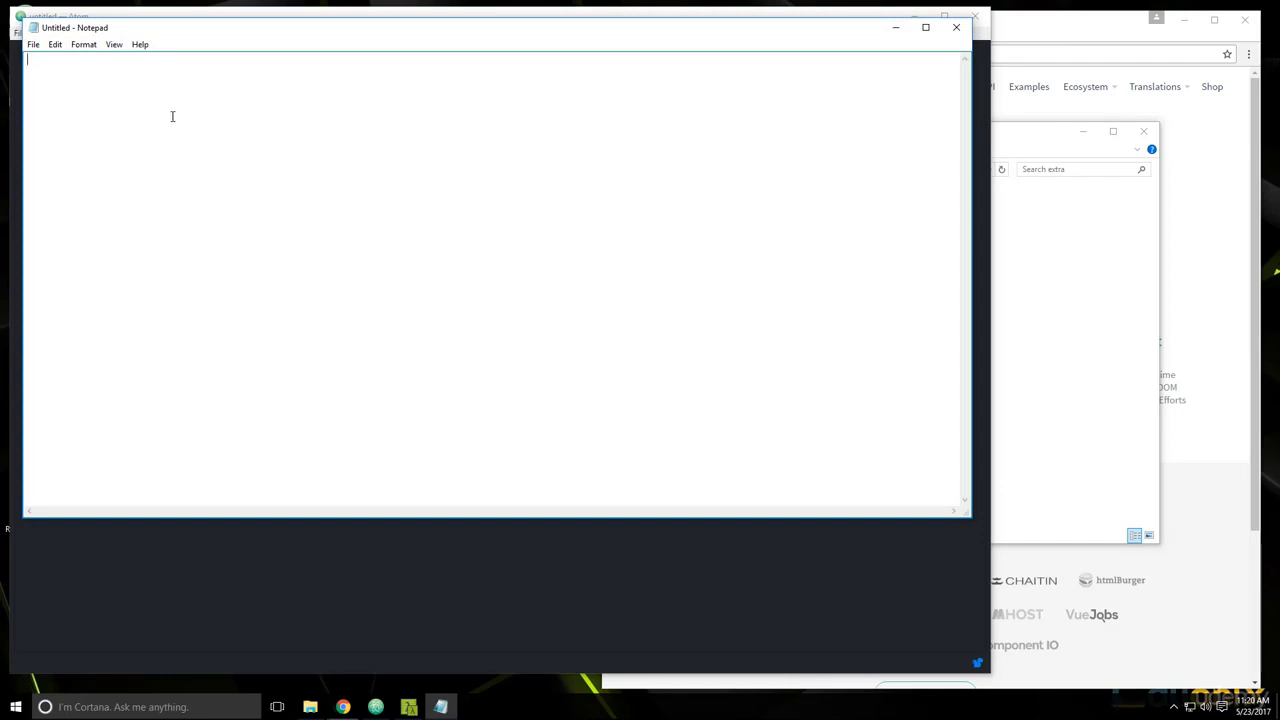
# Step: In Notepad's Open dialog, navigate into Windows\System32\drivers
pyautogui.click(32, 44)
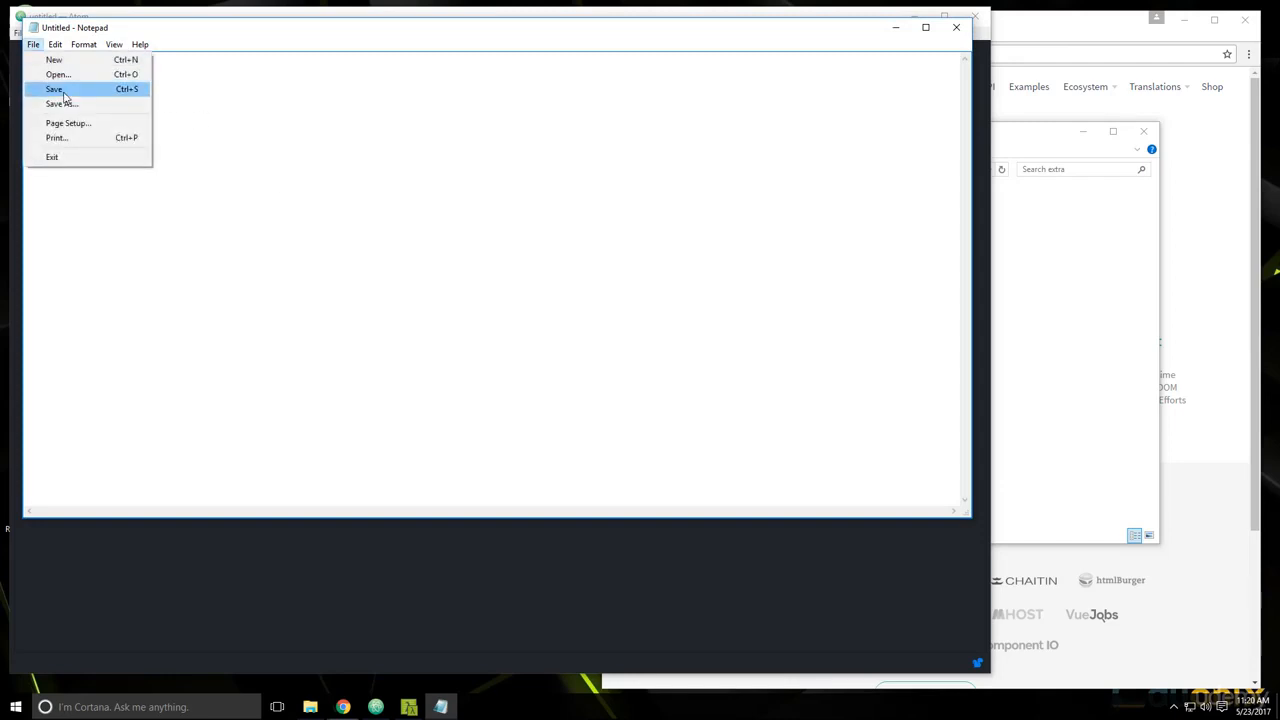
pyautogui.moveTo(58, 74)
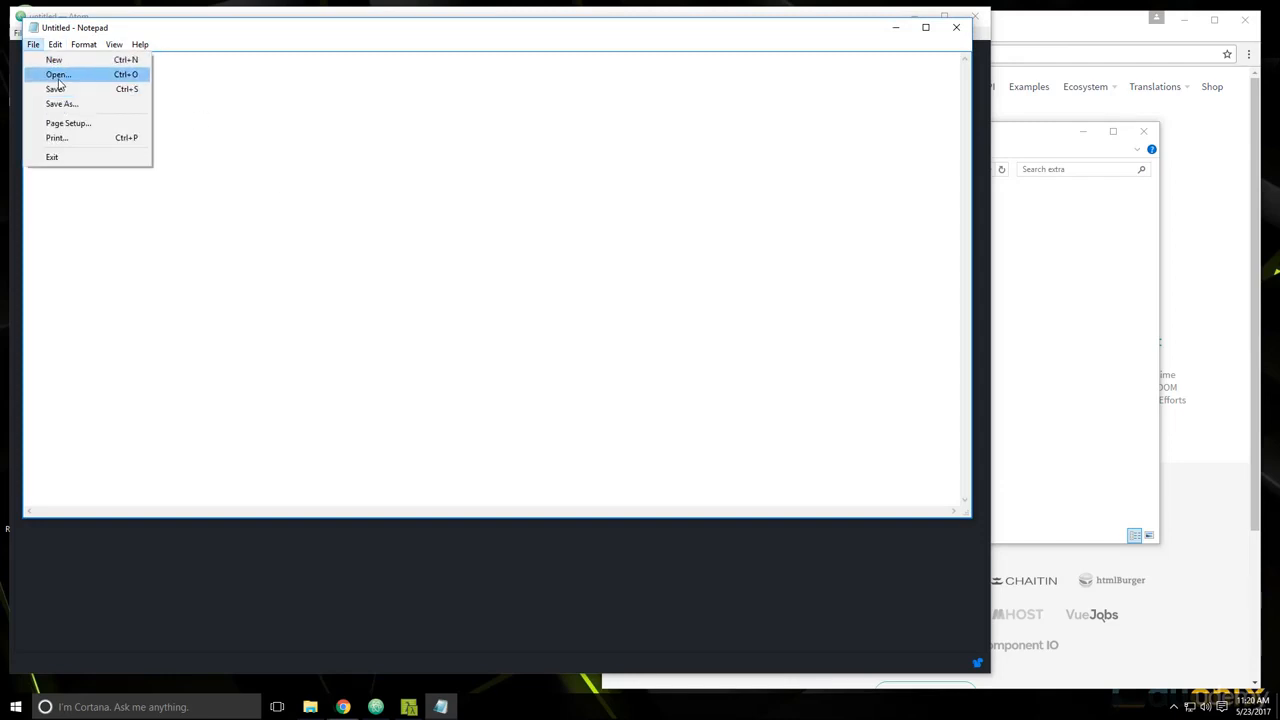
pyautogui.click(350, 206)
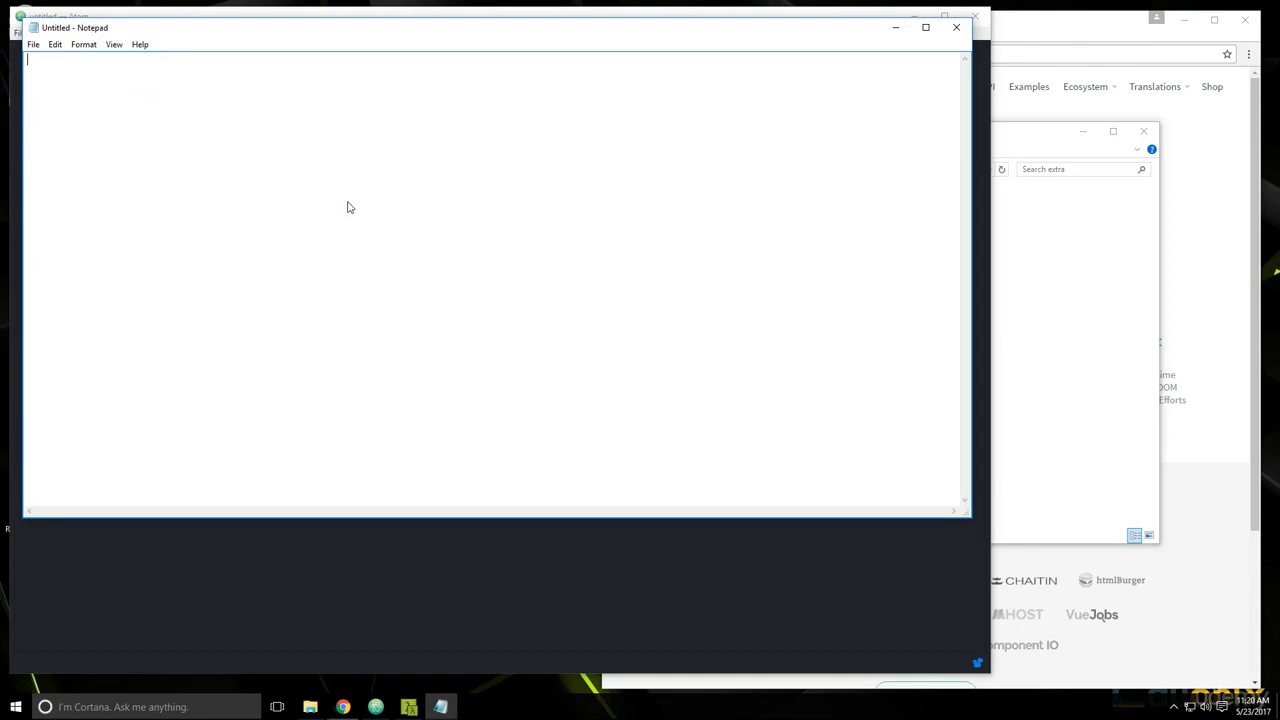
pyautogui.click(32, 44)
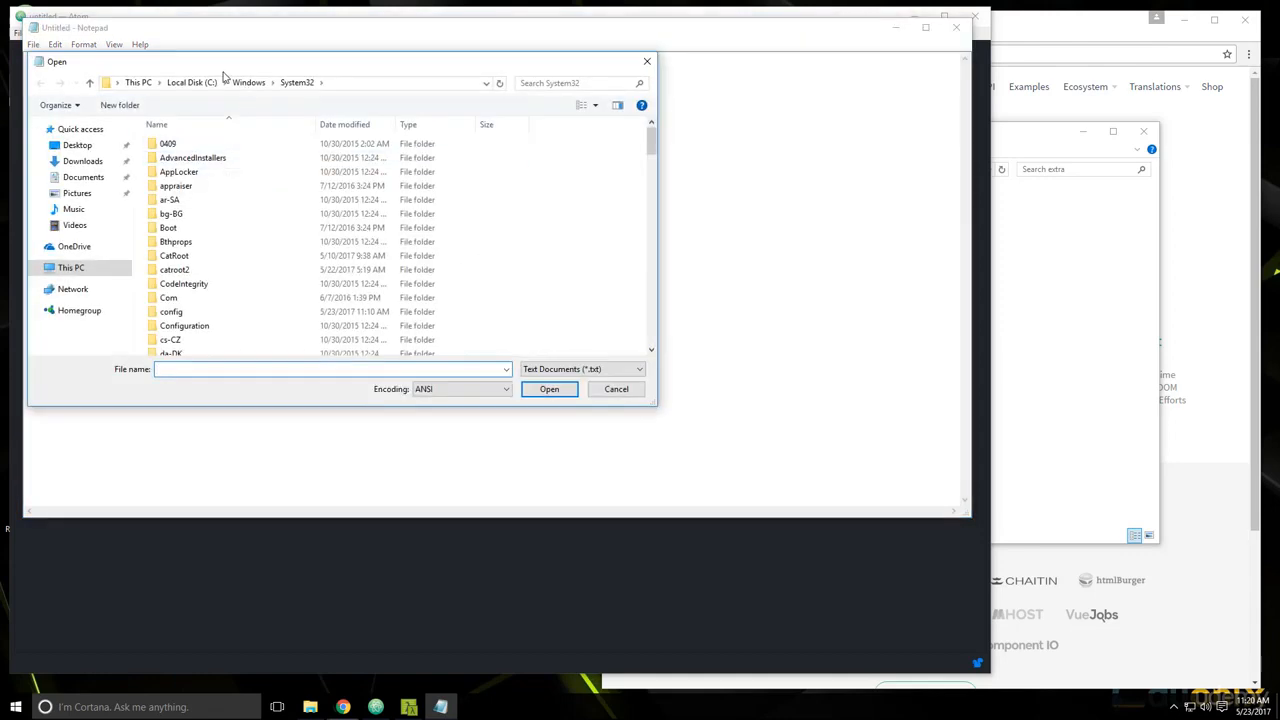
pyautogui.click(176, 184)
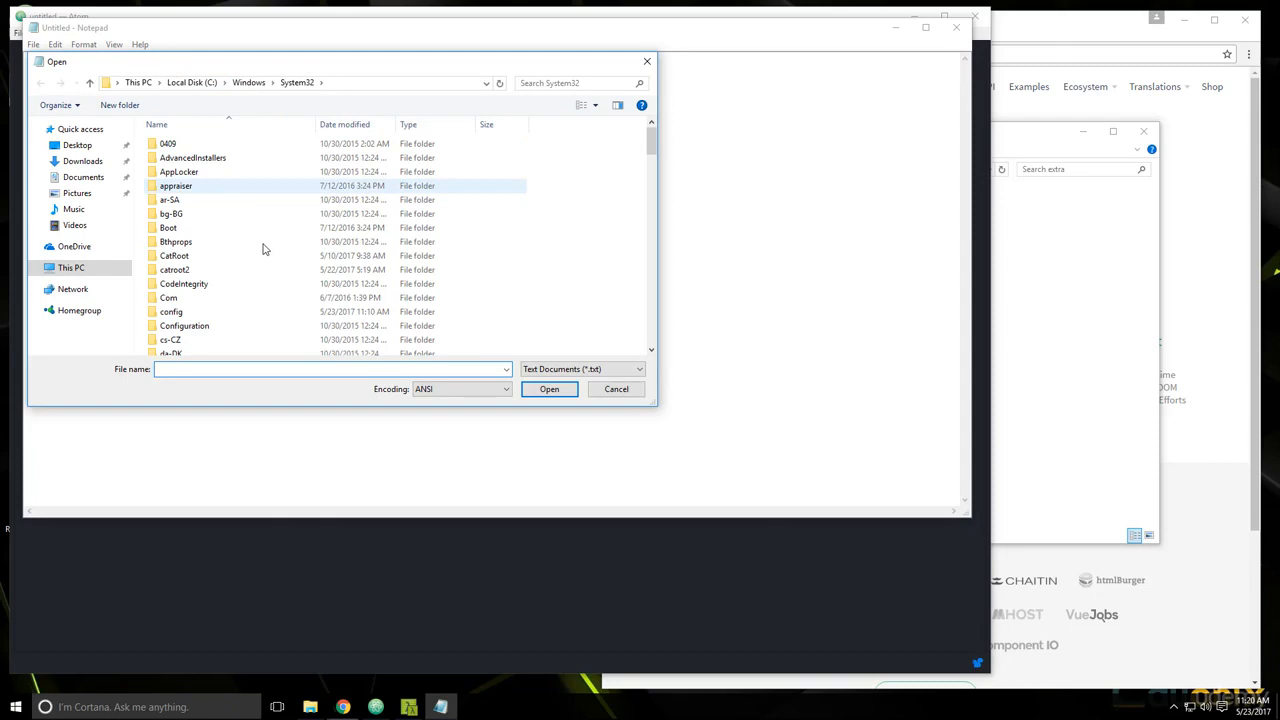
pyautogui.scroll(-3)
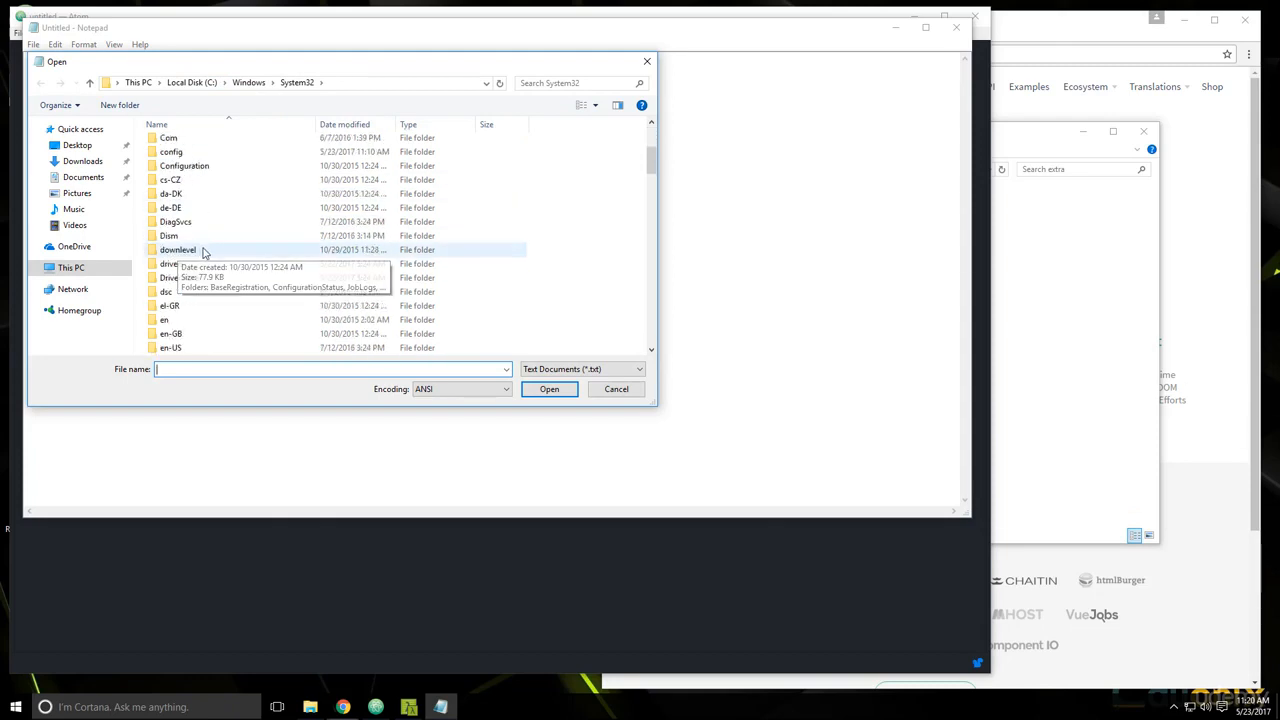
pyautogui.doubleClick(168, 264)
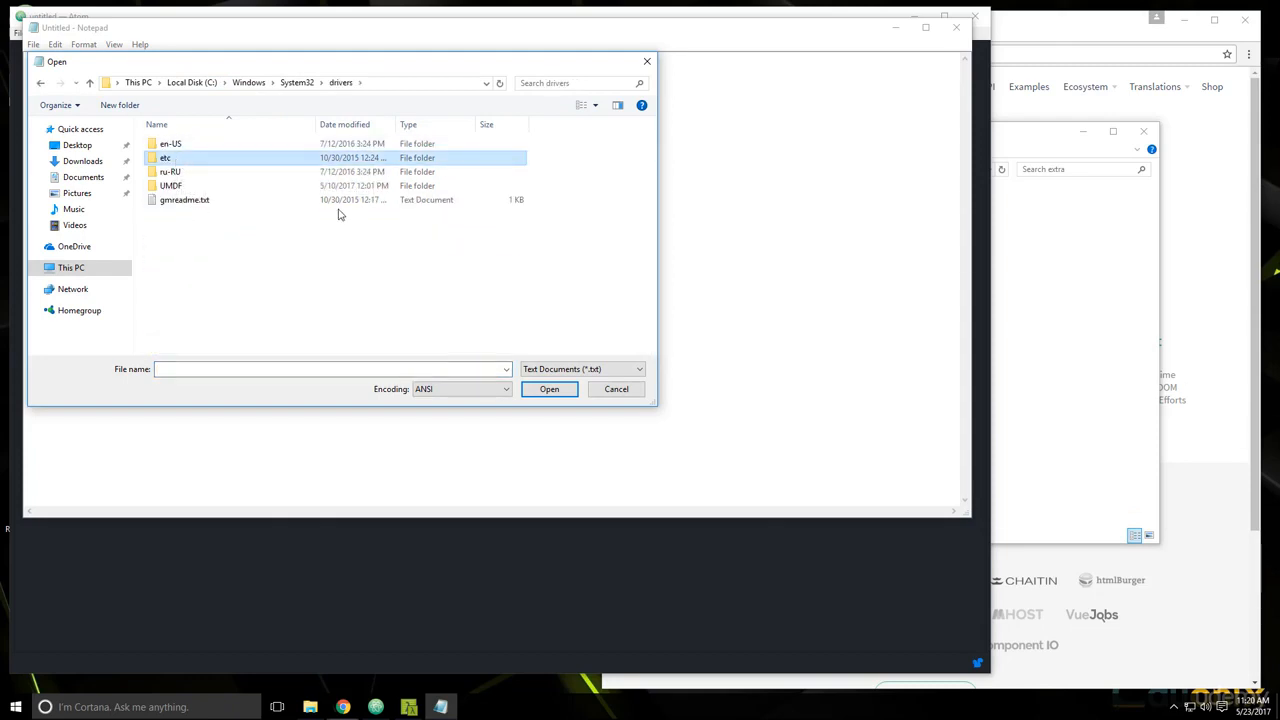
# Step: Show All Files in the etc folder and open the hosts file
pyautogui.click(638, 368)
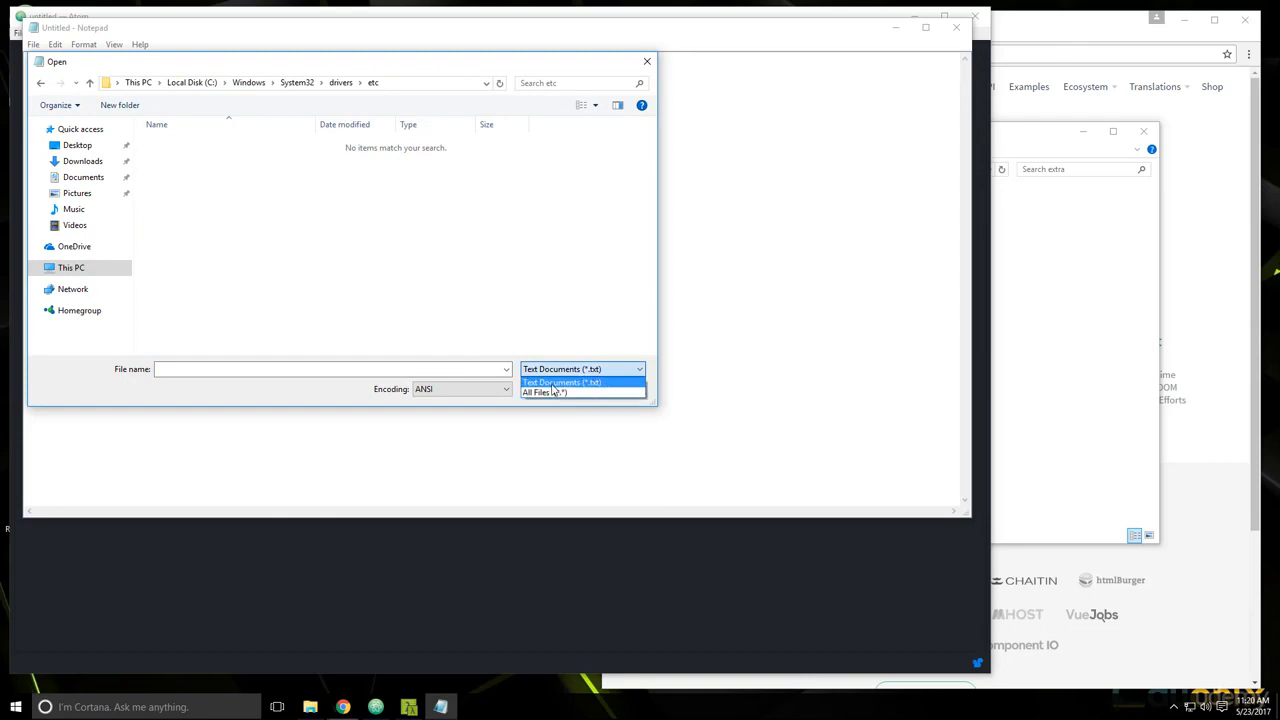
pyautogui.click(544, 390)
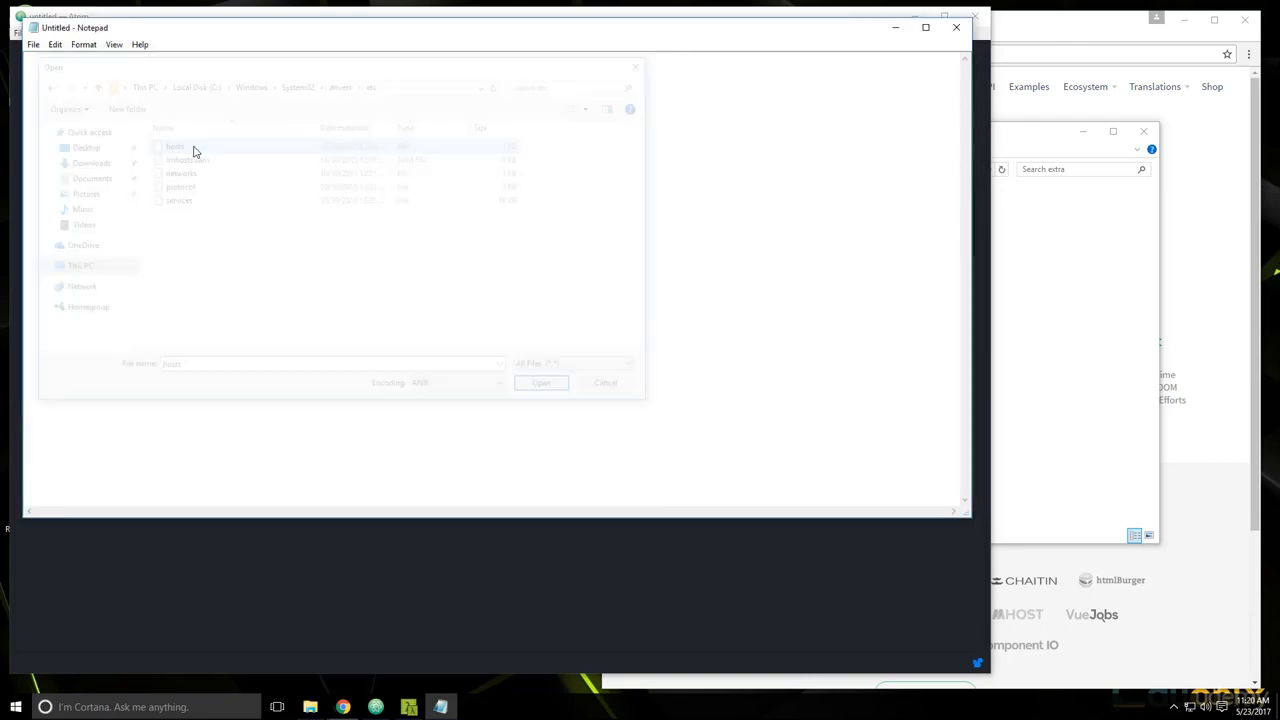
pyautogui.click(540, 382)
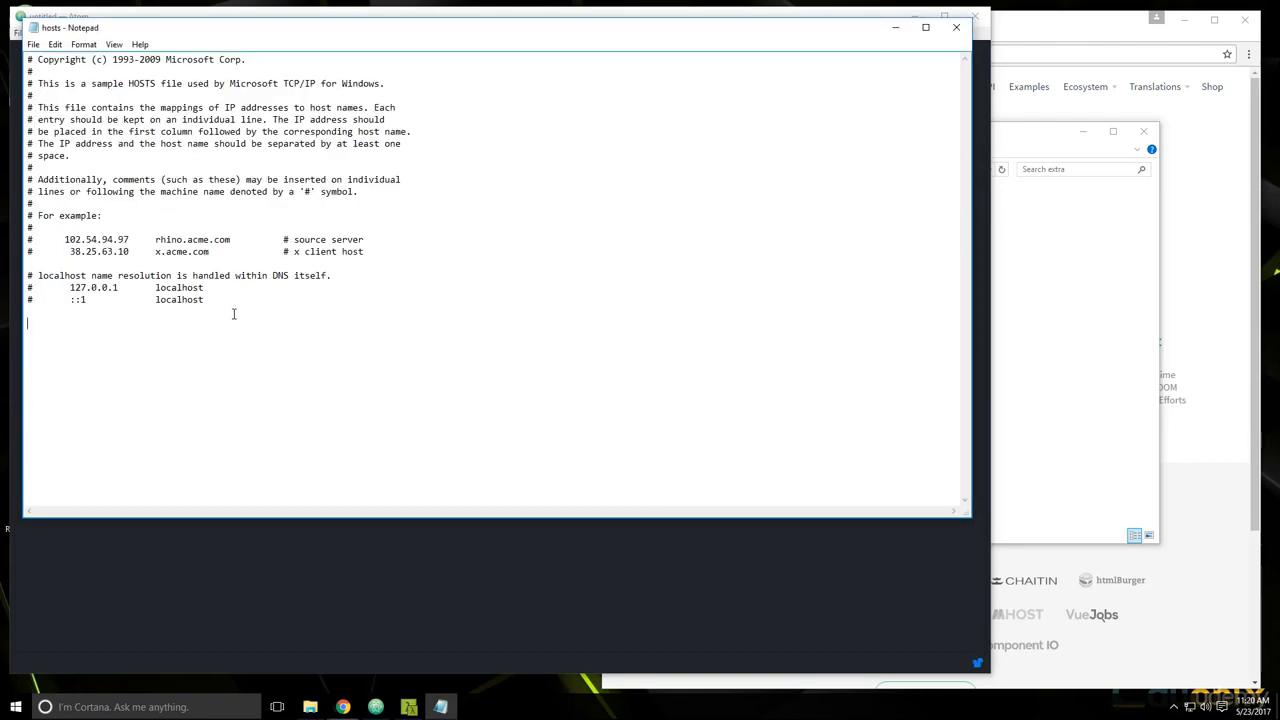
# Step: Add hosts entries 127.0.0.1 localhost and 127.0.0.1 contactstore.dev
pyautogui.write('127.0.')
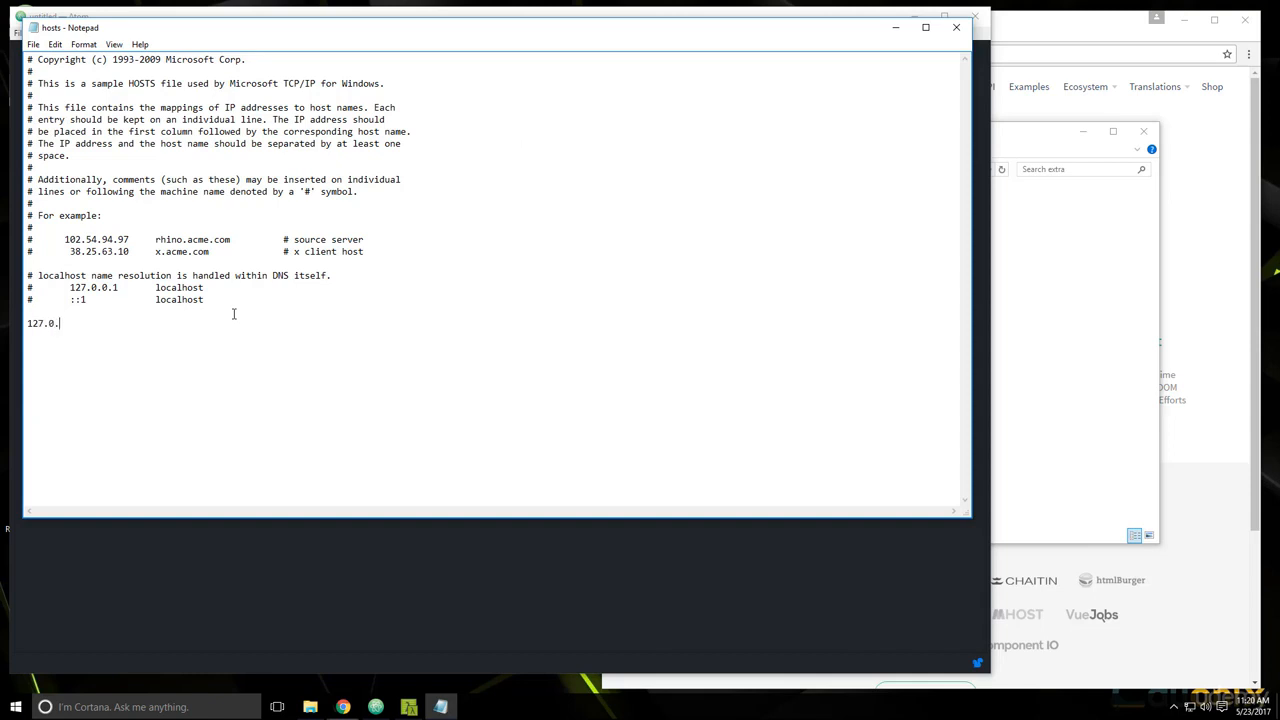
pyautogui.write('0.1 localhost')
pyautogui.write('127')
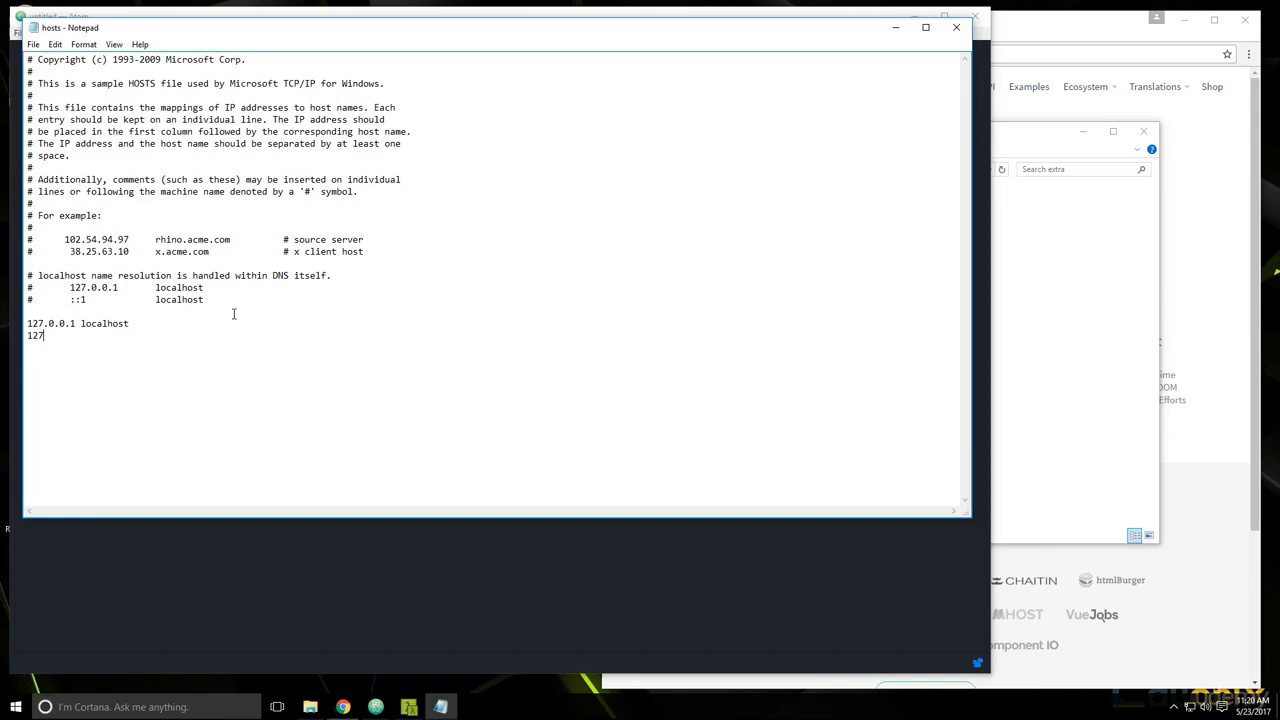
pyautogui.write('.0.0.1')
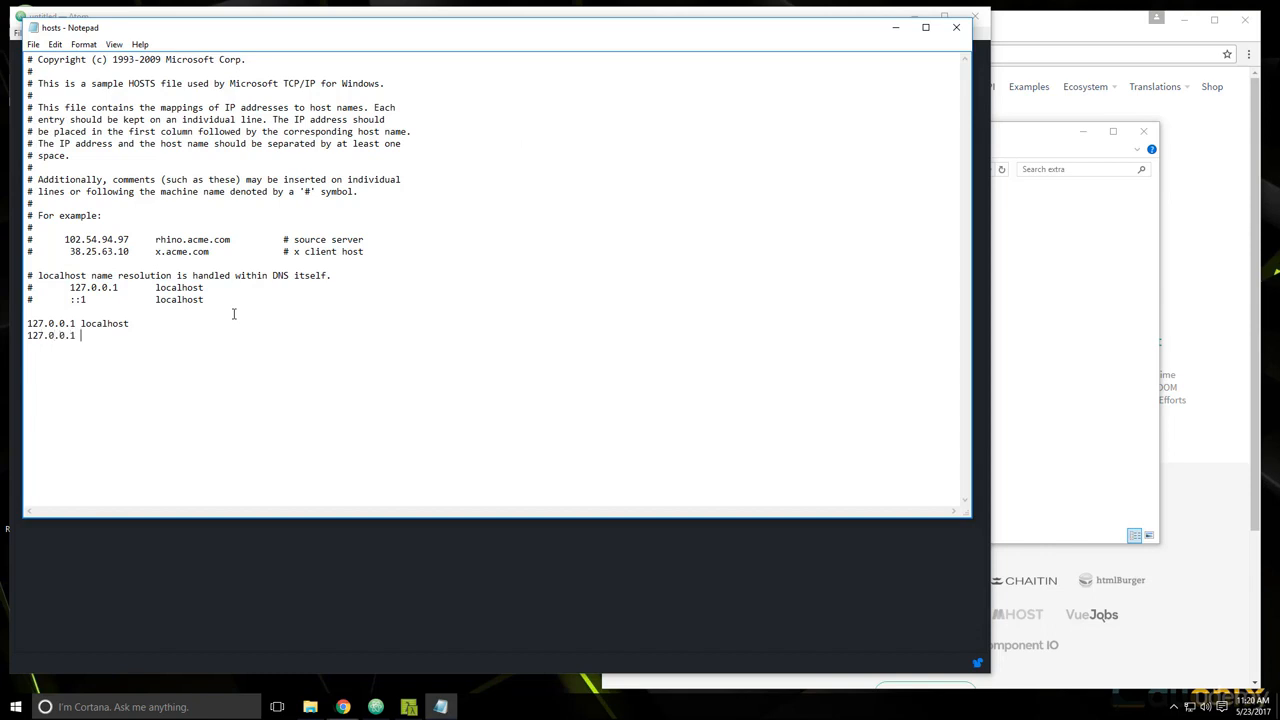
pyautogui.write('contac')
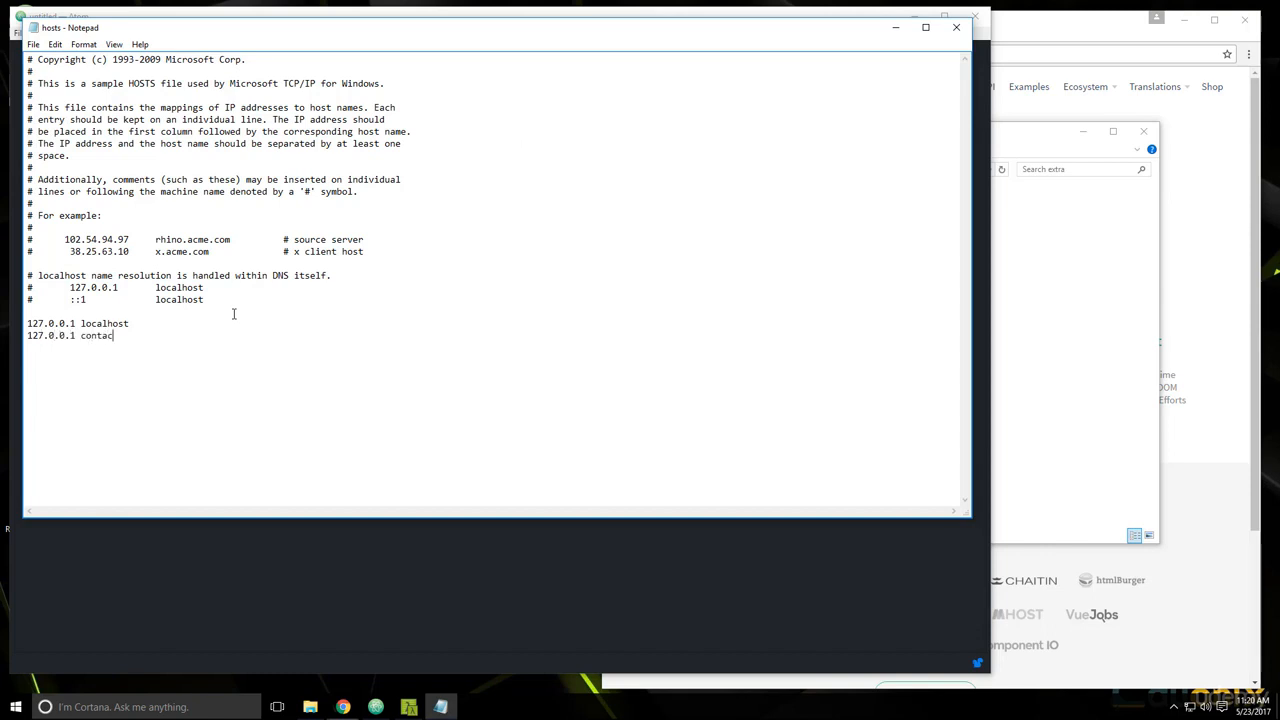
pyautogui.write('tstore.dev')
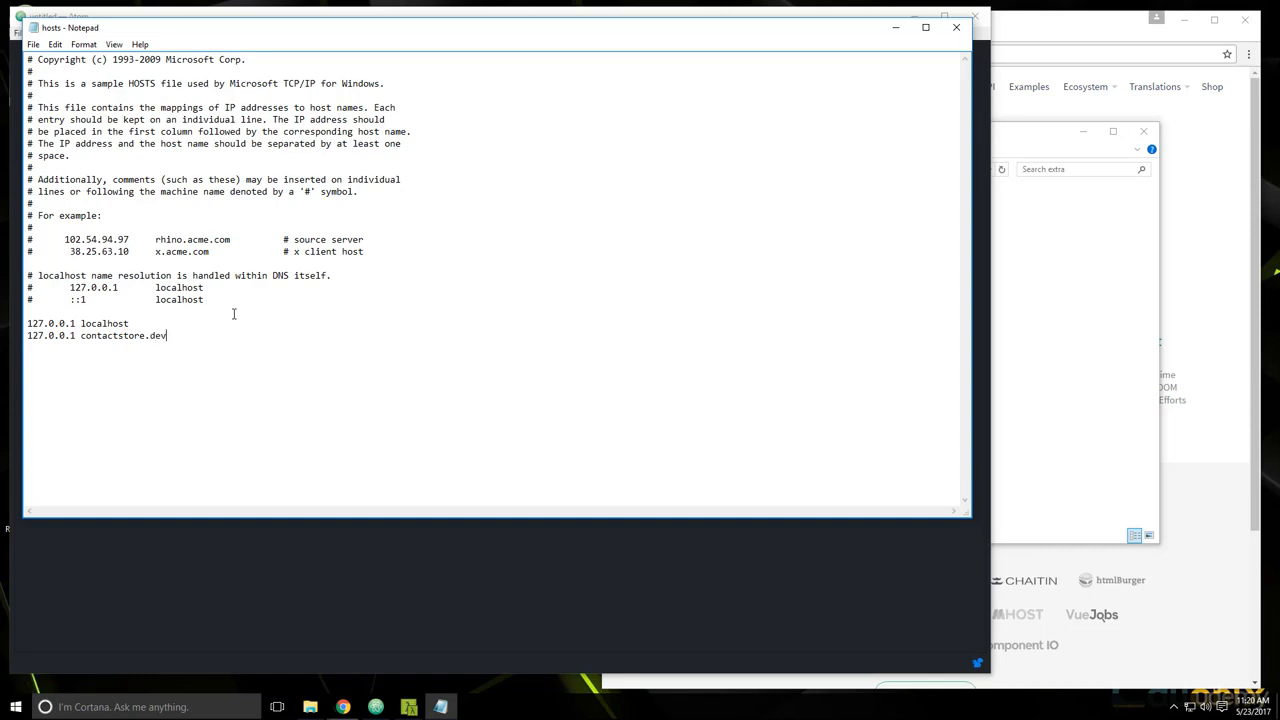
pyautogui.moveTo(28, 324); pyautogui.dragTo(168, 336)
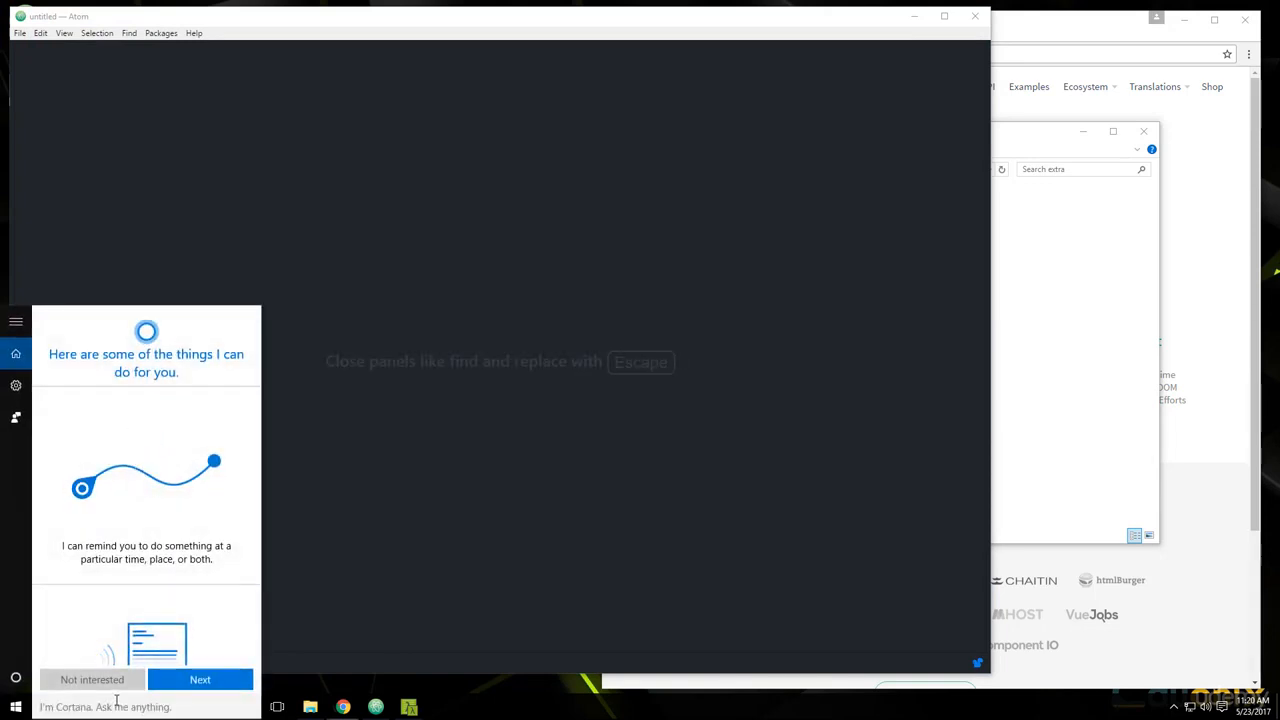
# Step: Launch XAMPP Control Panel with administrator rights
pyautogui.rightClick(116, 378)
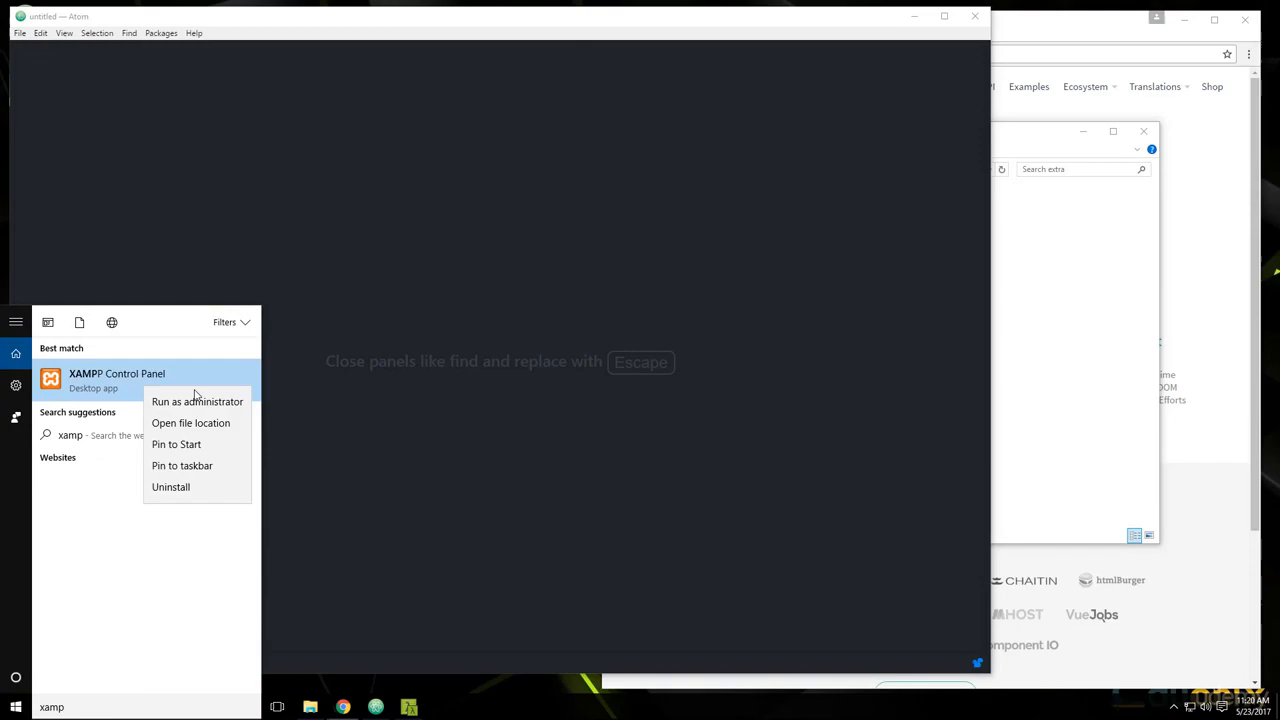
pyautogui.click(576, 390)
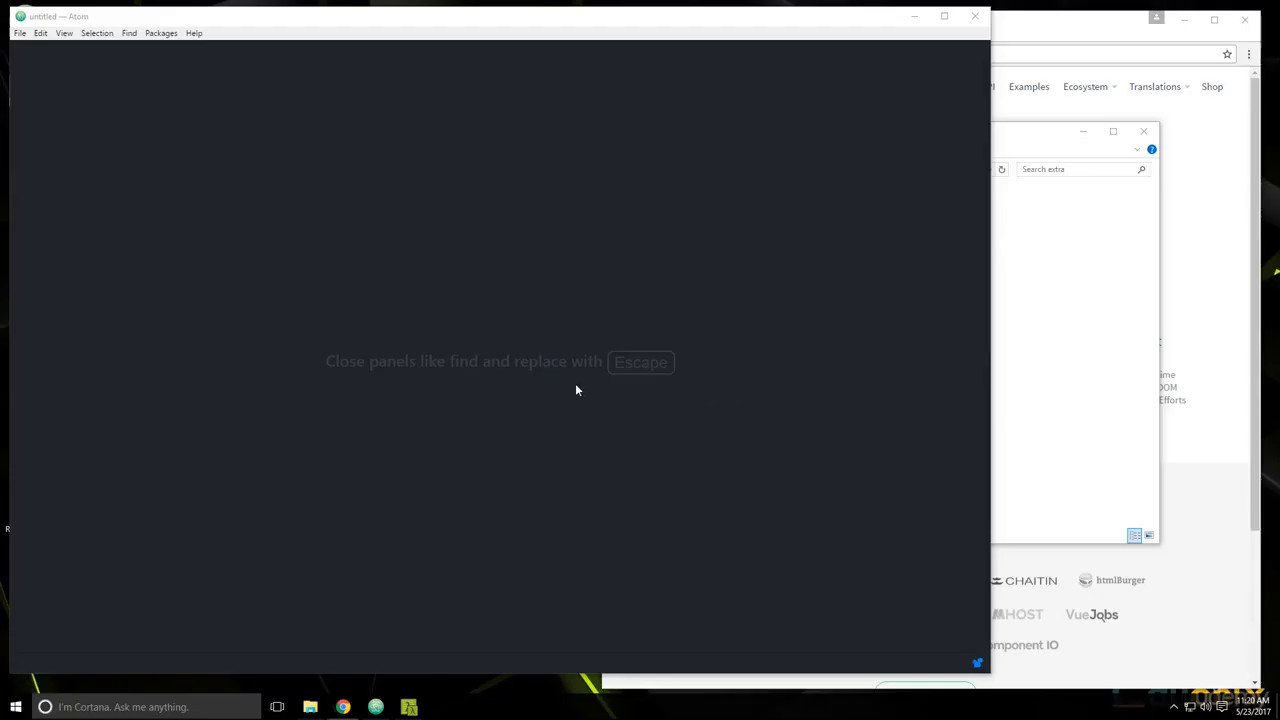
pyautogui.click(440, 708)
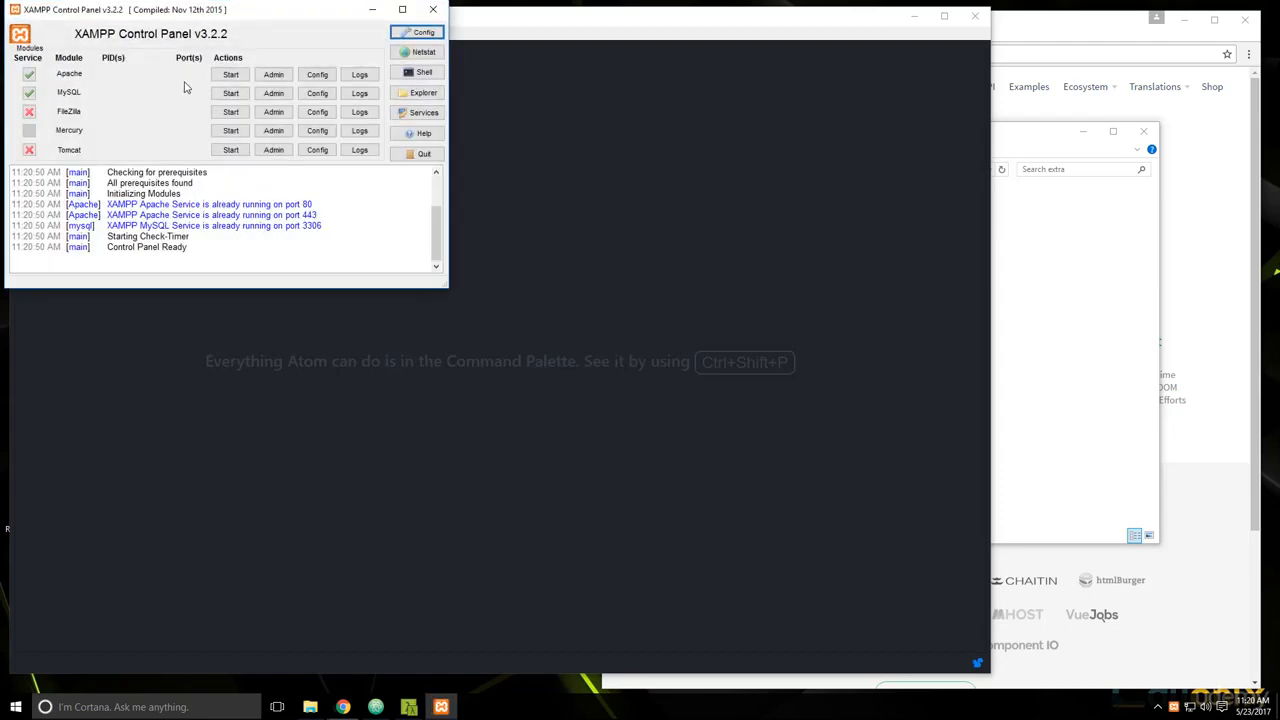
# Step: Stop and restart the Apache service
pyautogui.click(232, 74)
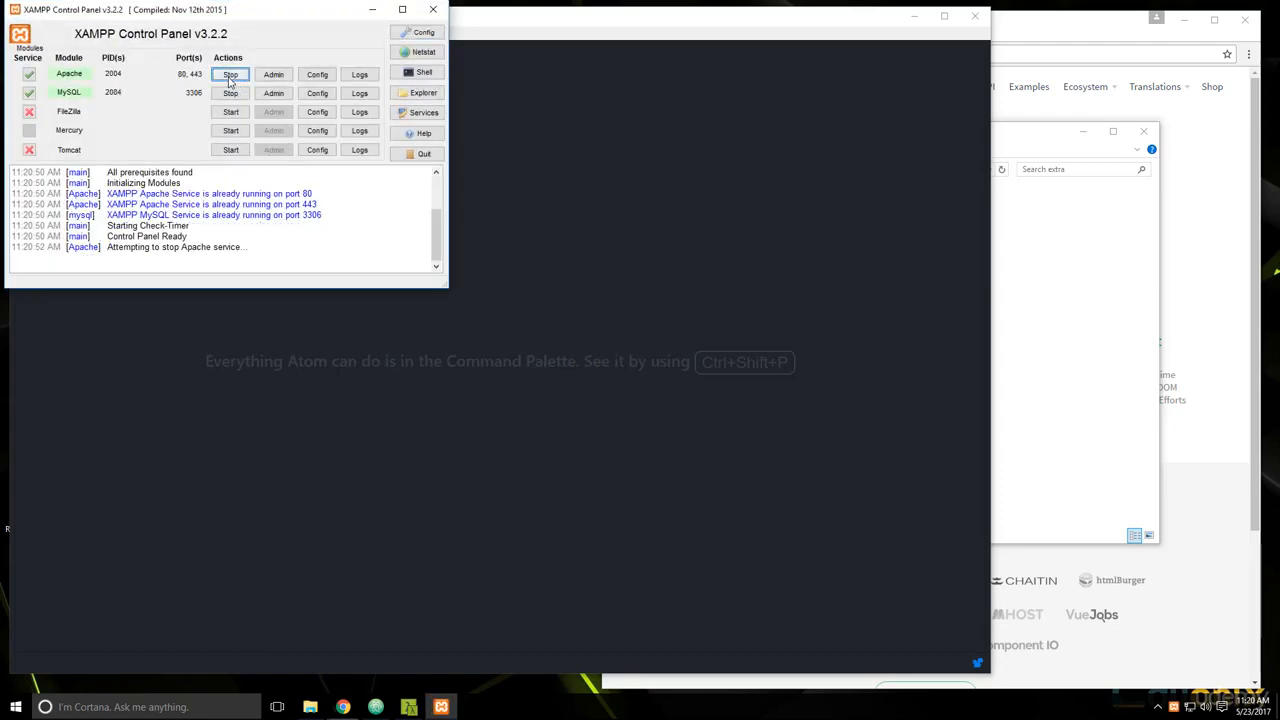
pyautogui.moveTo(400, 468)
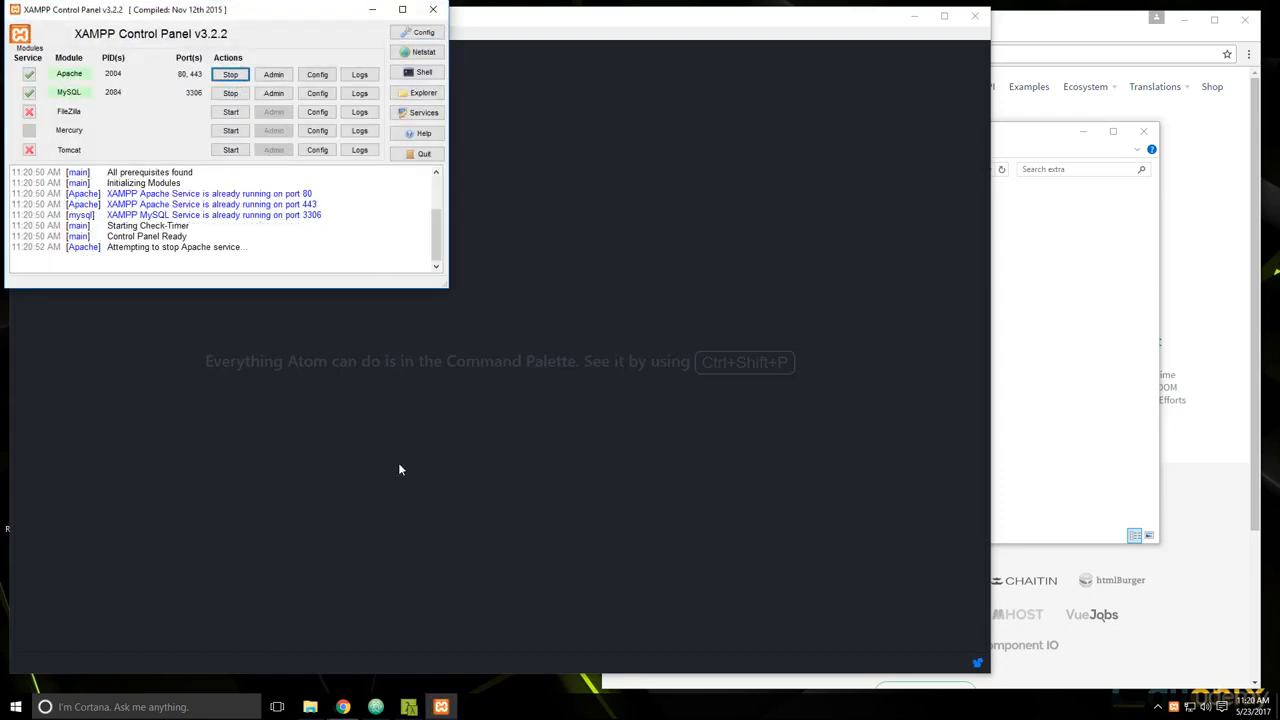
pyautogui.click(230, 74)
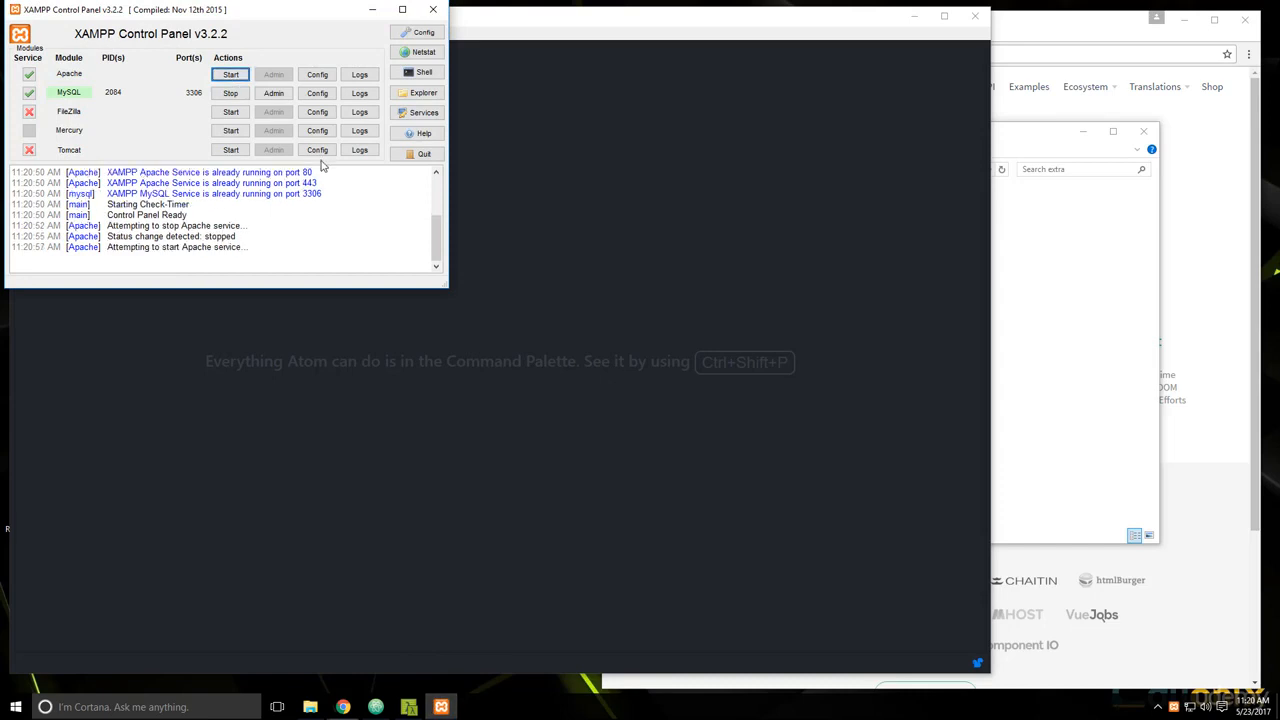
pyautogui.click(230, 74)
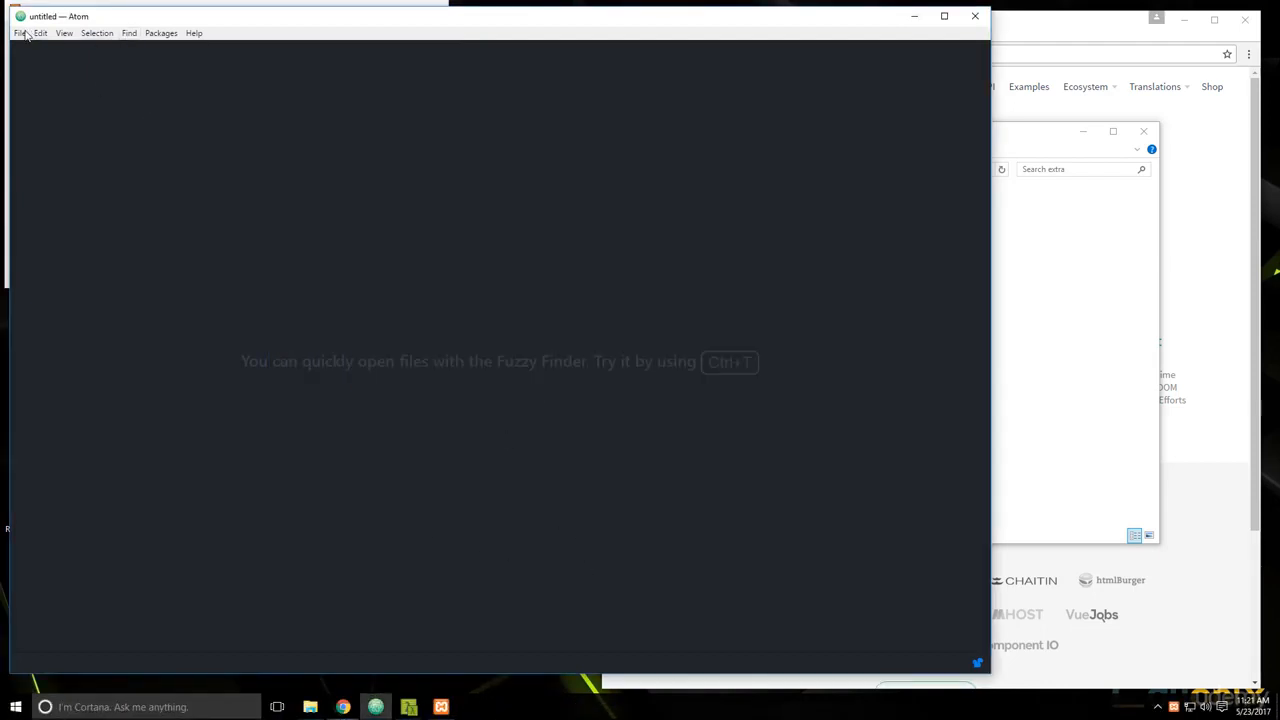
# Step: Close the Welcome tab and open C:\xampp\htdocs\contactstore as the Atom project folder
pyautogui.click(20, 32)
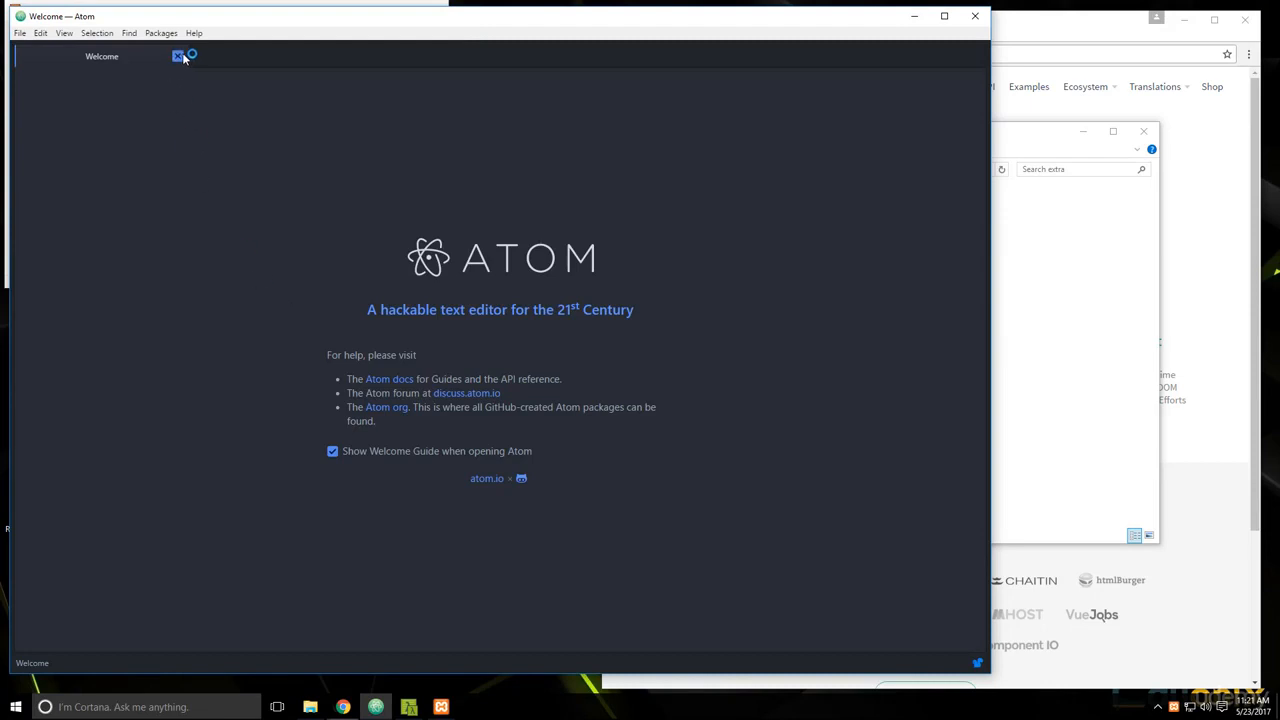
pyautogui.click(178, 56)
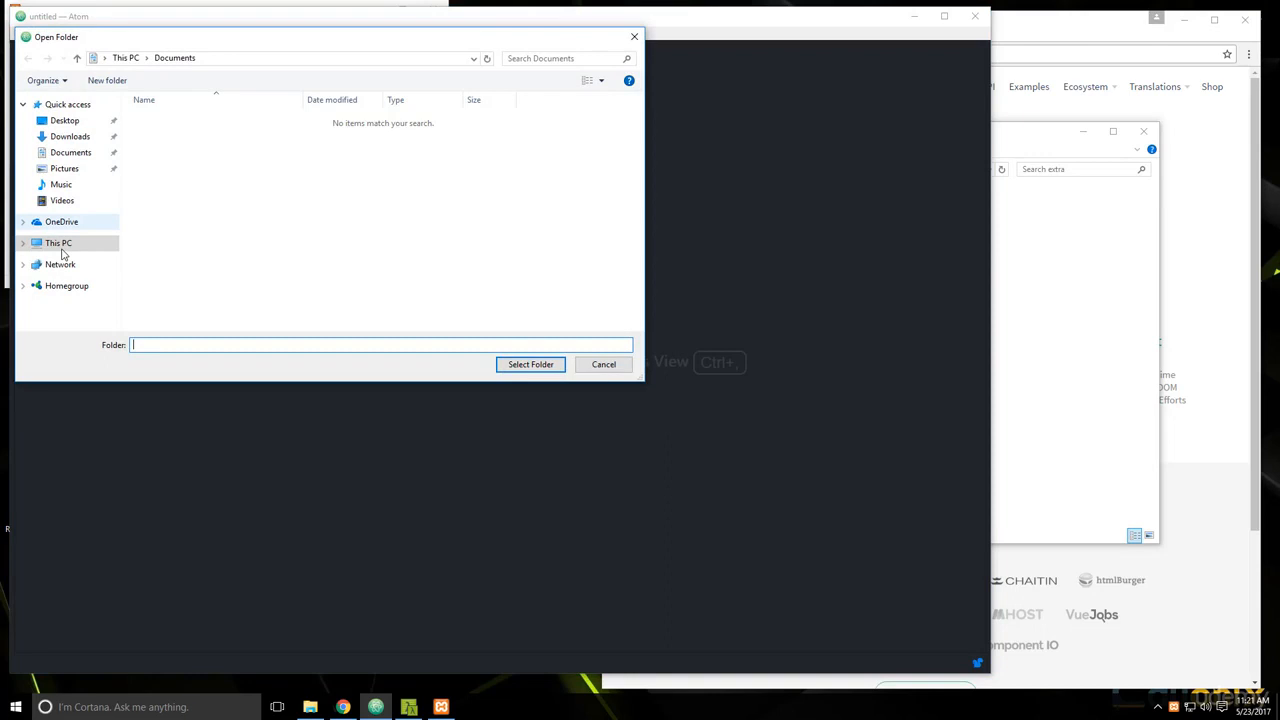
pyautogui.click(58, 244)
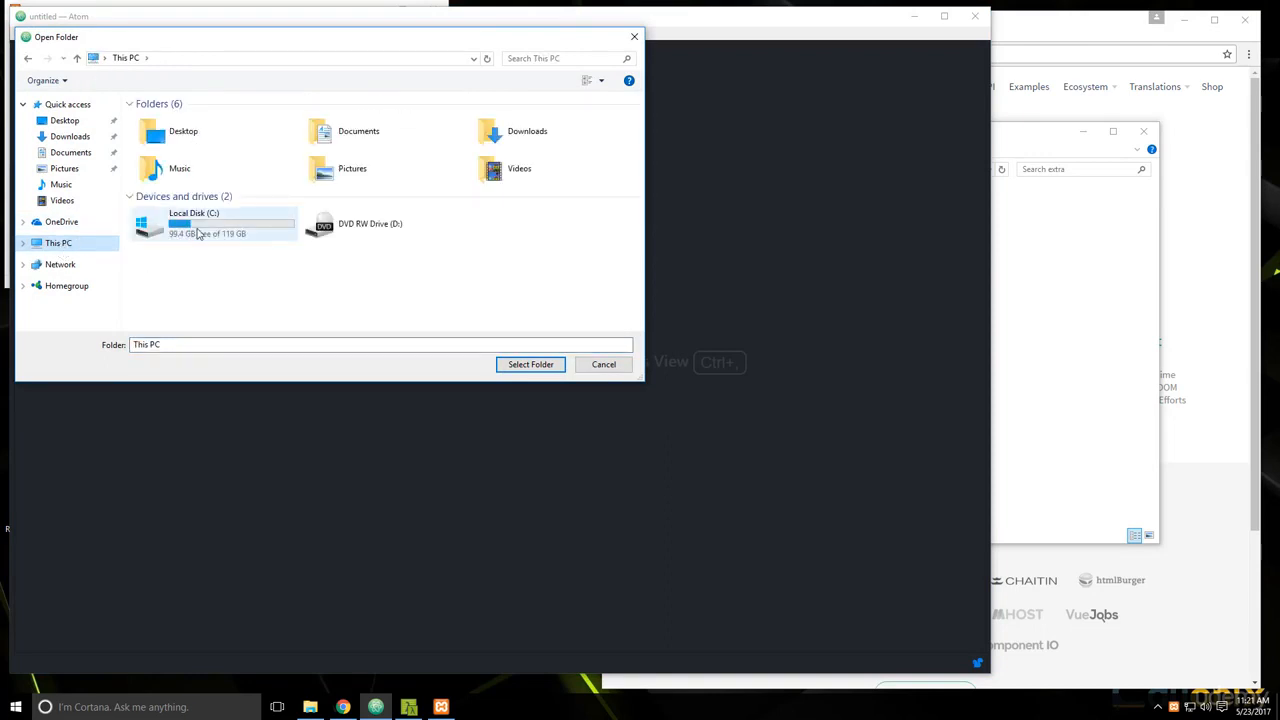
pyautogui.doubleClick(194, 224)
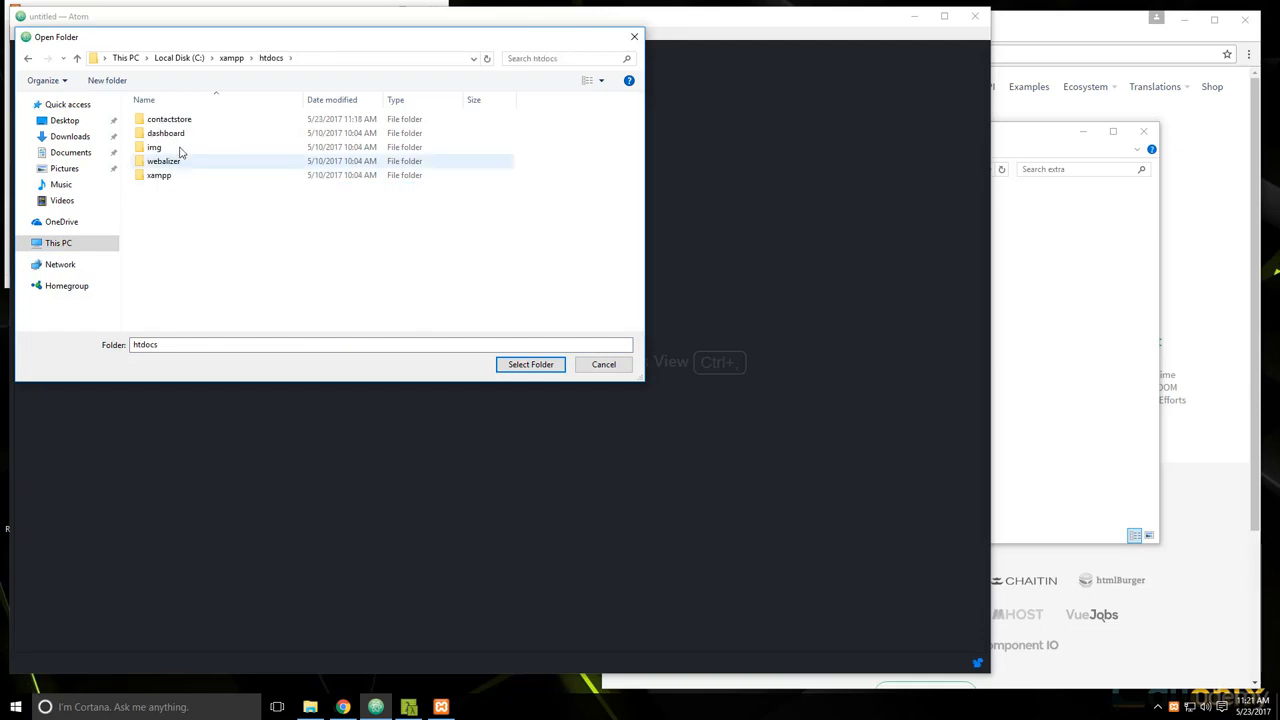
pyautogui.doubleClick(168, 120)
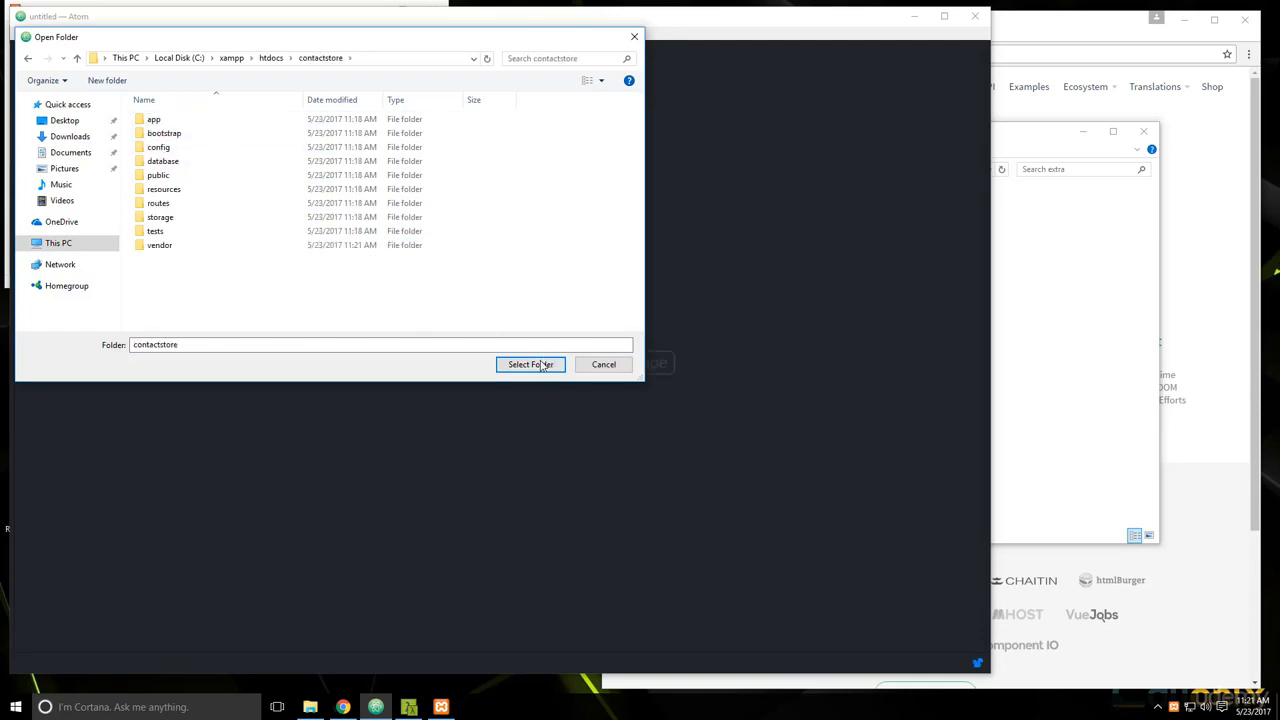
pyautogui.click(530, 364)
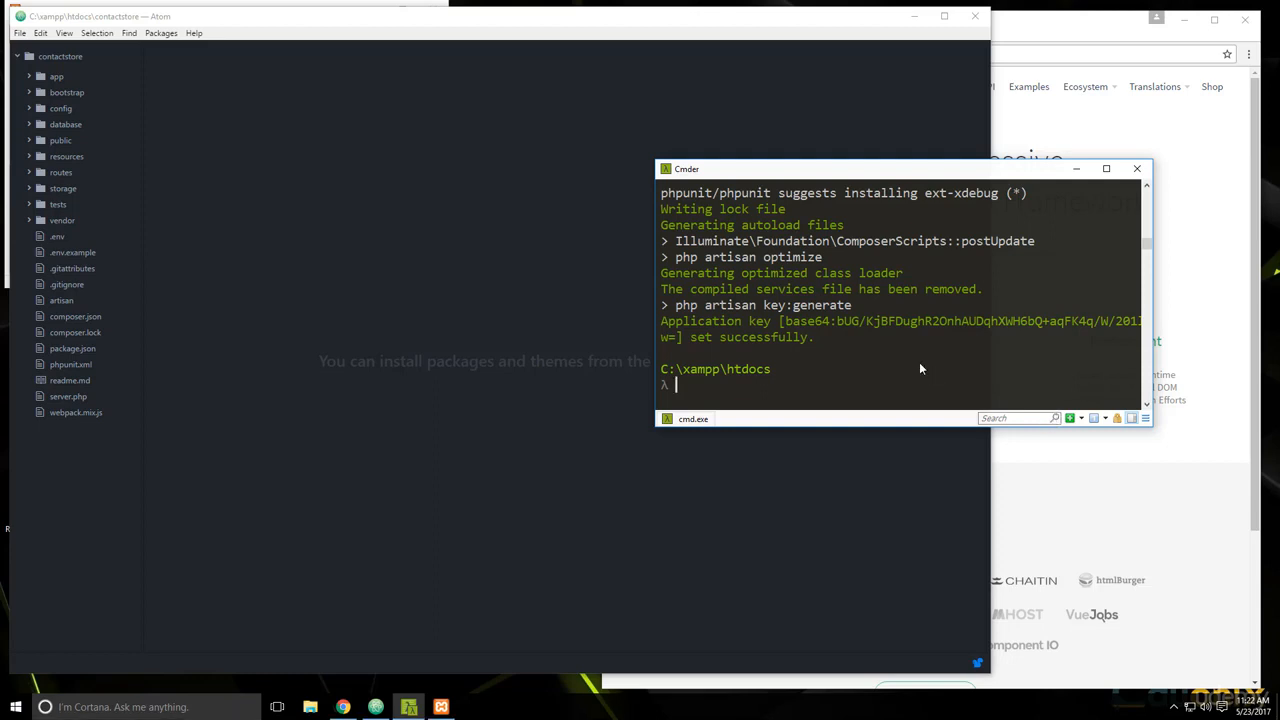
# Step: In Cmder, cd into the contactstore directory
pyautogui.write('cd')
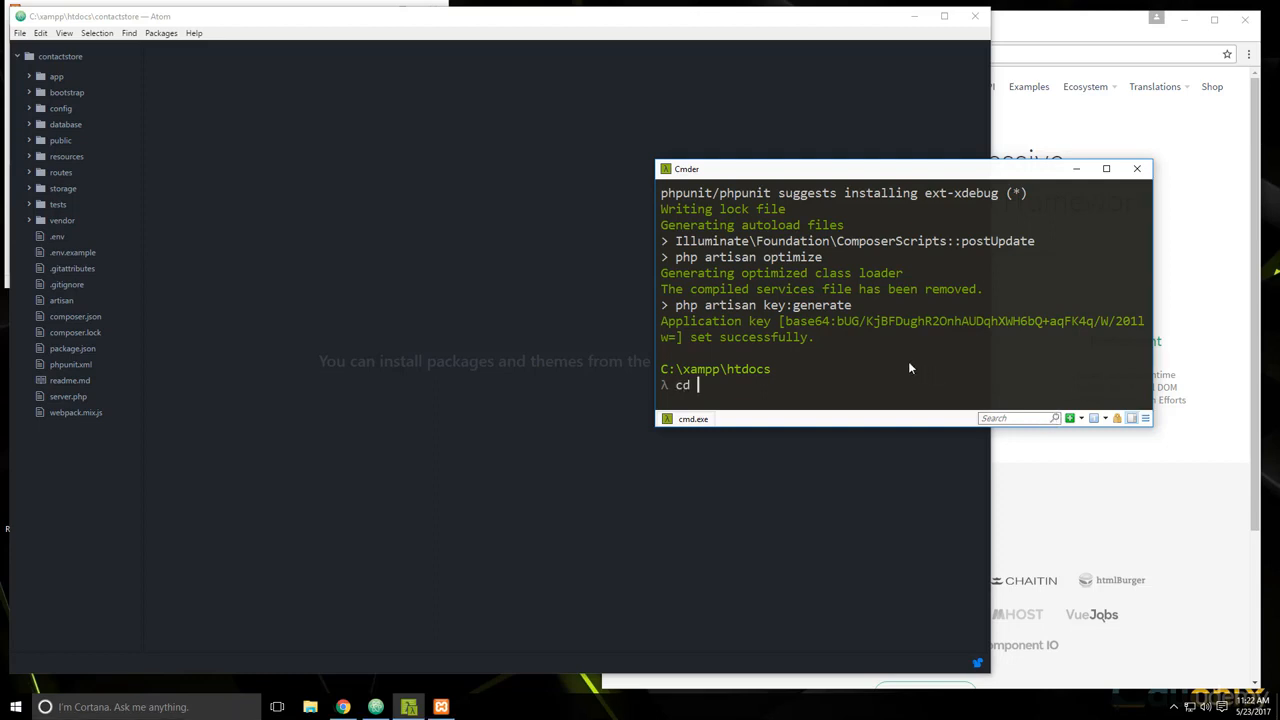
pyautogui.write('contactstore')
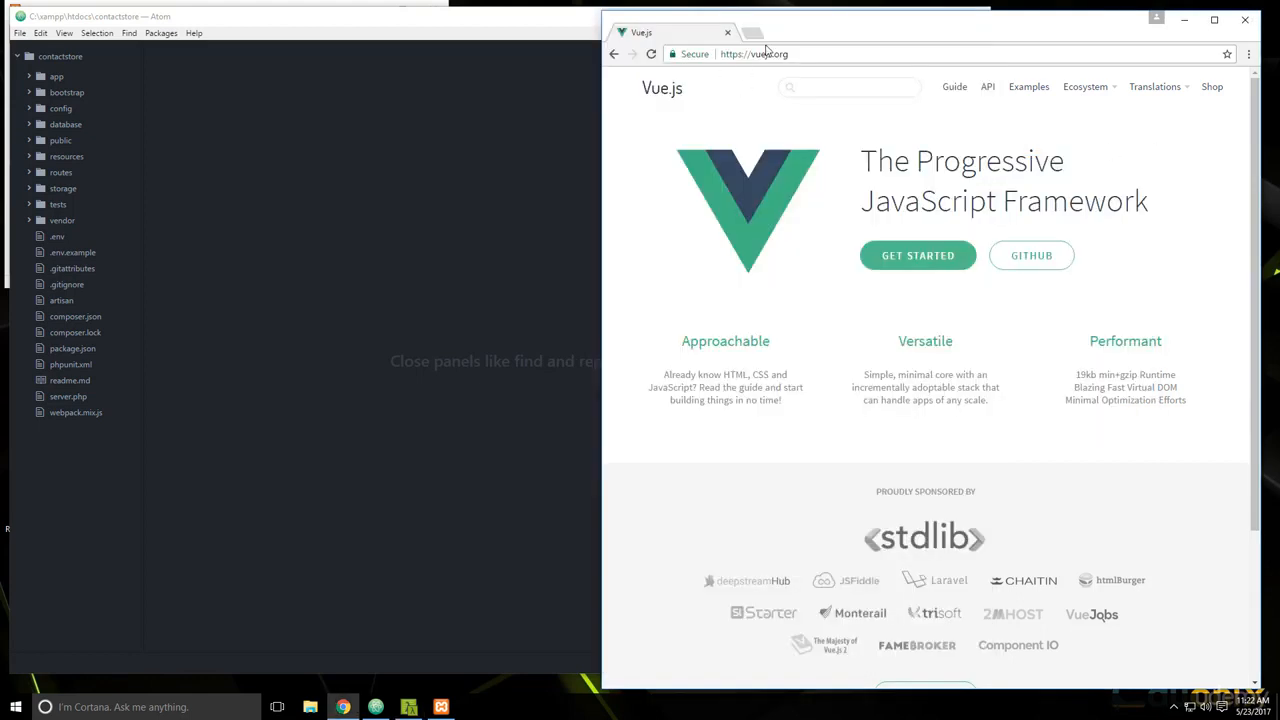
# Step: Load contactstore.dev in a new Chrome tab to see the Laravel welcome page, then return to Atom
pyautogui.click(752, 32)
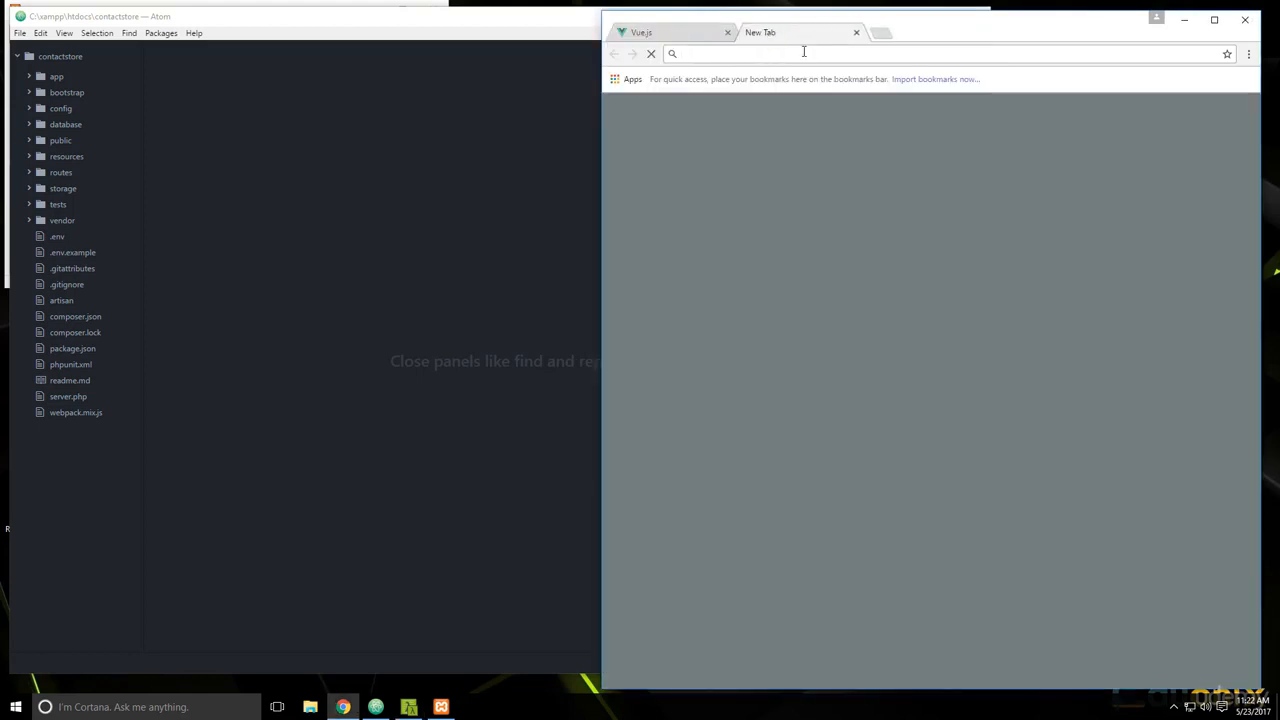
pyautogui.write('contactstore.')
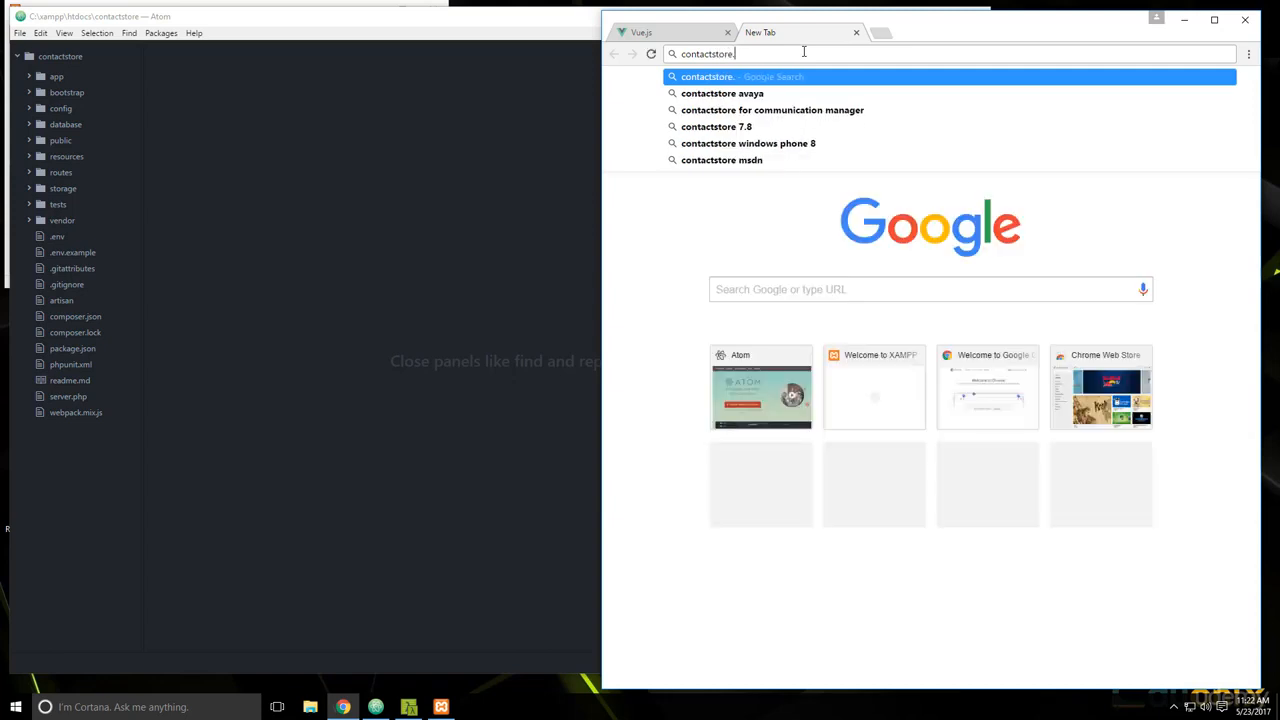
pyautogui.press('Return')
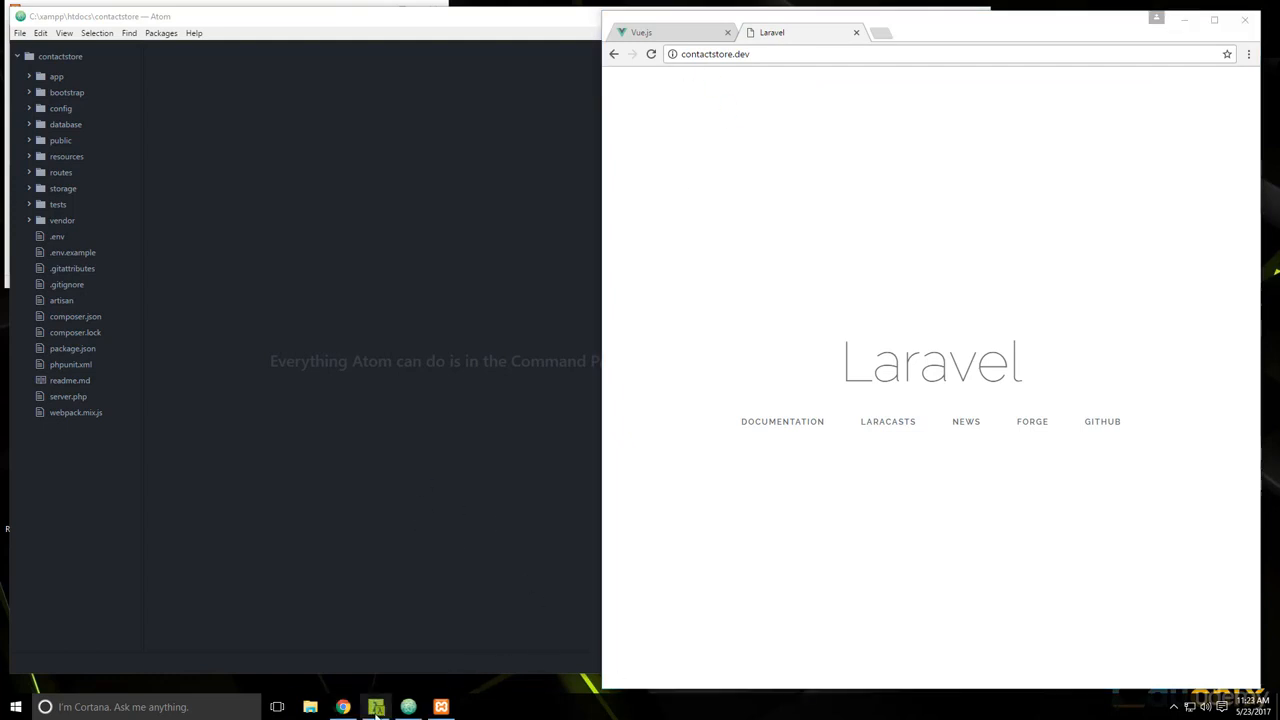
pyautogui.click(376, 708)
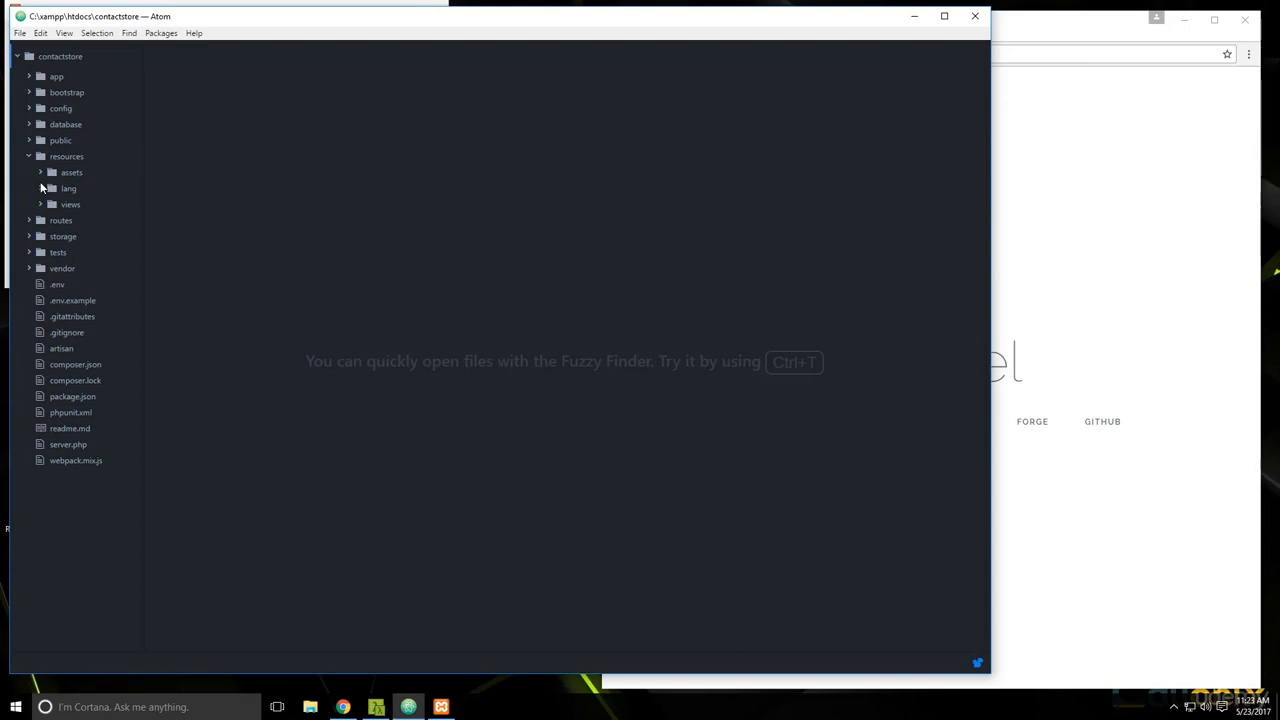
# Step: Expand resources/assets/js in the tree view to reach app.js
pyautogui.click(72, 172)
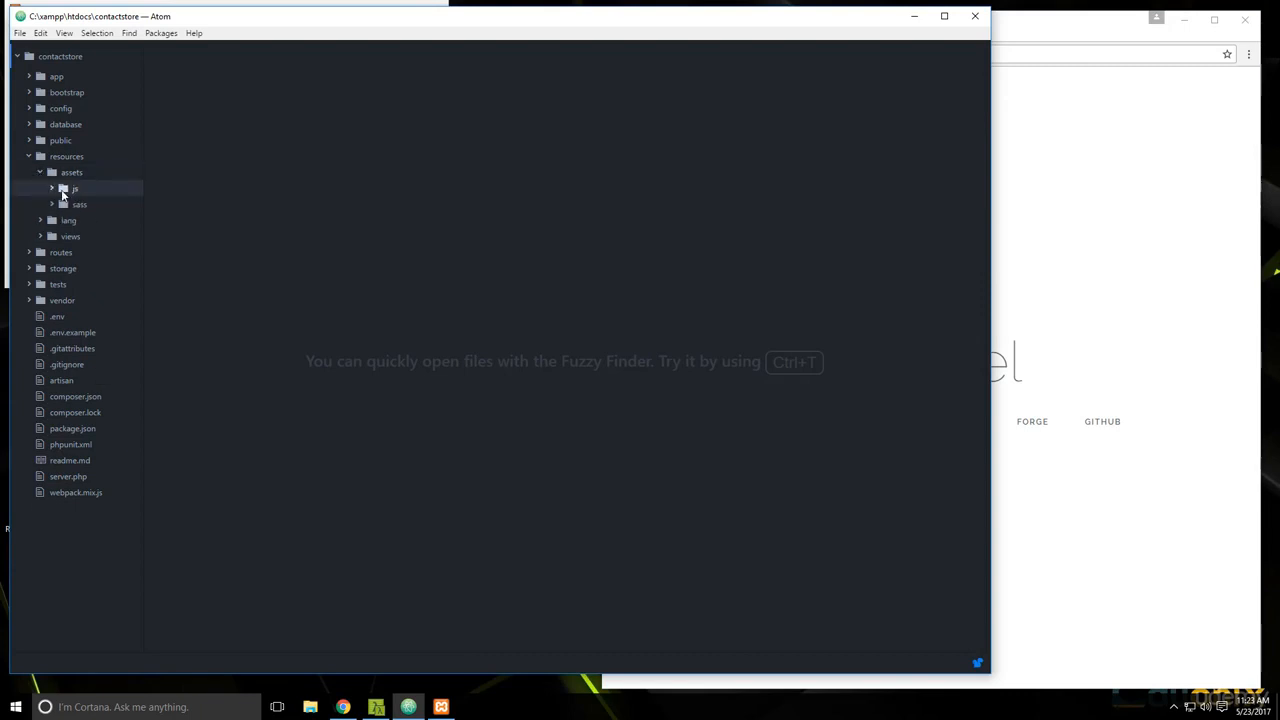
pyautogui.click(76, 188)
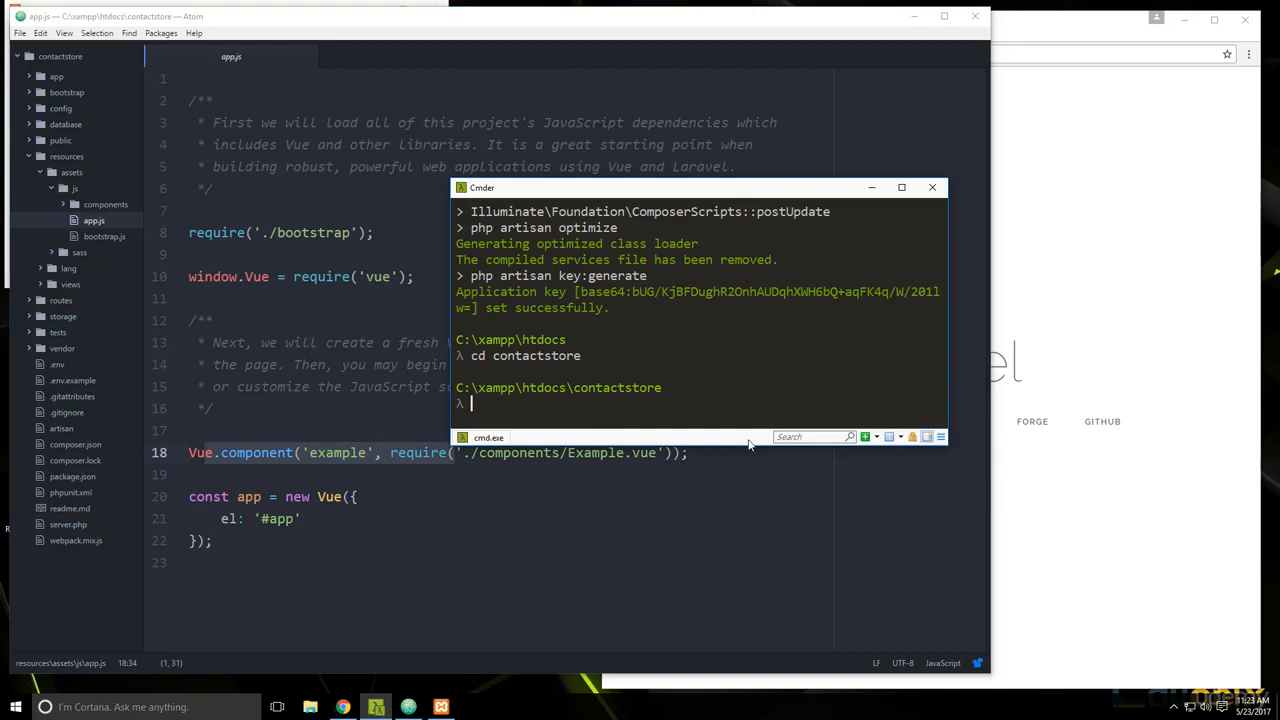
pyautogui.moveTo(784, 394)
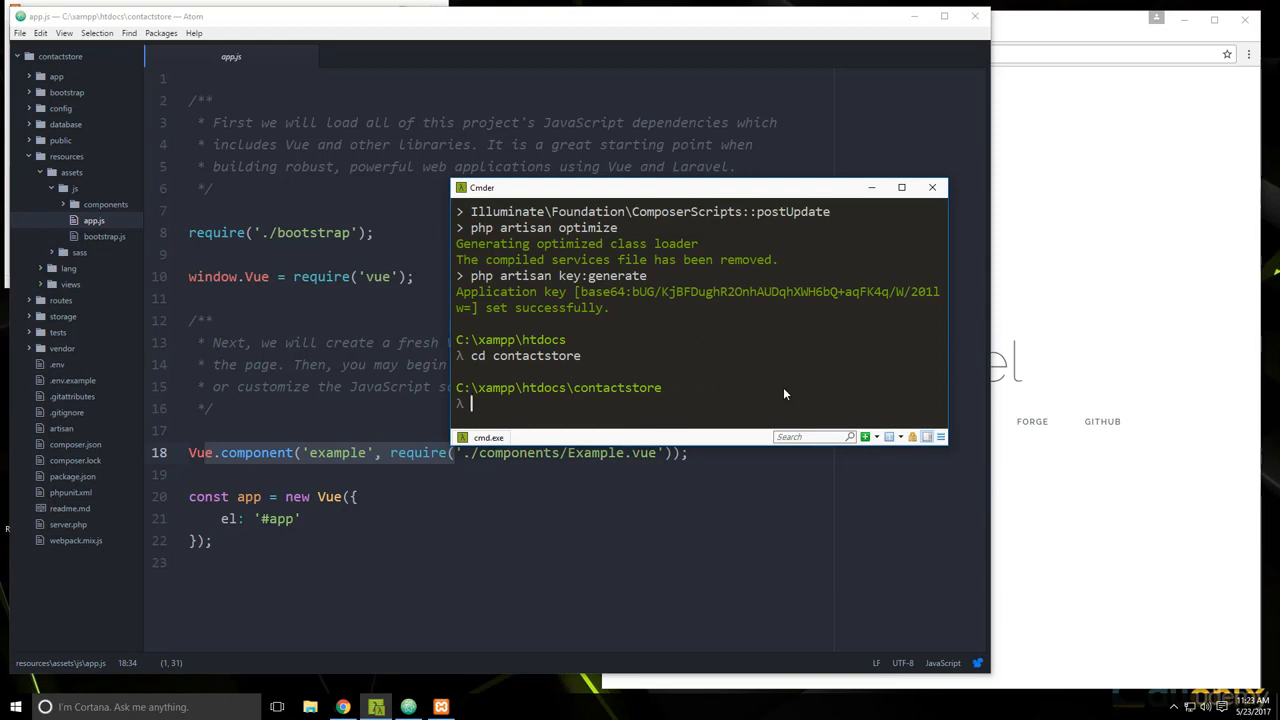
# Step: Run npm install in the contactstore folder and move the terminal aside
pyautogui.write('npm')
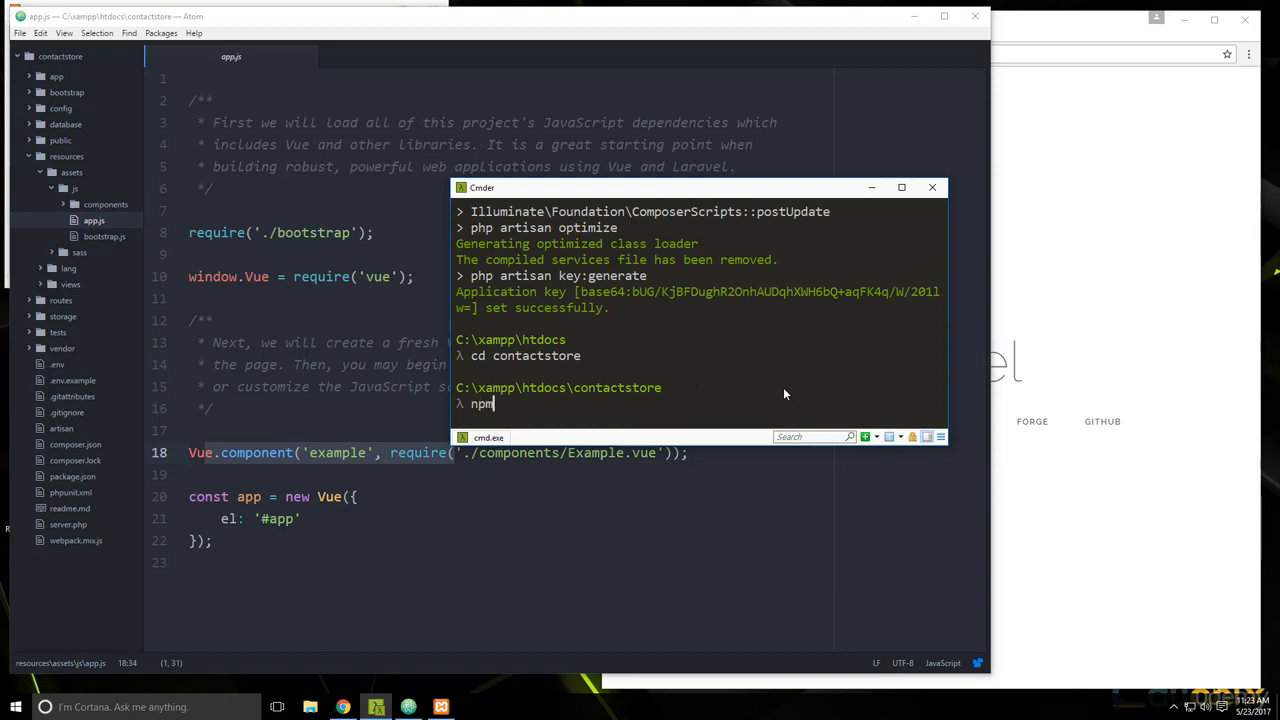
pyautogui.write('install')
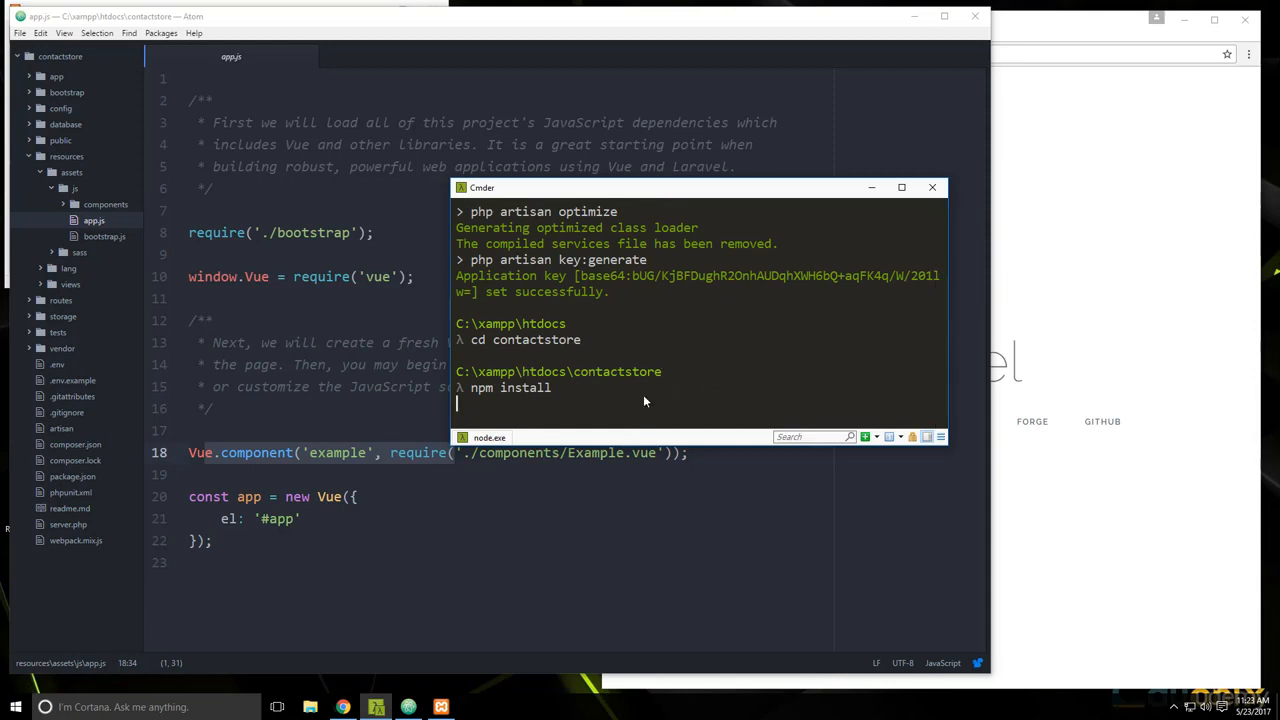
pyautogui.moveTo(700, 188); pyautogui.dragTo(880, 104)
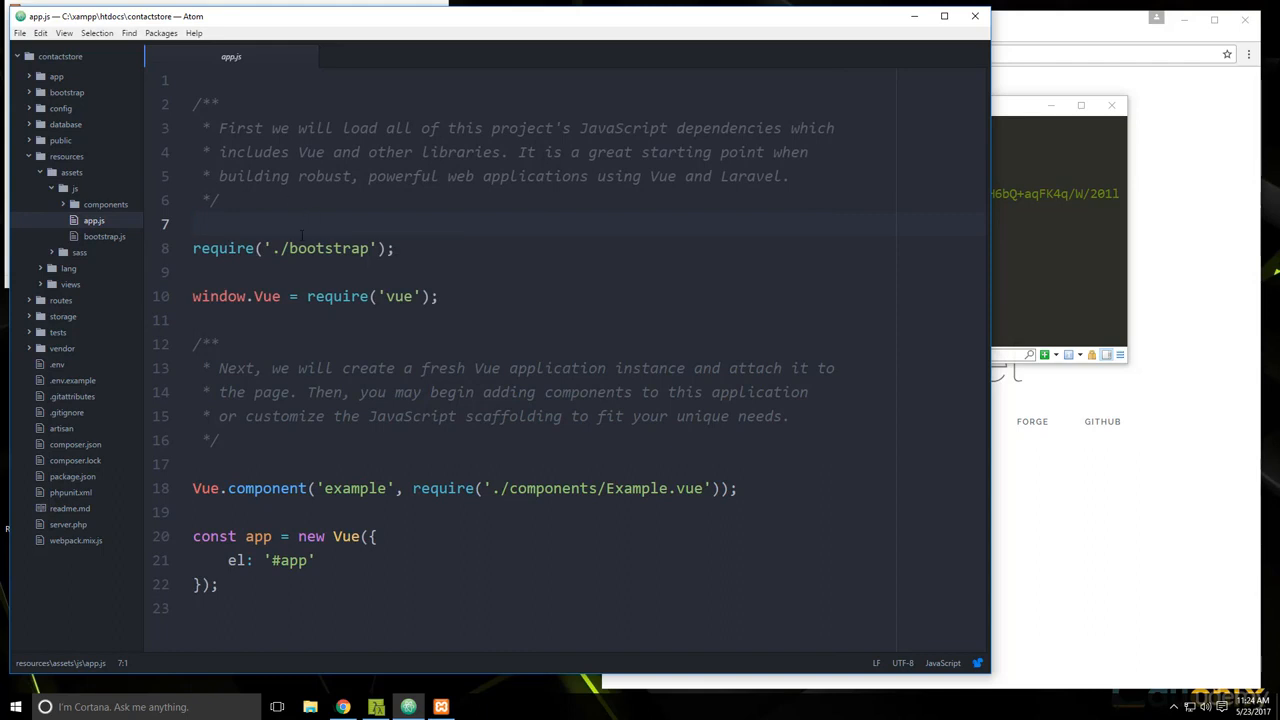
# Step: Create an empty database/database.sqlite file, then bring up the .env file
pyautogui.click(194, 224)
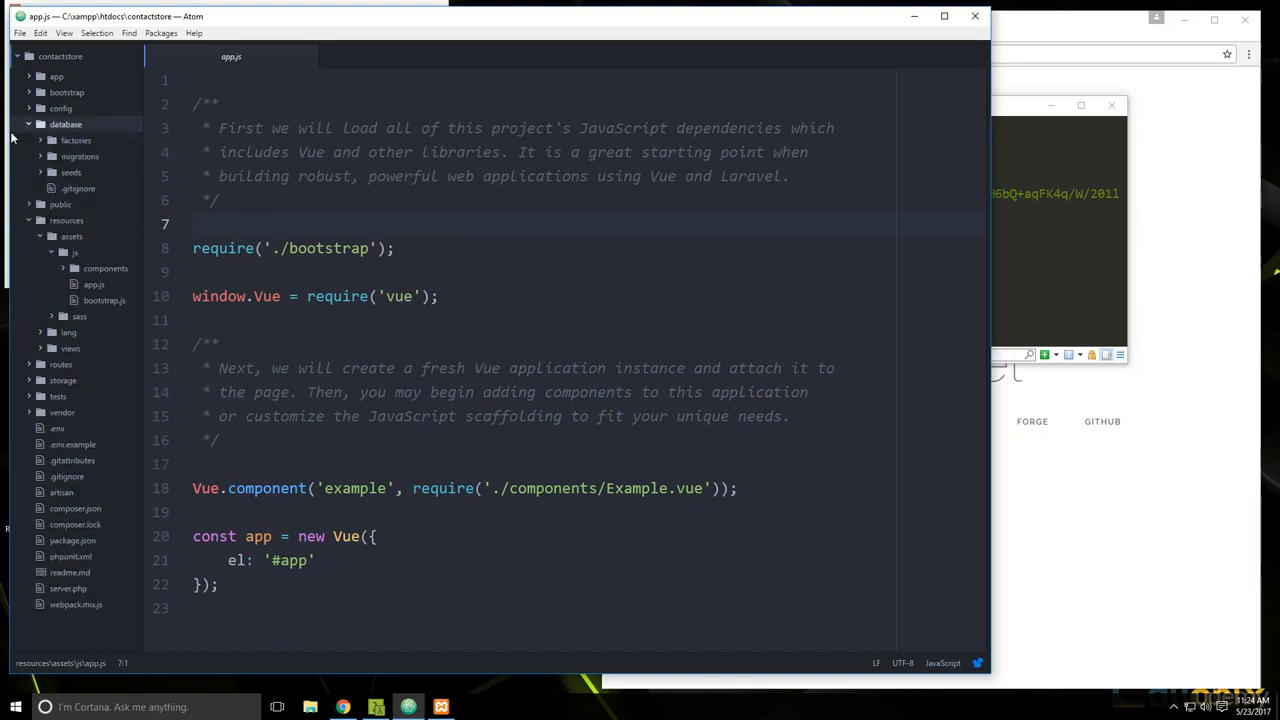
pyautogui.rightClick(64, 124)
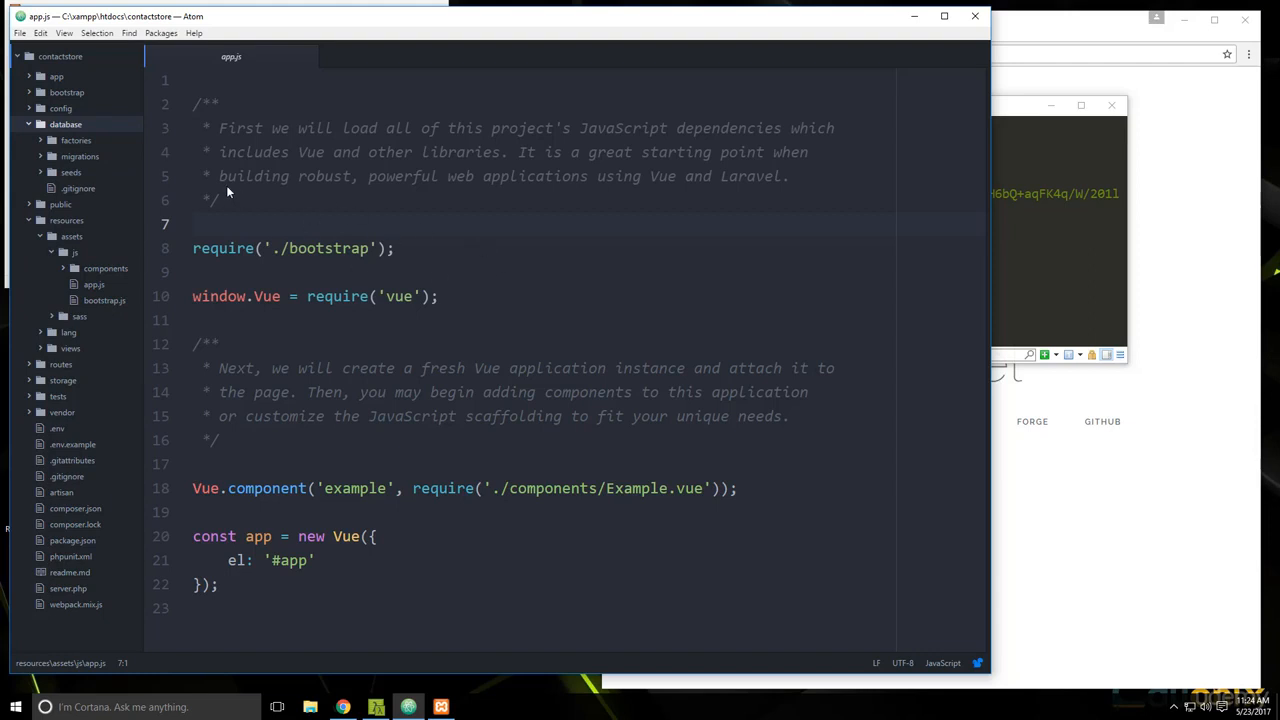
pyautogui.moveTo(1080, 166)
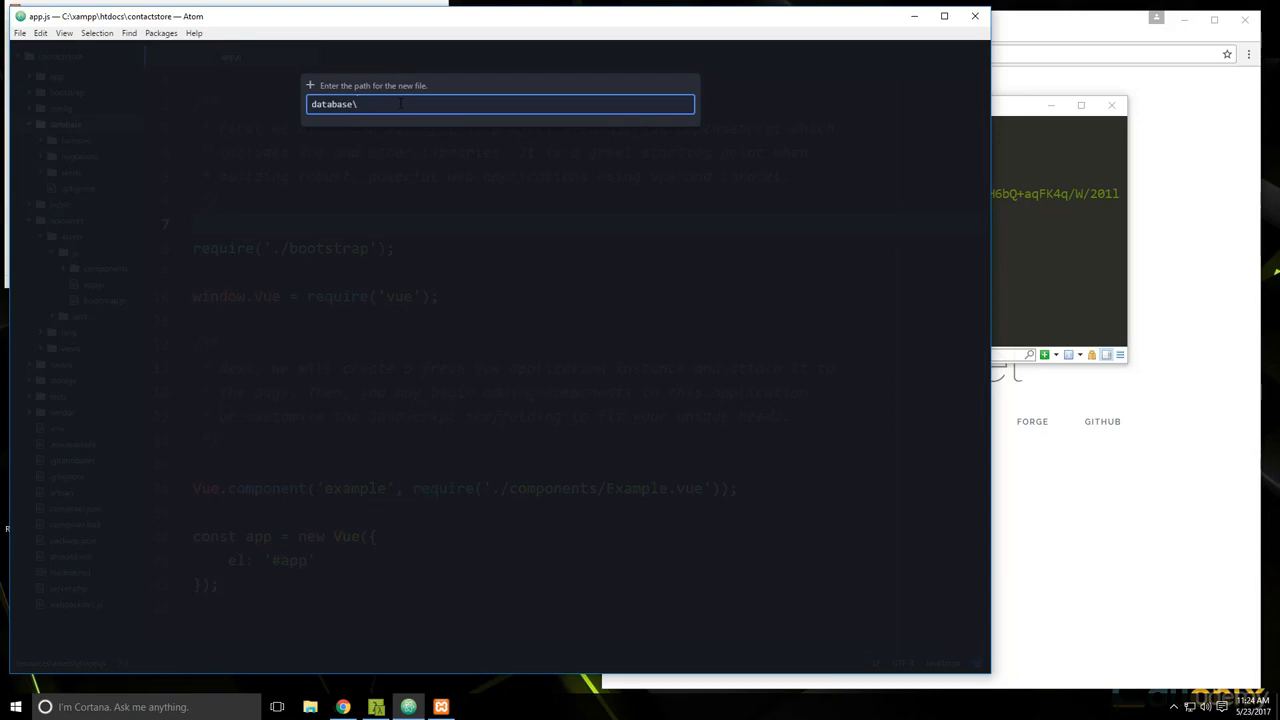
pyautogui.write('database.s')
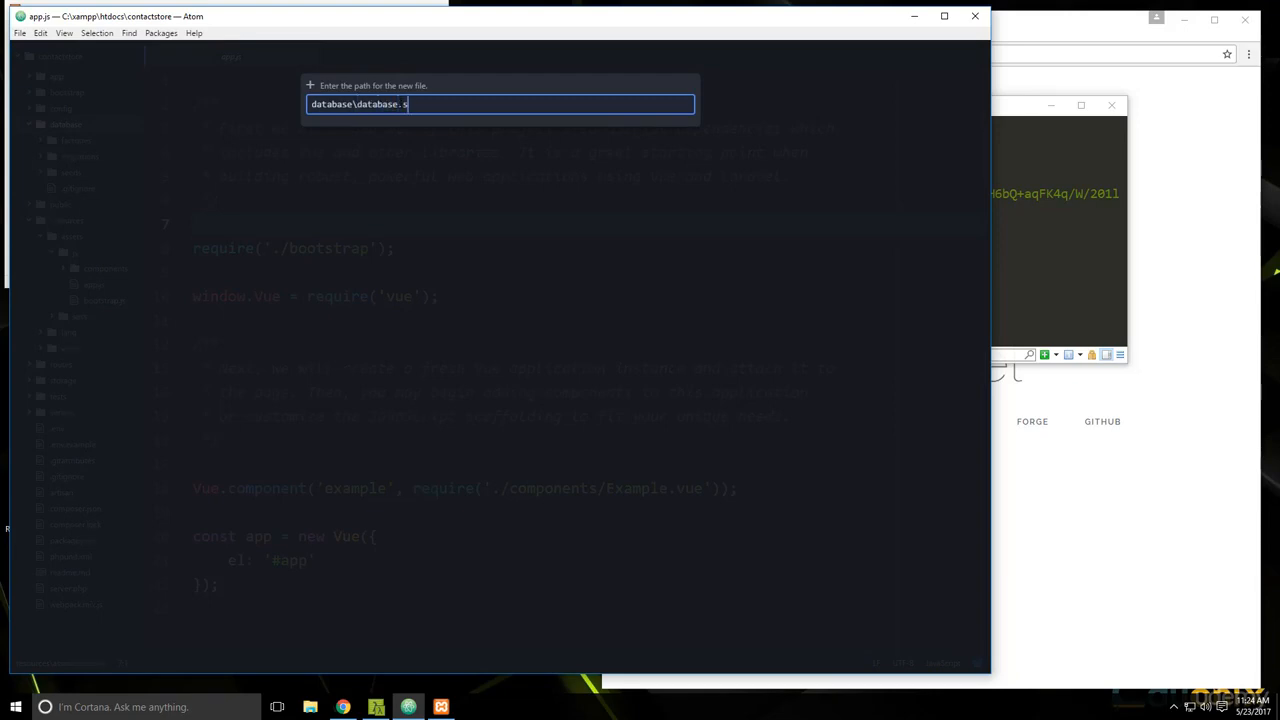
pyautogui.write('qlite')
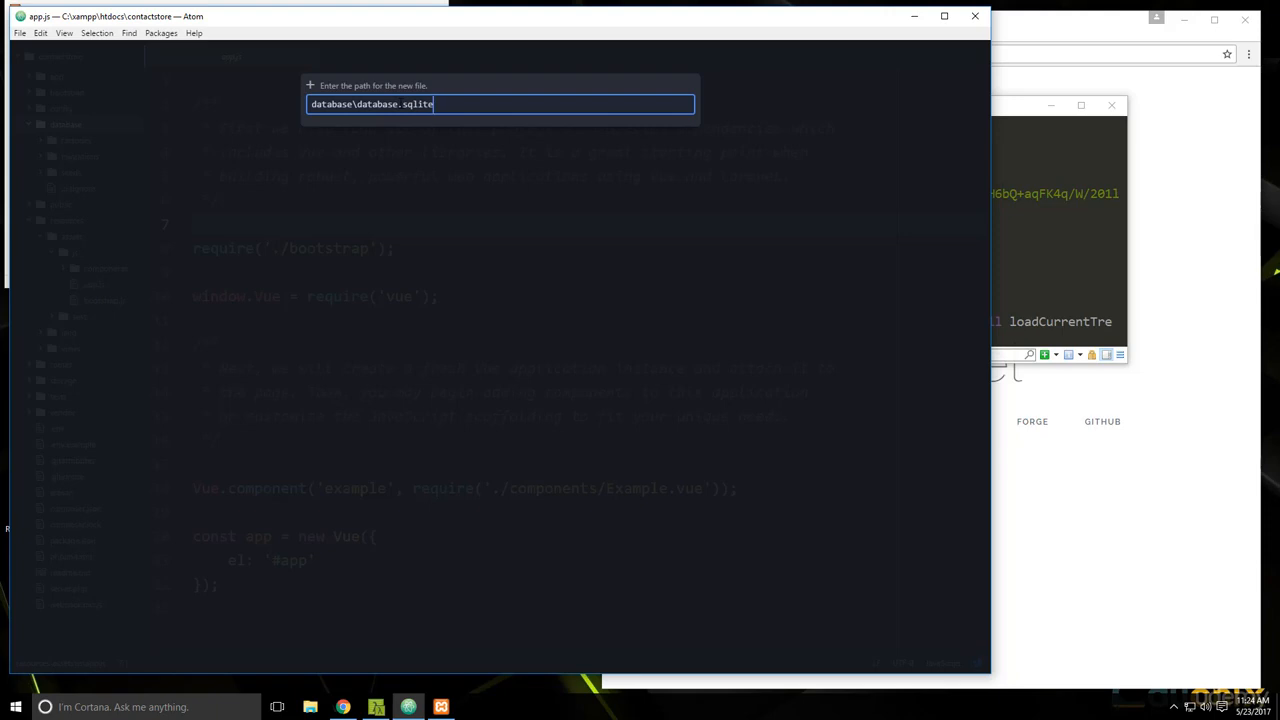
pyautogui.press('Return')
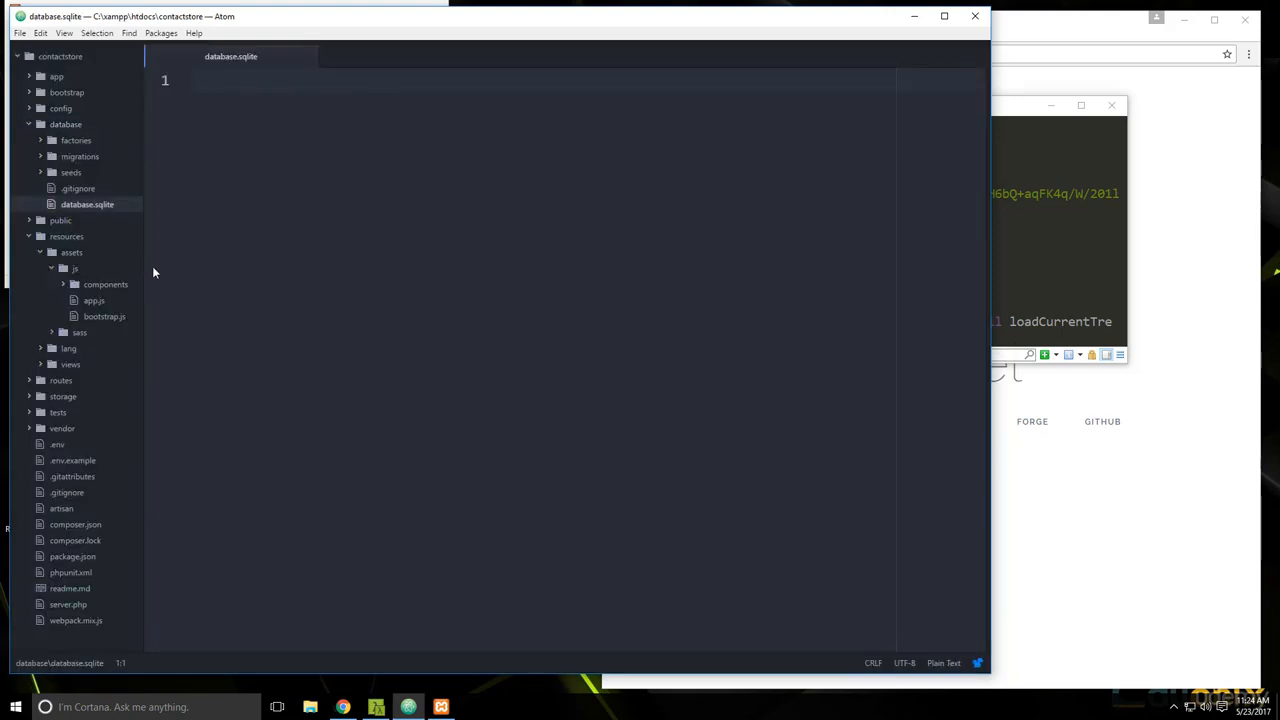
pyautogui.moveTo(72, 278)
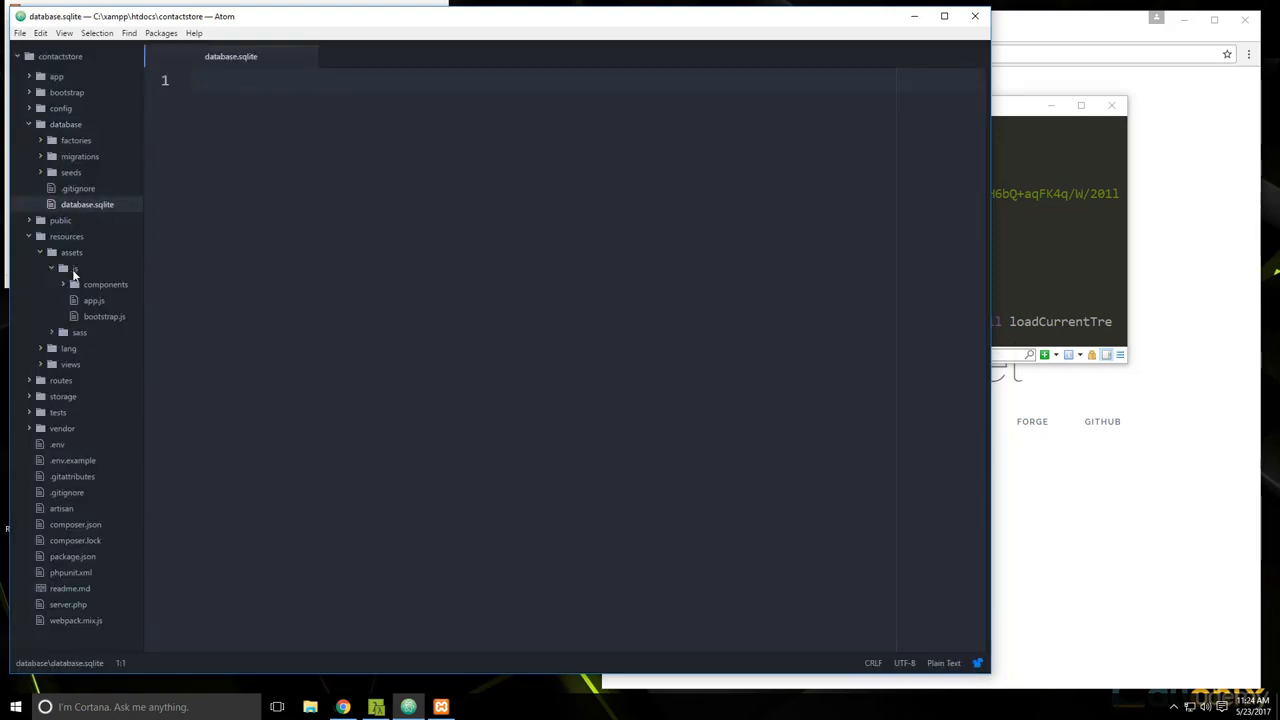
pyautogui.click(56, 444)
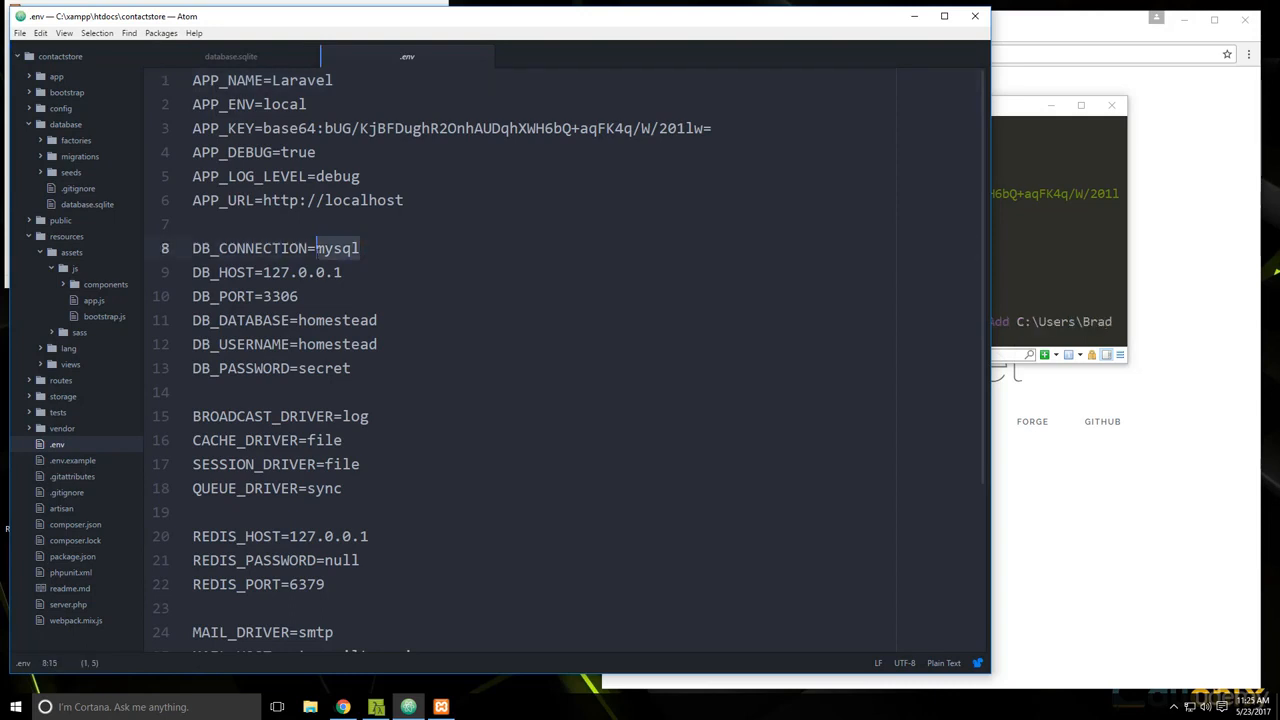
# Step: Set DB_CONNECTION=sqlite, remove the host/port/credential lines, and set APP_NAME=ContactStore
pyautogui.write('s')
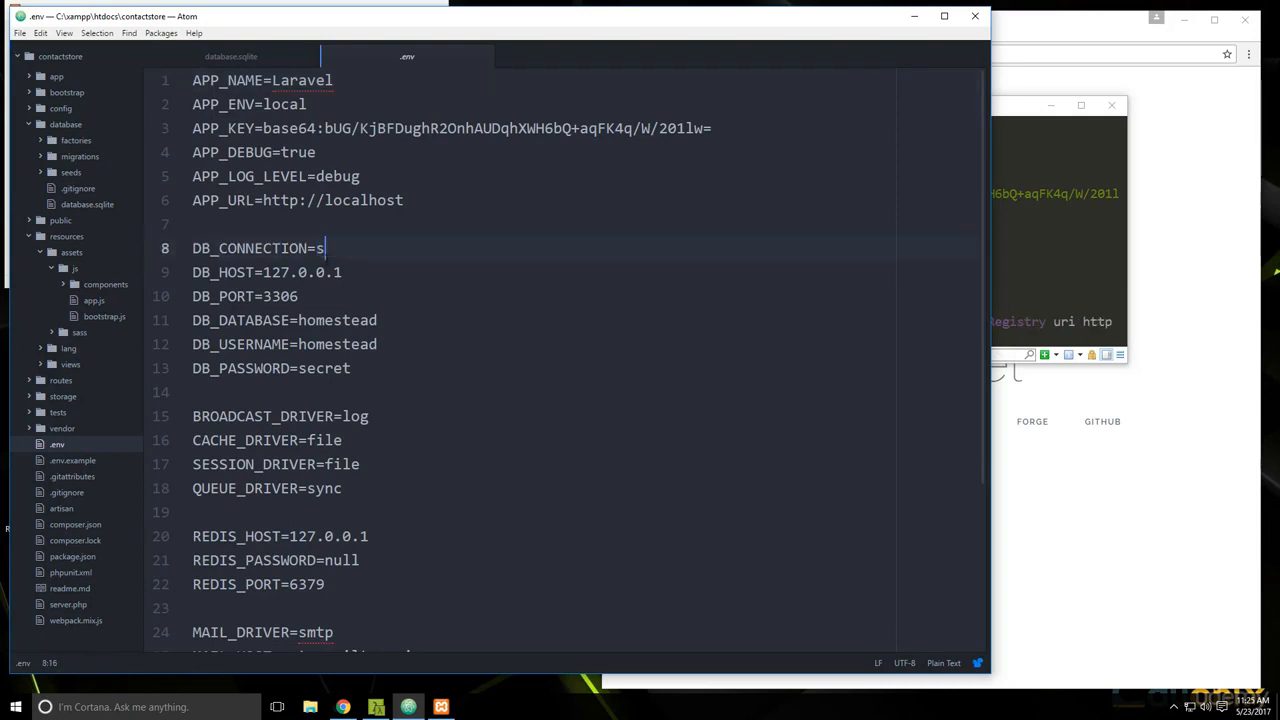
pyautogui.write('qlite')
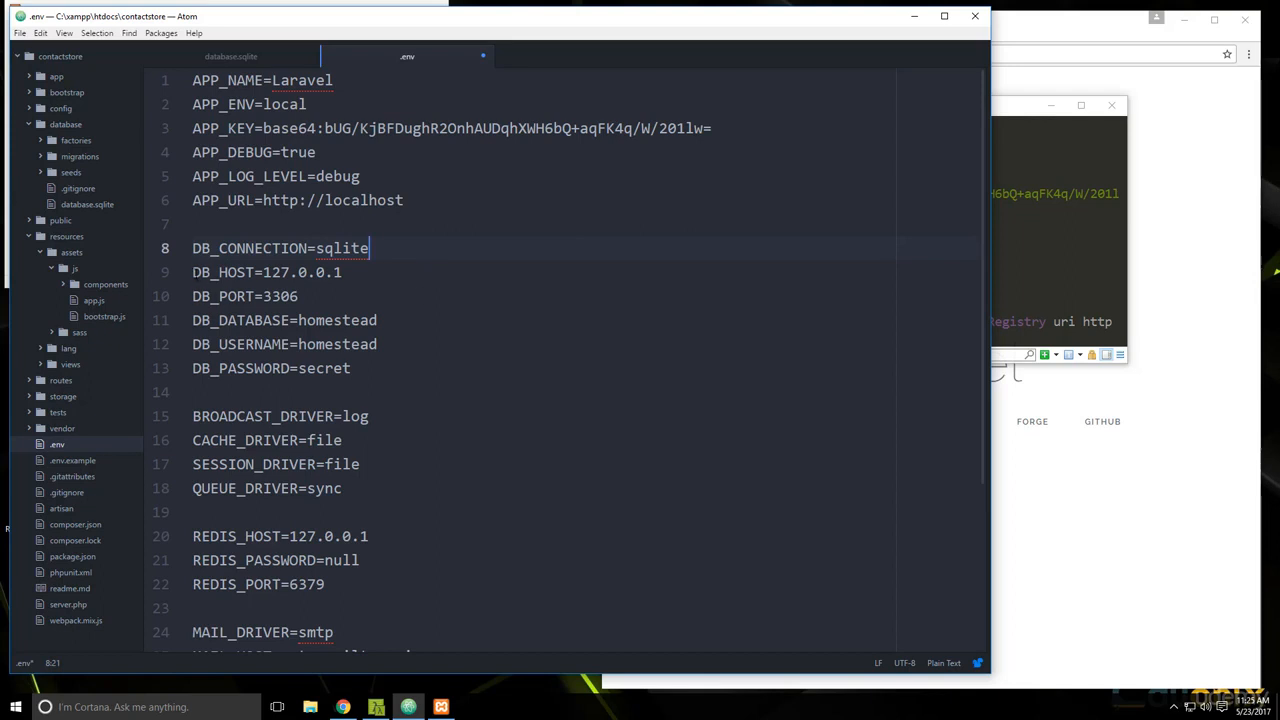
pyautogui.moveTo(192, 272); pyautogui.dragTo(352, 368)
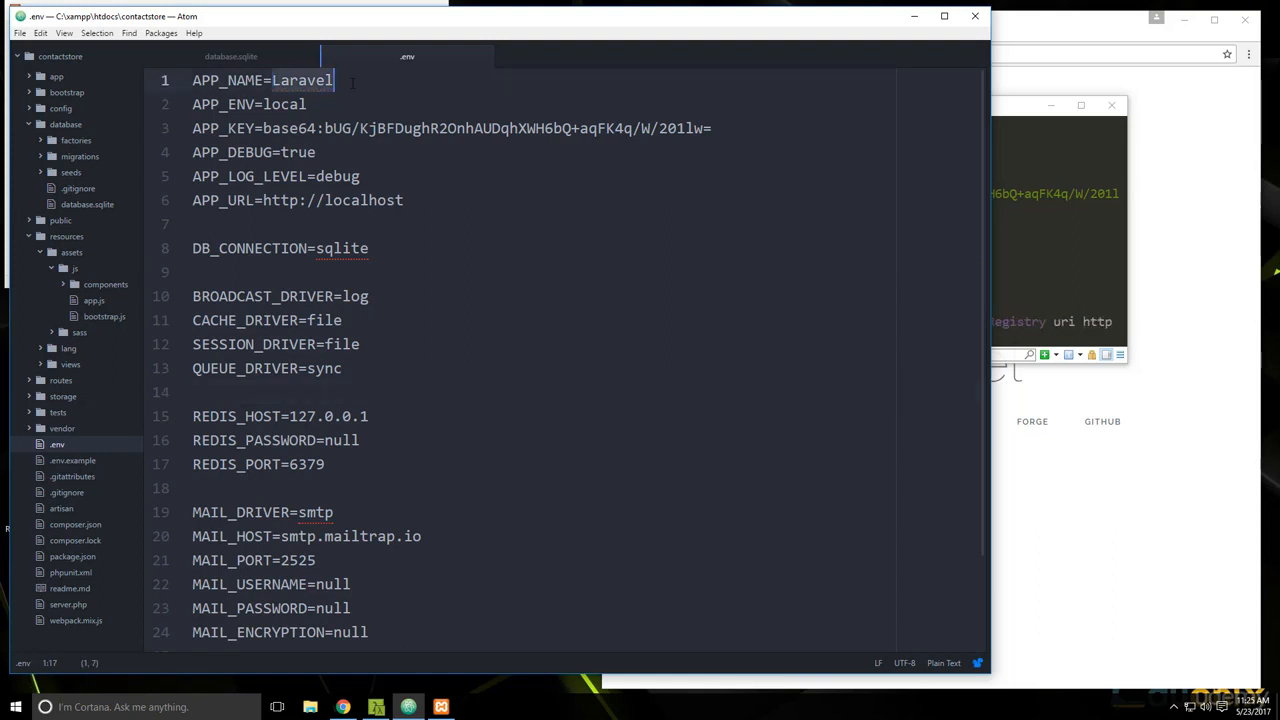
pyautogui.write('ContactS')
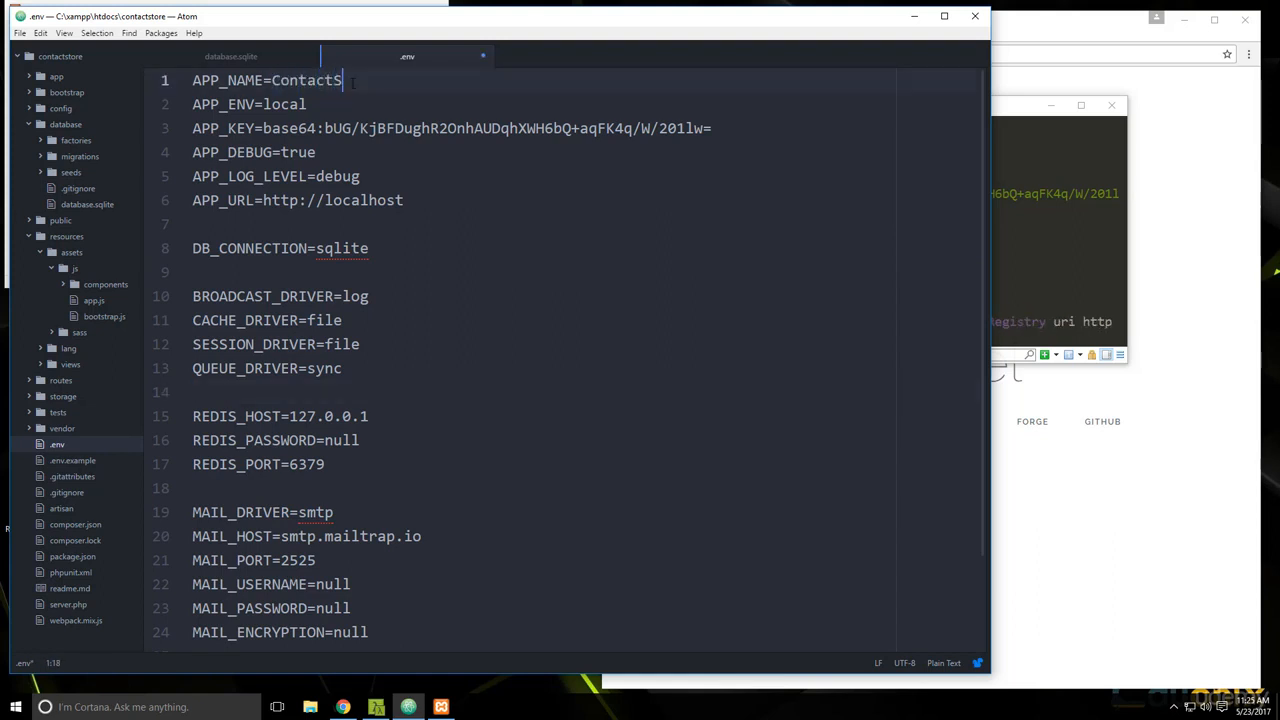
pyautogui.write('tore')
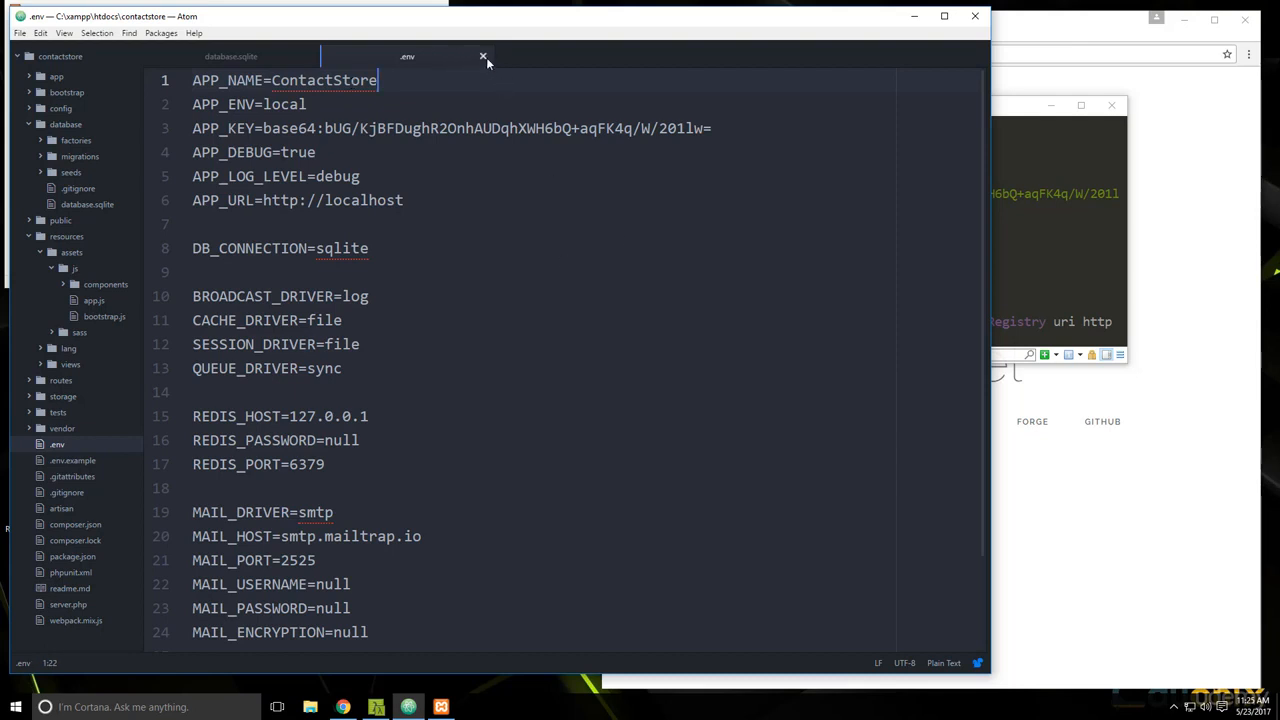
# Step: Close .env and change the default connection in config/database.php from mysql to sqlite
pyautogui.click(484, 56)
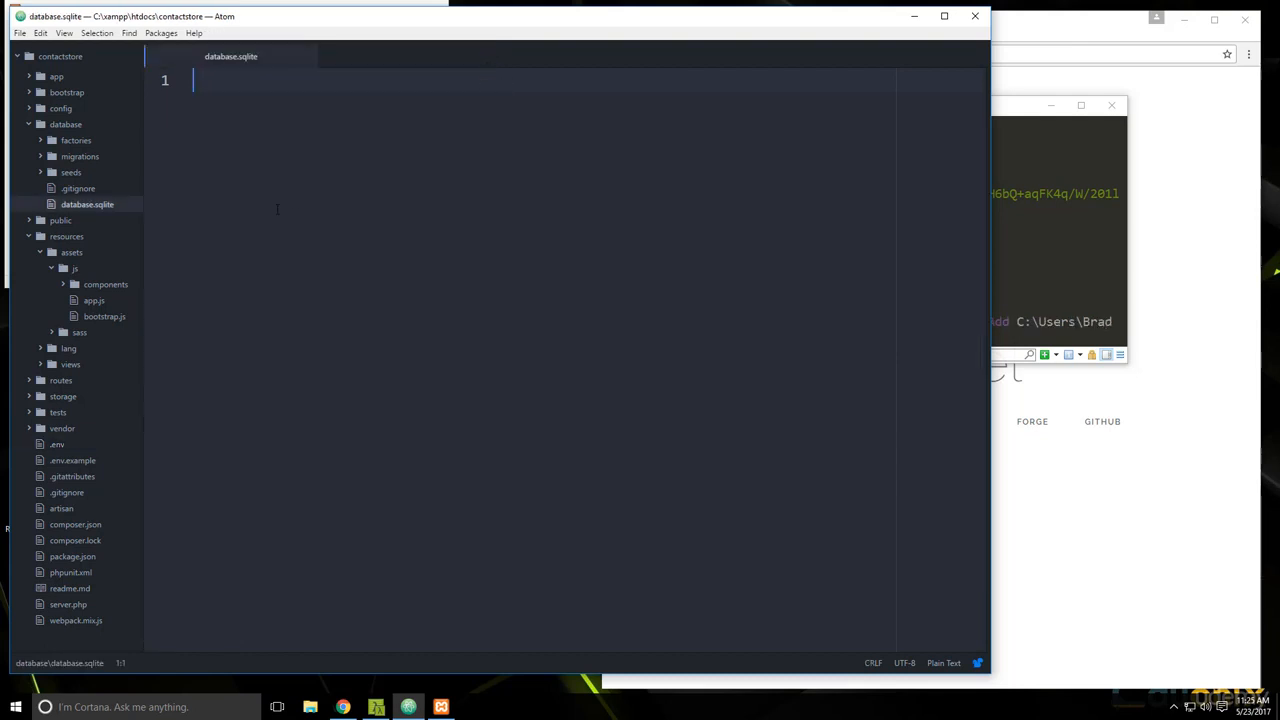
pyautogui.click(60, 108)
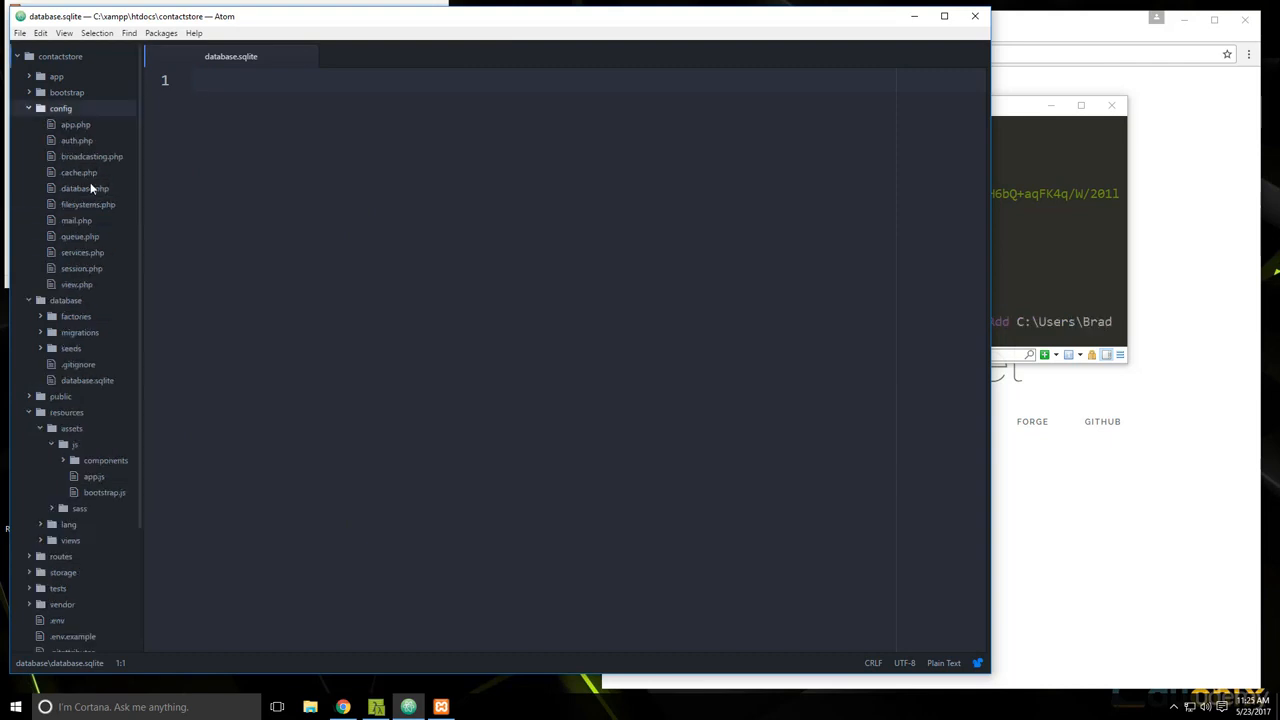
pyautogui.click(84, 188)
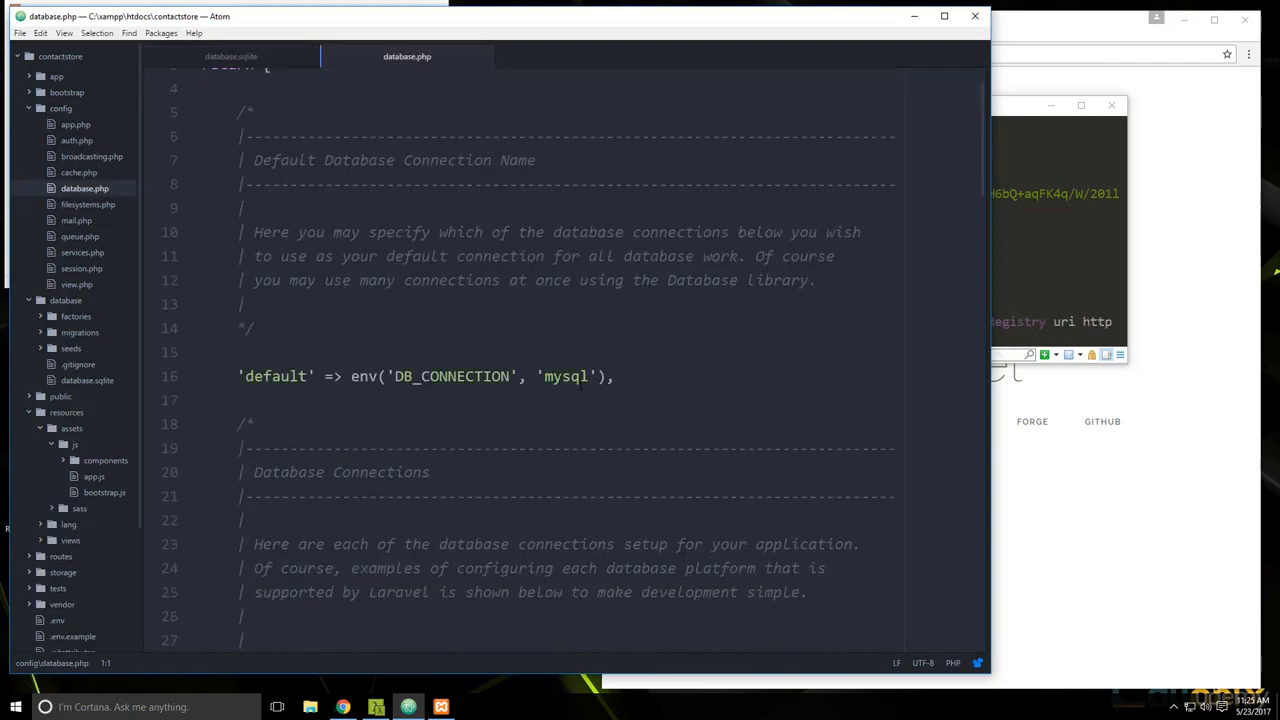
pyautogui.doubleClick(564, 376)
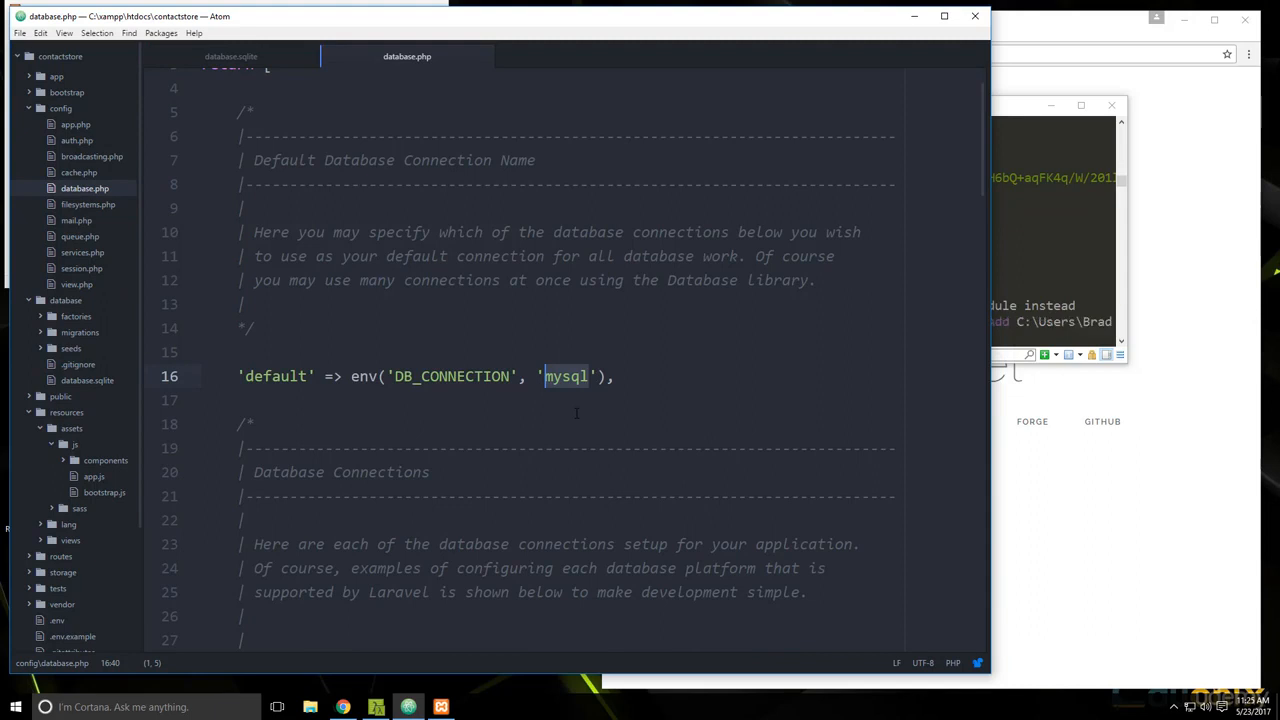
pyautogui.write('sql')
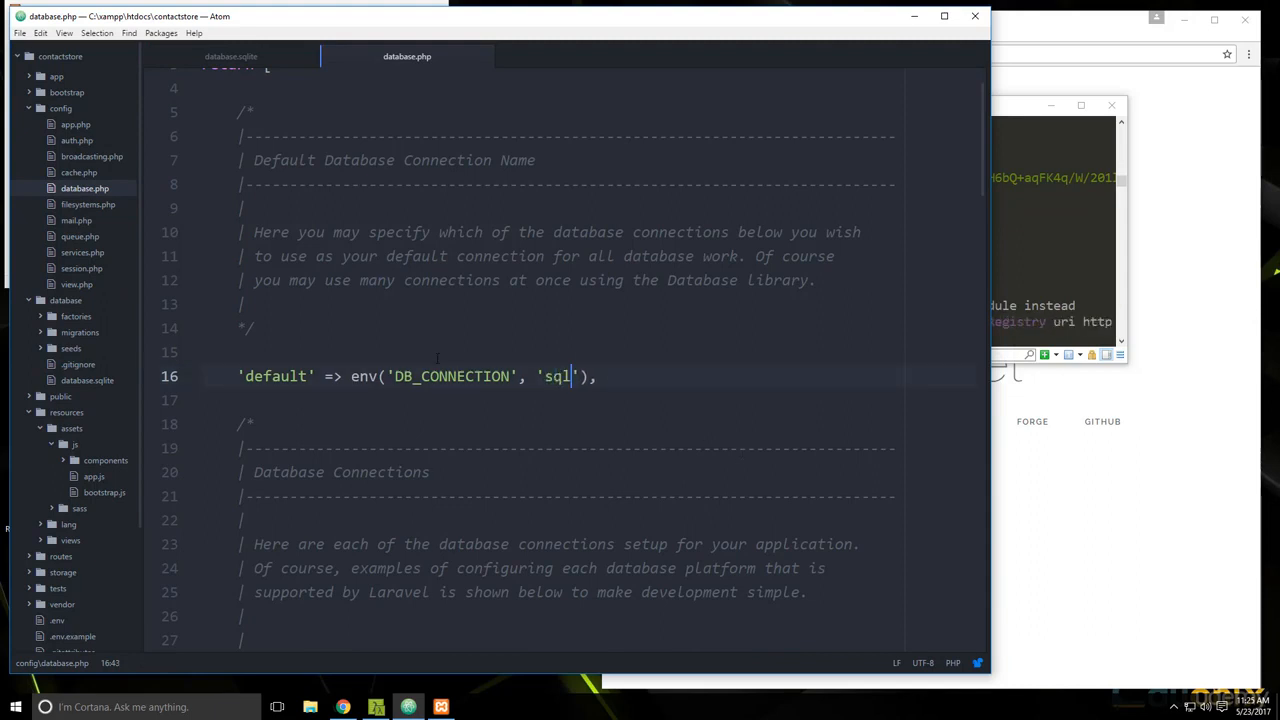
pyautogui.write('ite')
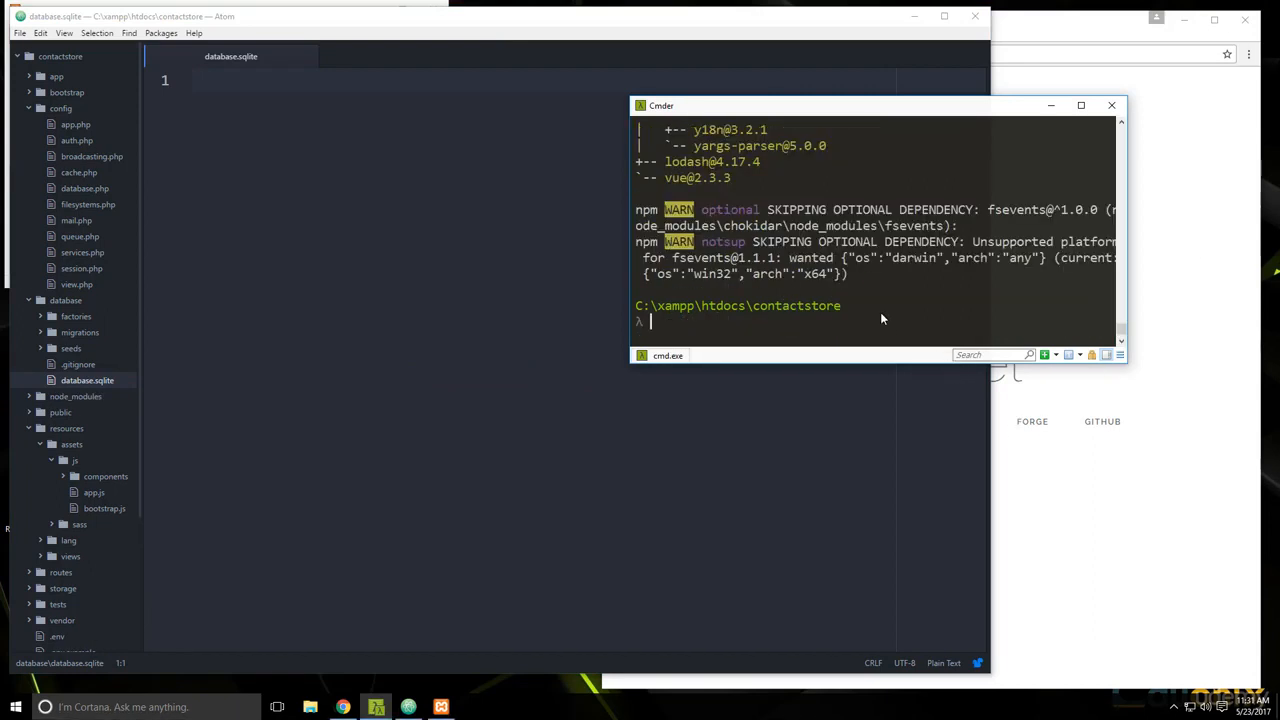
pyautogui.moveTo(962, 338)
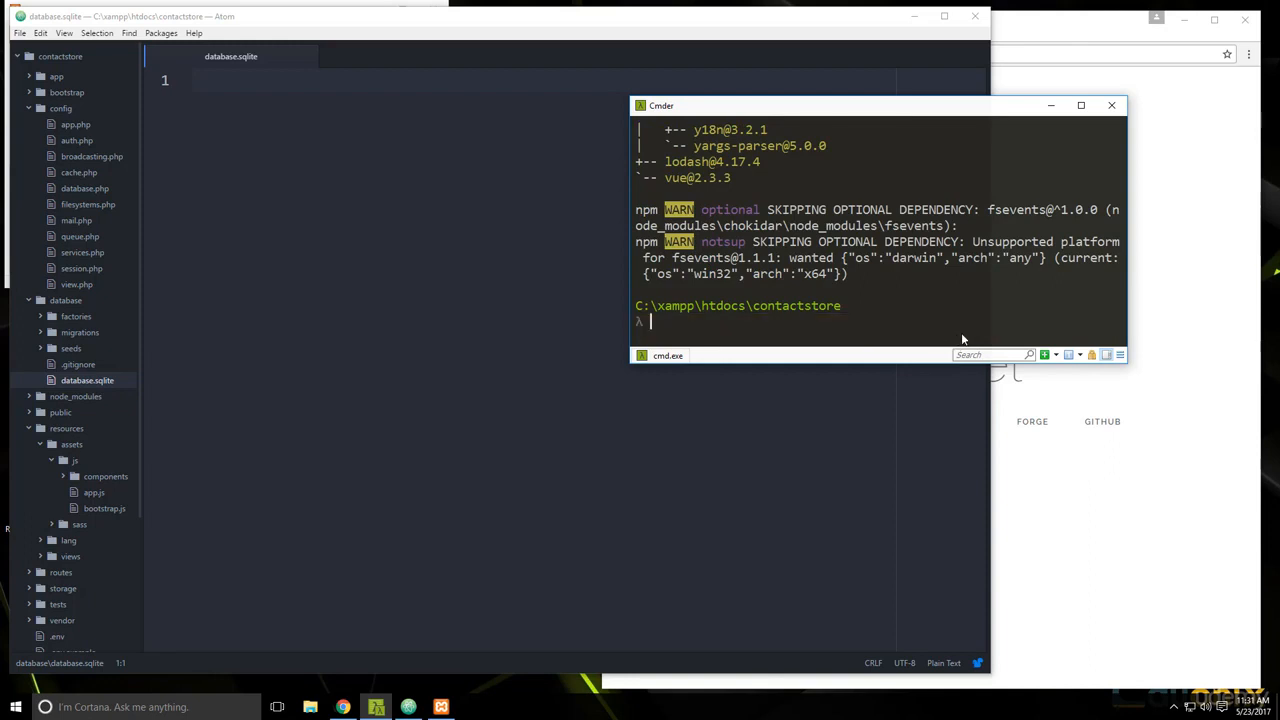
# Step: Run php artisan make:model Contact m, which fails for the missing dash
pyautogui.write('php artisa')
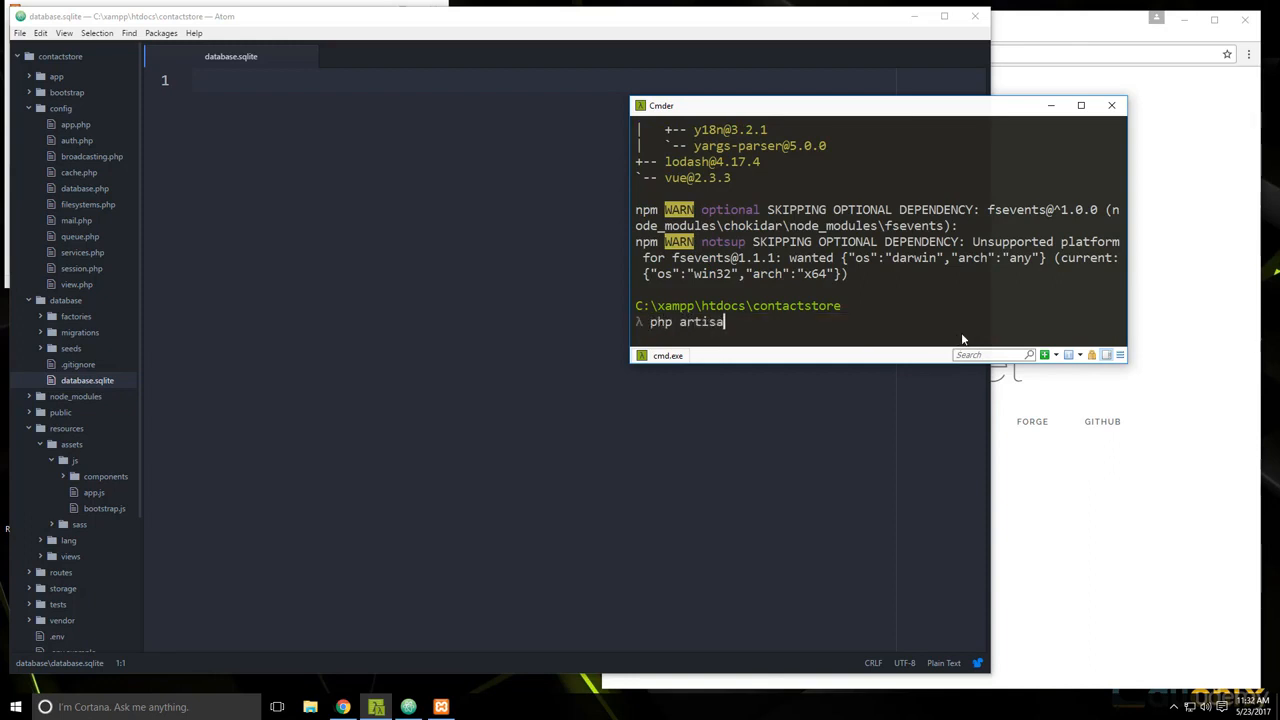
pyautogui.write('n make:')
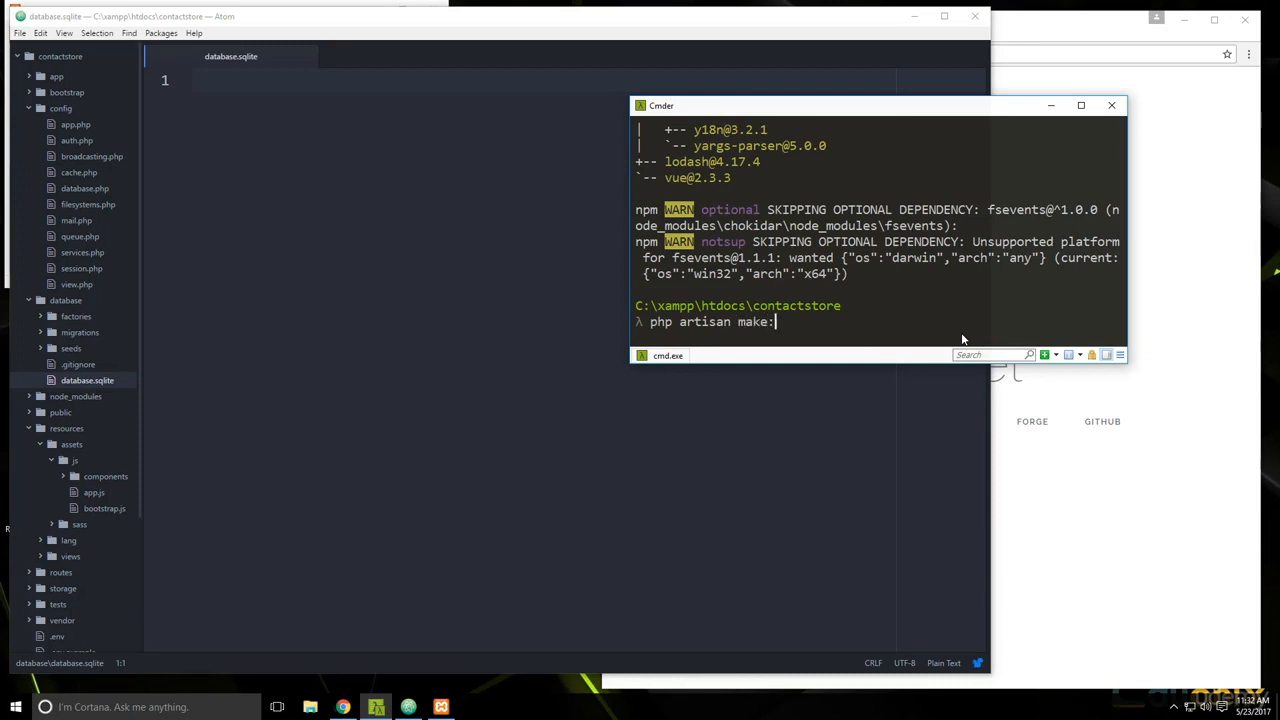
pyautogui.write('model Co')
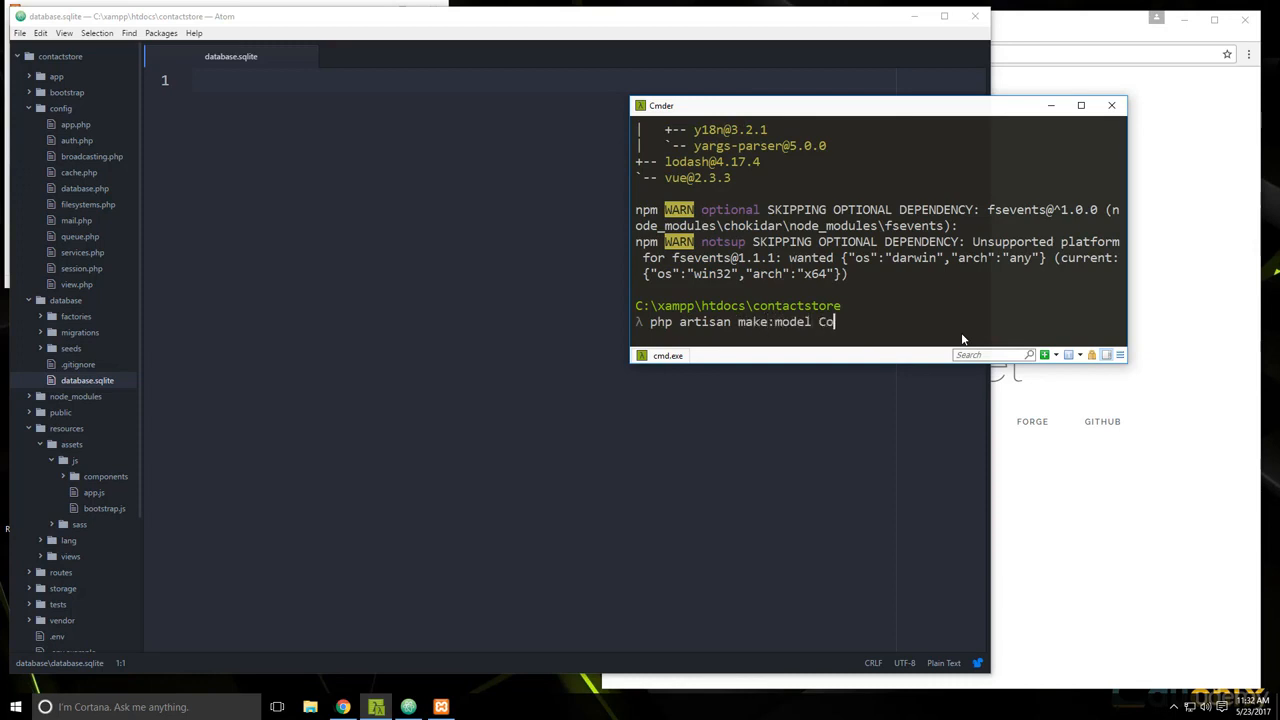
pyautogui.write('ntact')
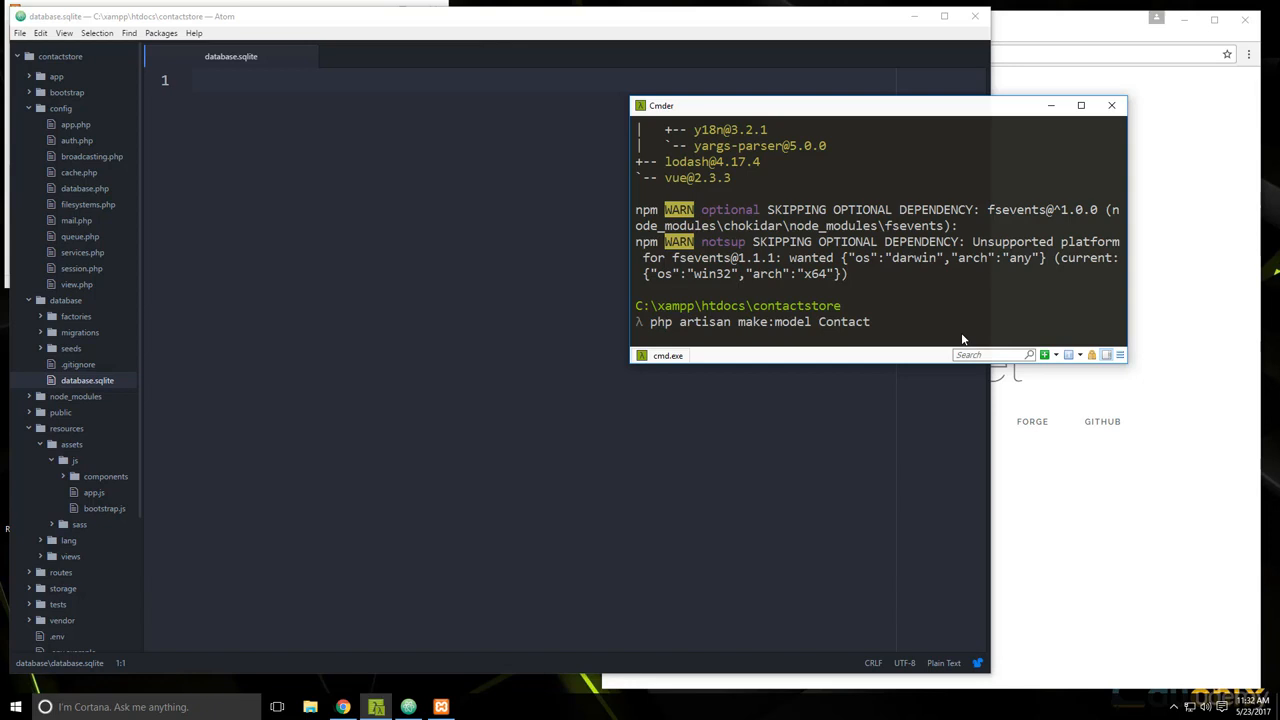
pyautogui.write('m')
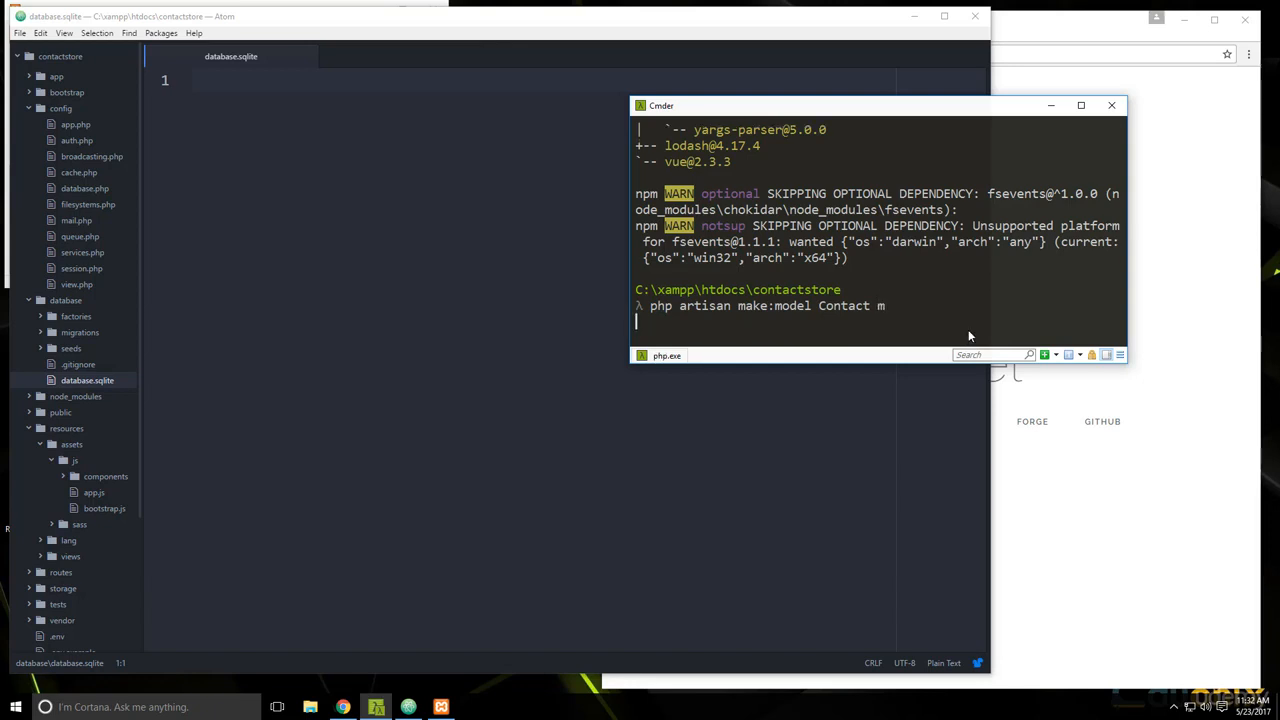
pyautogui.moveTo(936, 320)
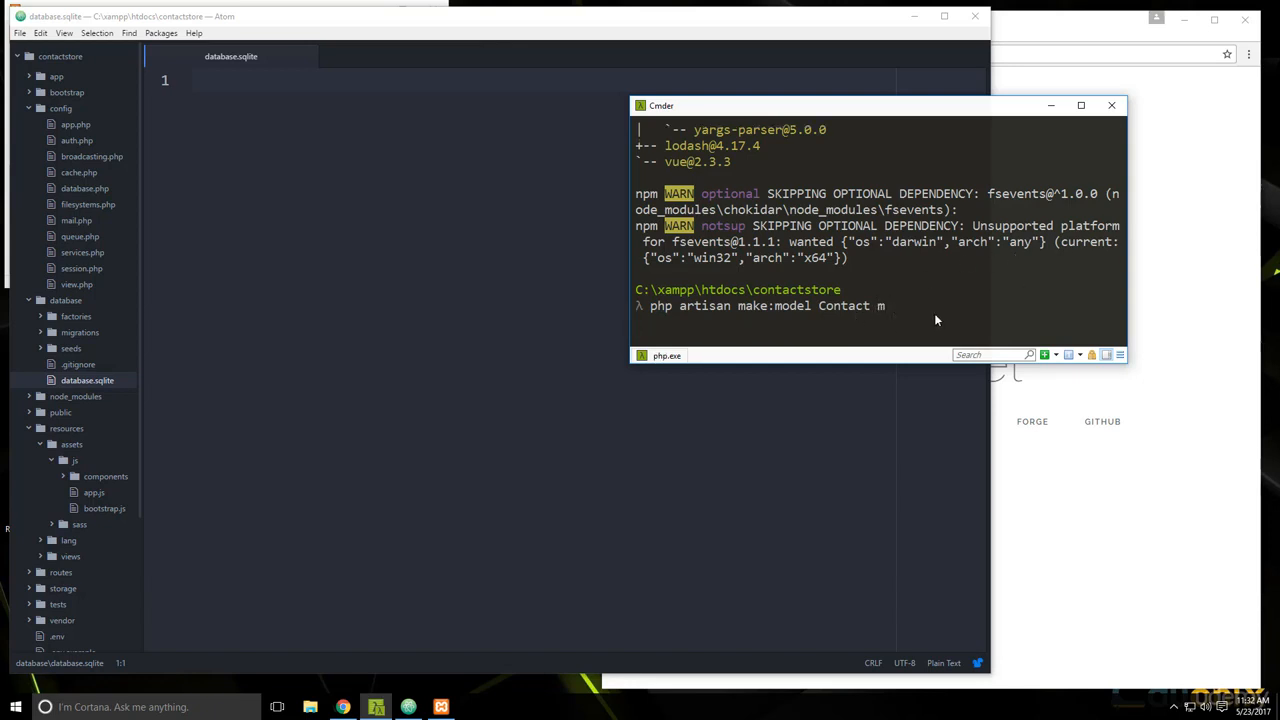
pyautogui.press('Return')
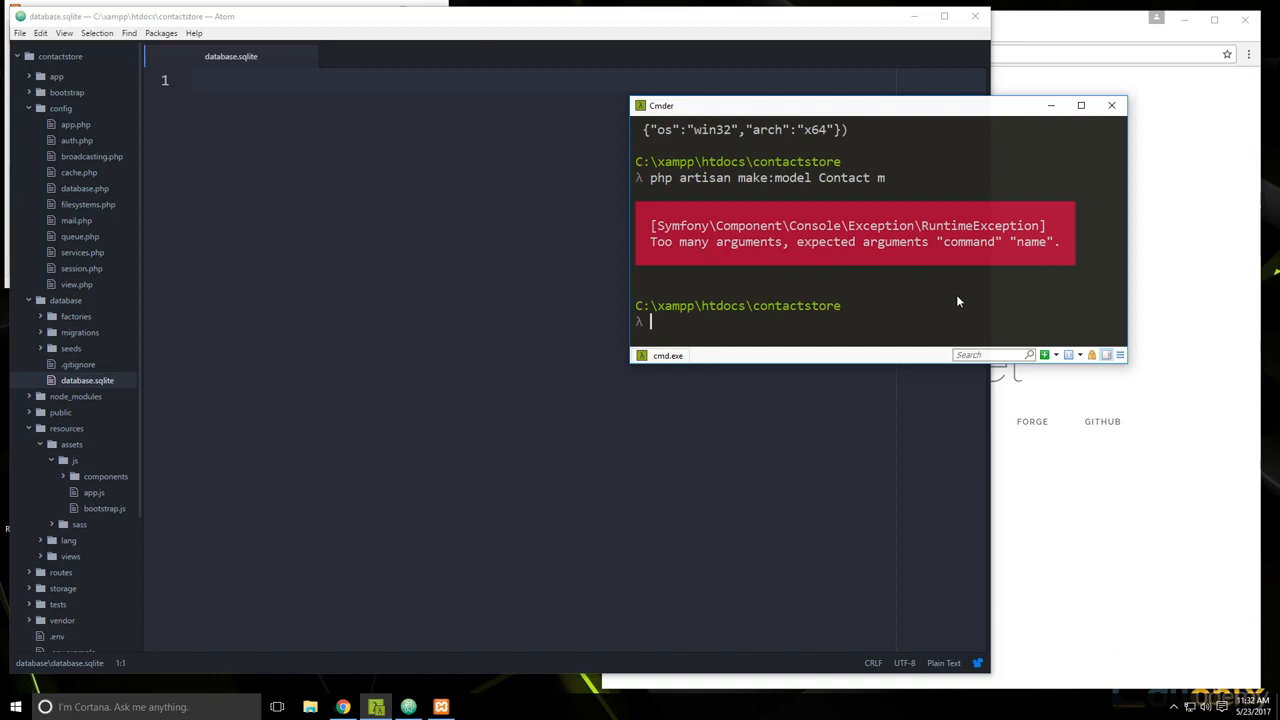
pyautogui.moveTo(676, 384)
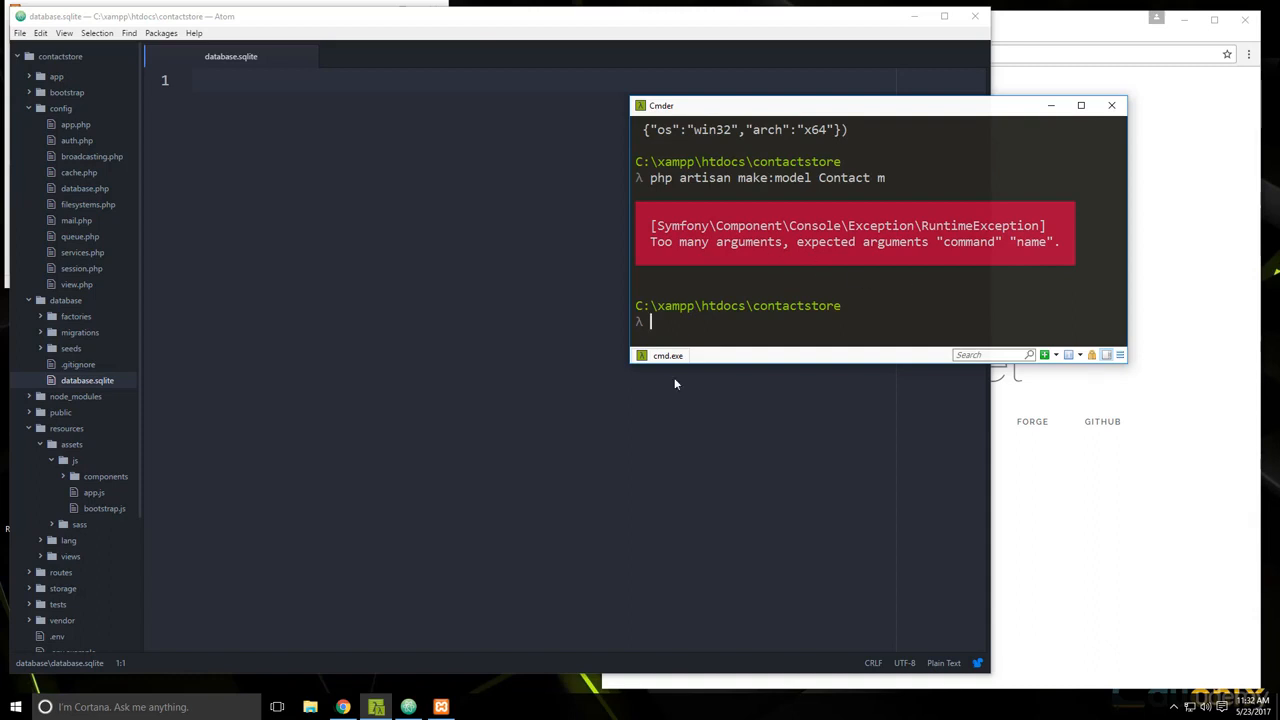
# Step: Rerun php artisan make:model Contact -m to generate the model and migration
pyautogui.scroll(-3)
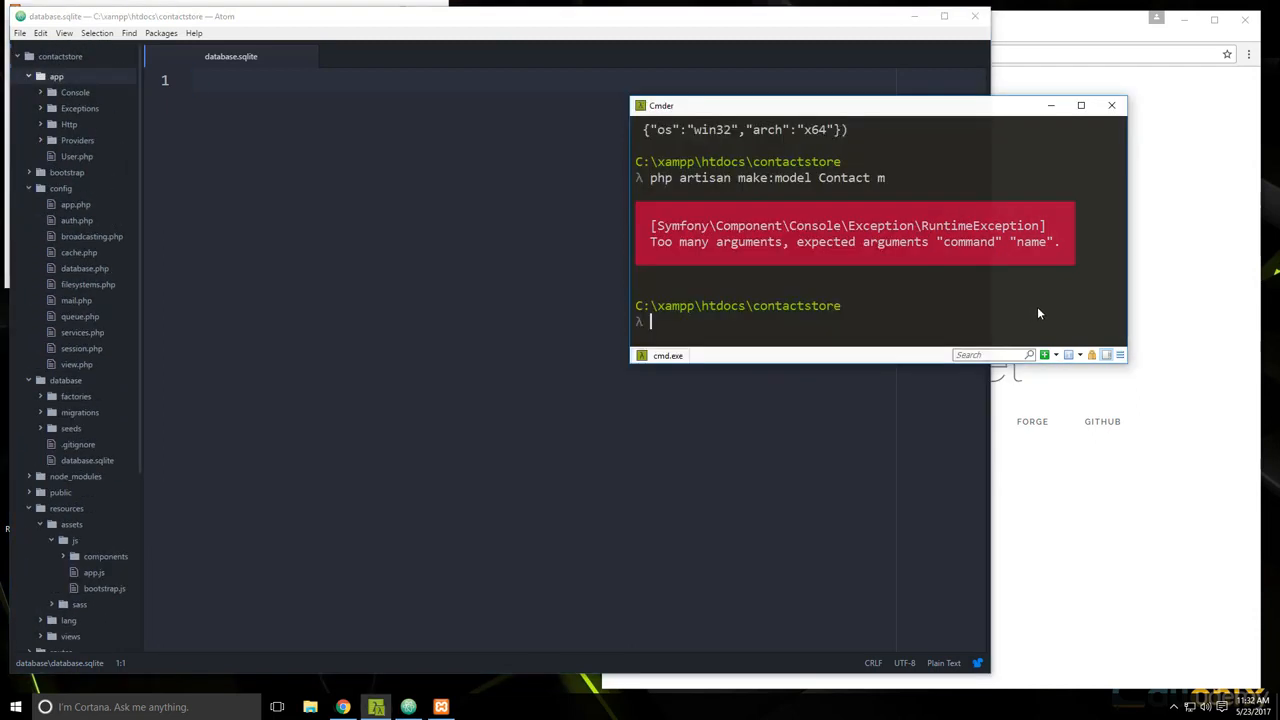
pyautogui.write('php artisan make:model Contact m')
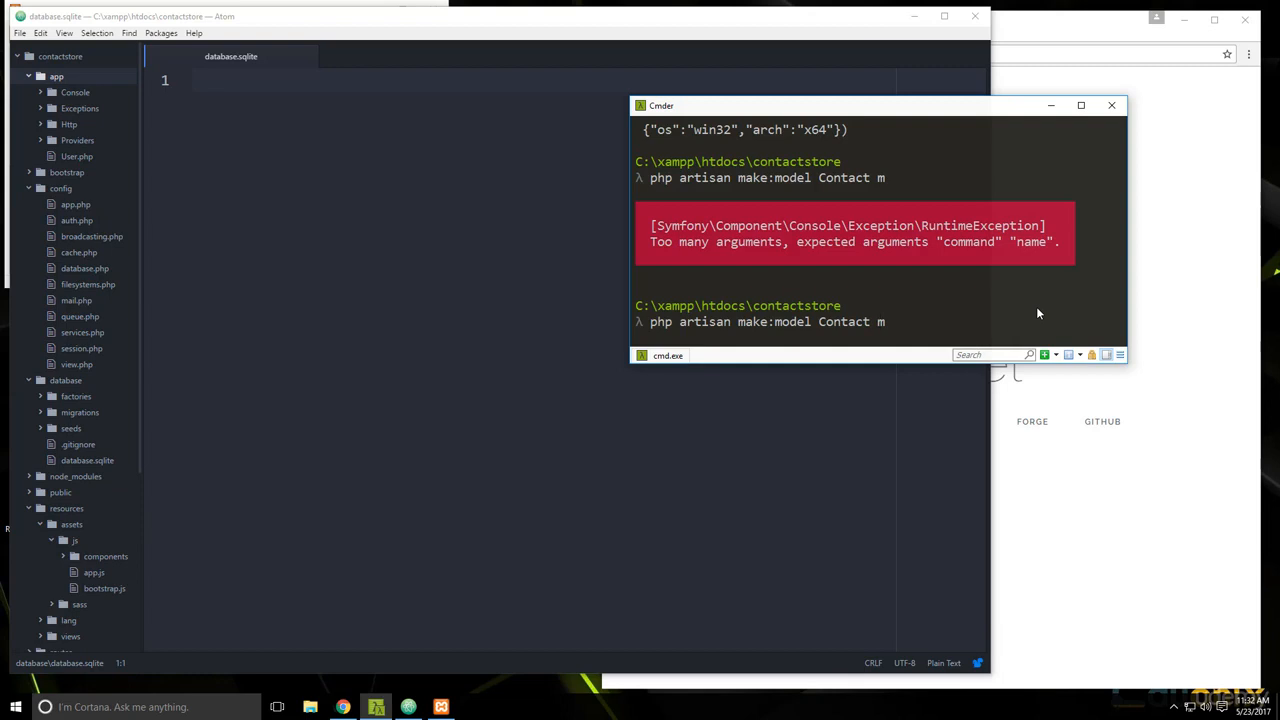
pyautogui.write('-')
pyautogui.press('Return')
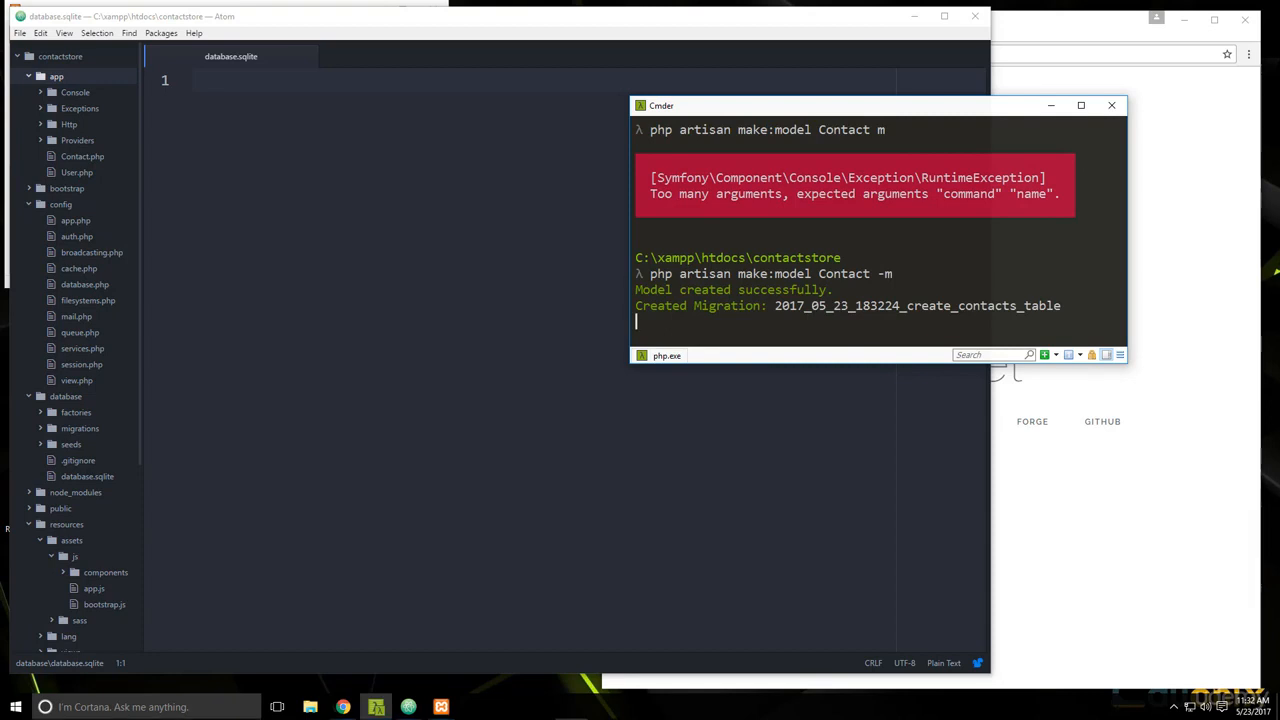
pyautogui.moveTo(324, 254)
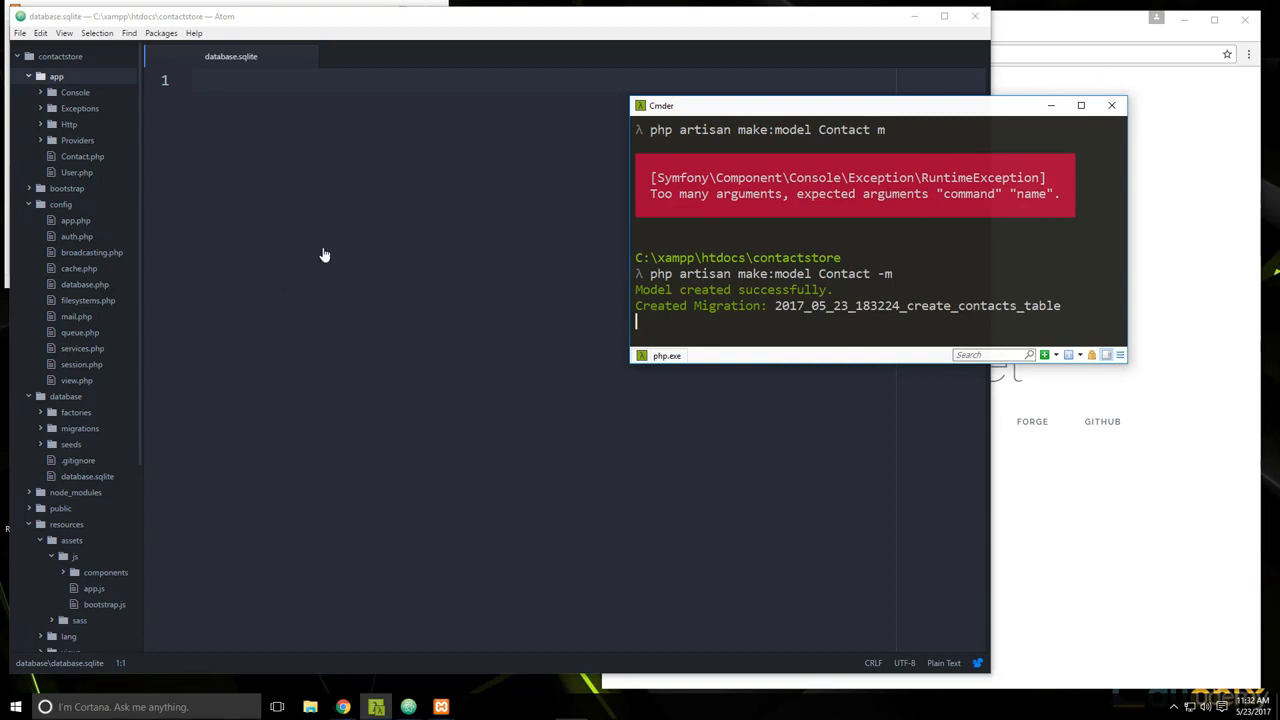
pyautogui.moveTo(364, 376)
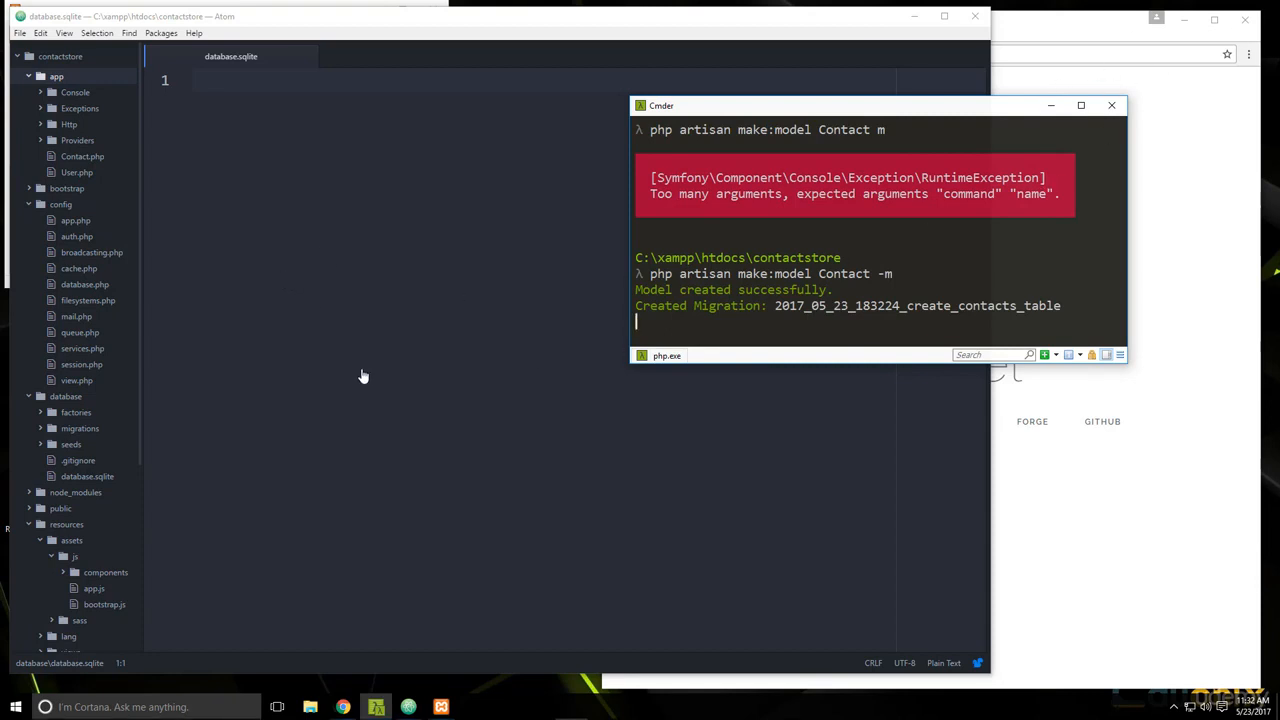
# Step: Bring up the create_contacts_table migration with the caret after the id column
pyautogui.scroll(-3)
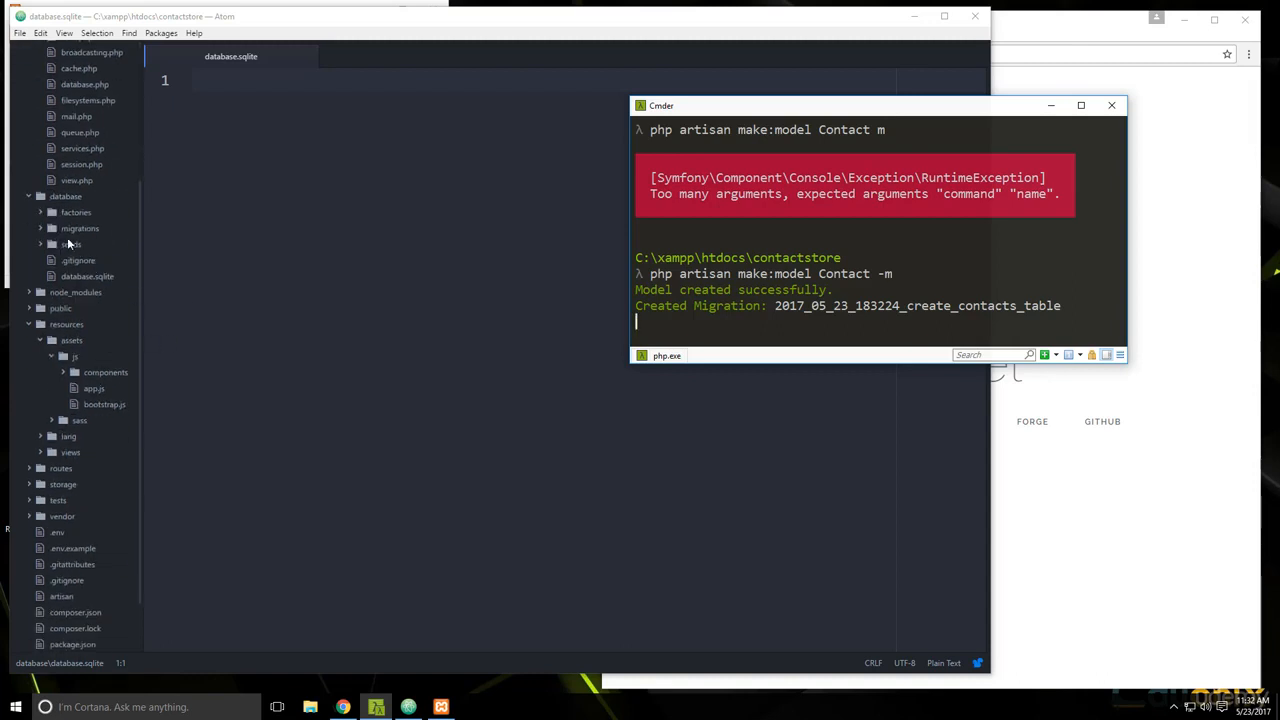
pyautogui.click(80, 228)
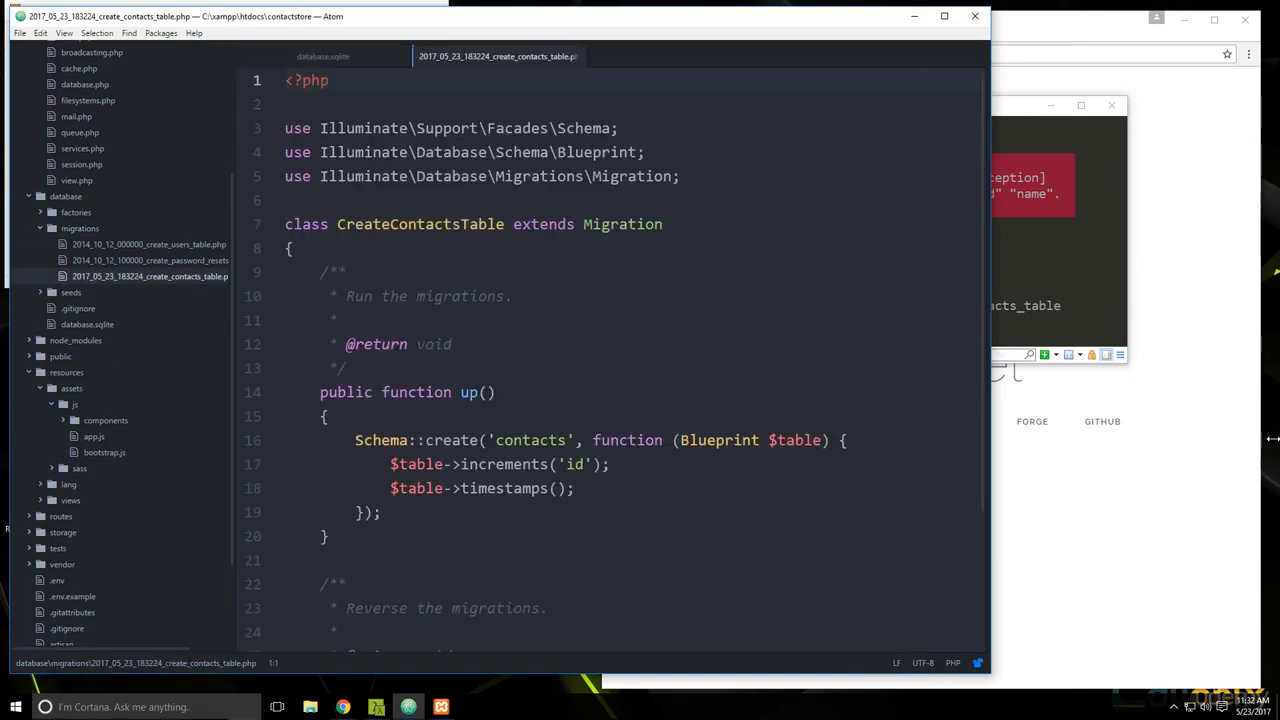
pyautogui.click(610, 464)
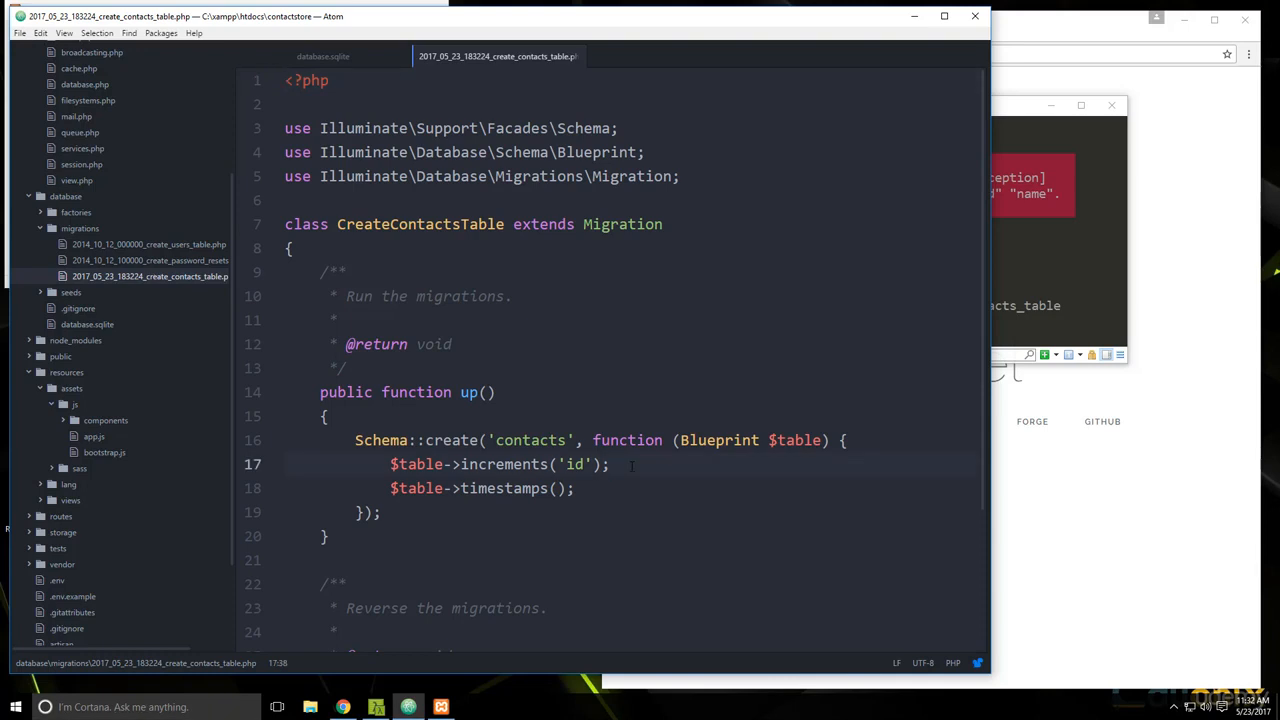
# Step: Add $table->string columns name, email and phone to the contacts table
pyautogui.write("$table->string('name');")
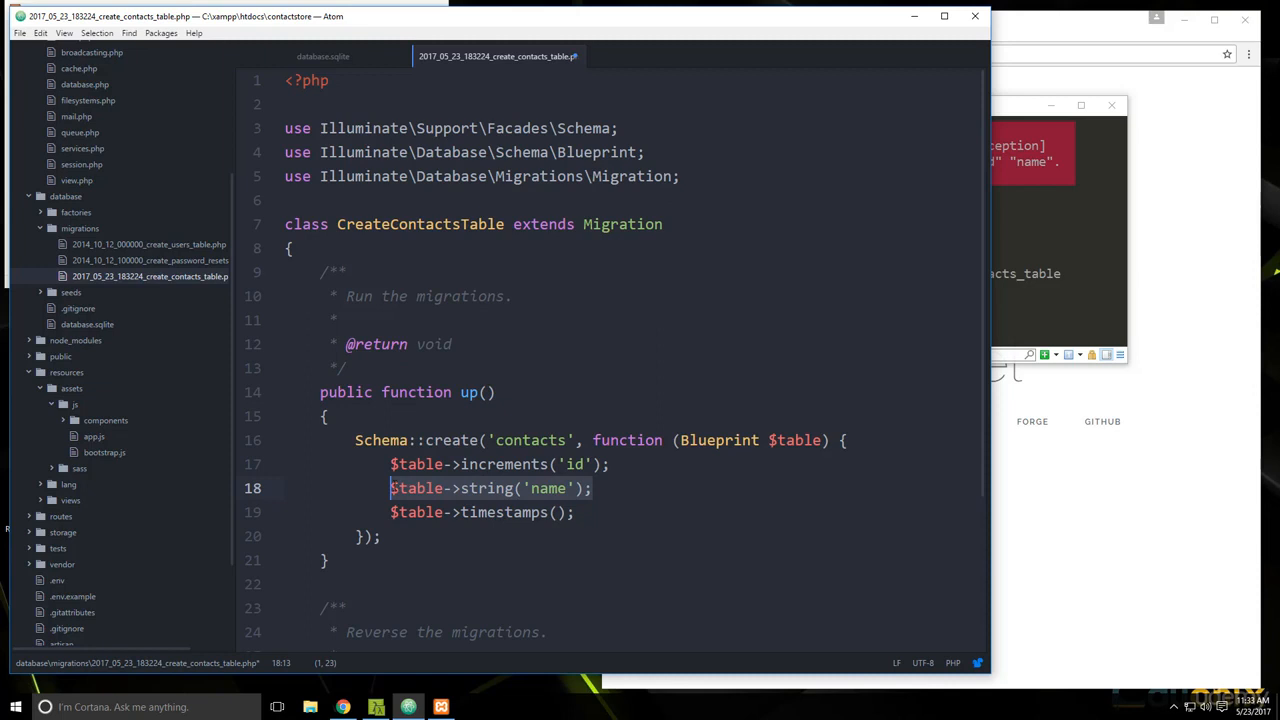
pyautogui.write("$table->string('name');")
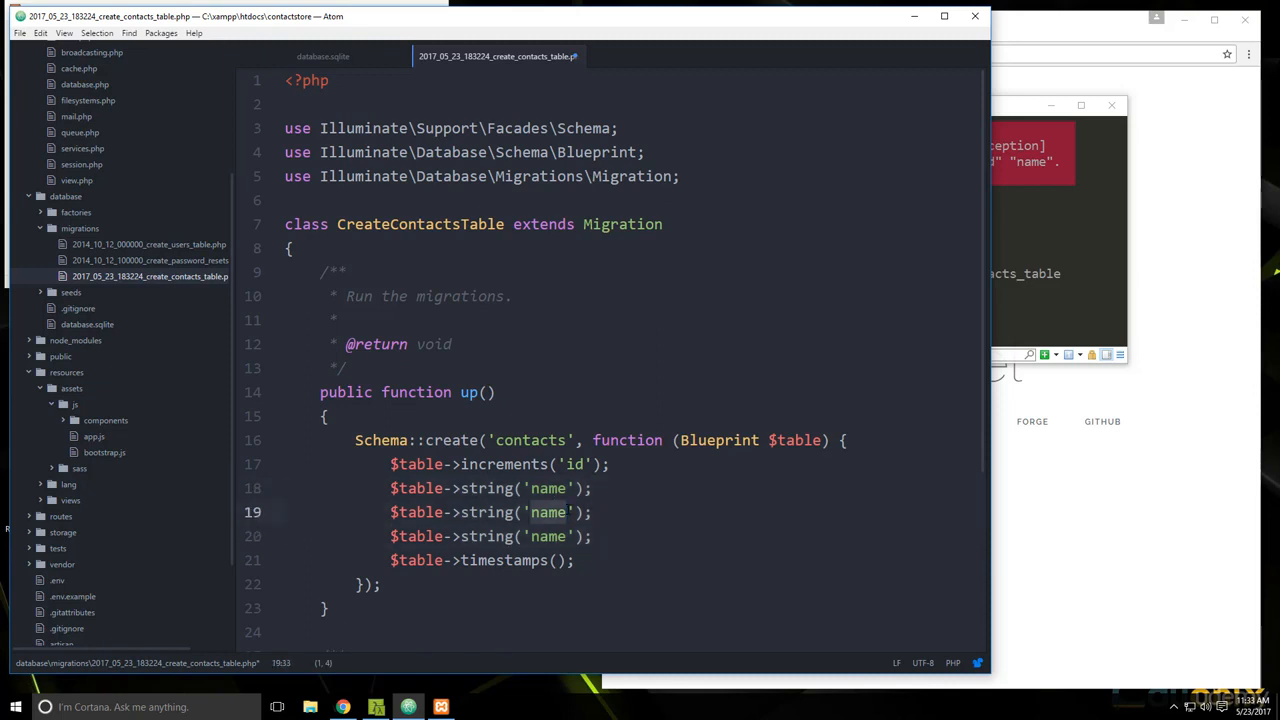
pyautogui.write('email')
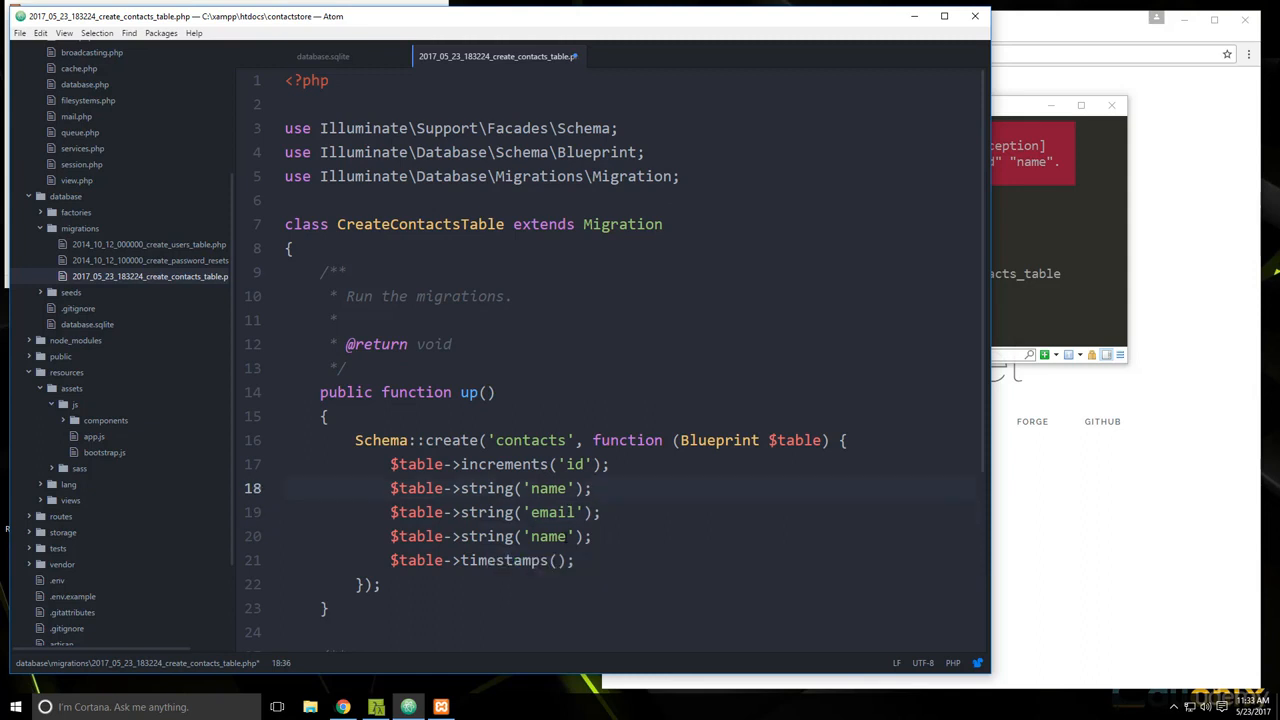
pyautogui.write('phone')
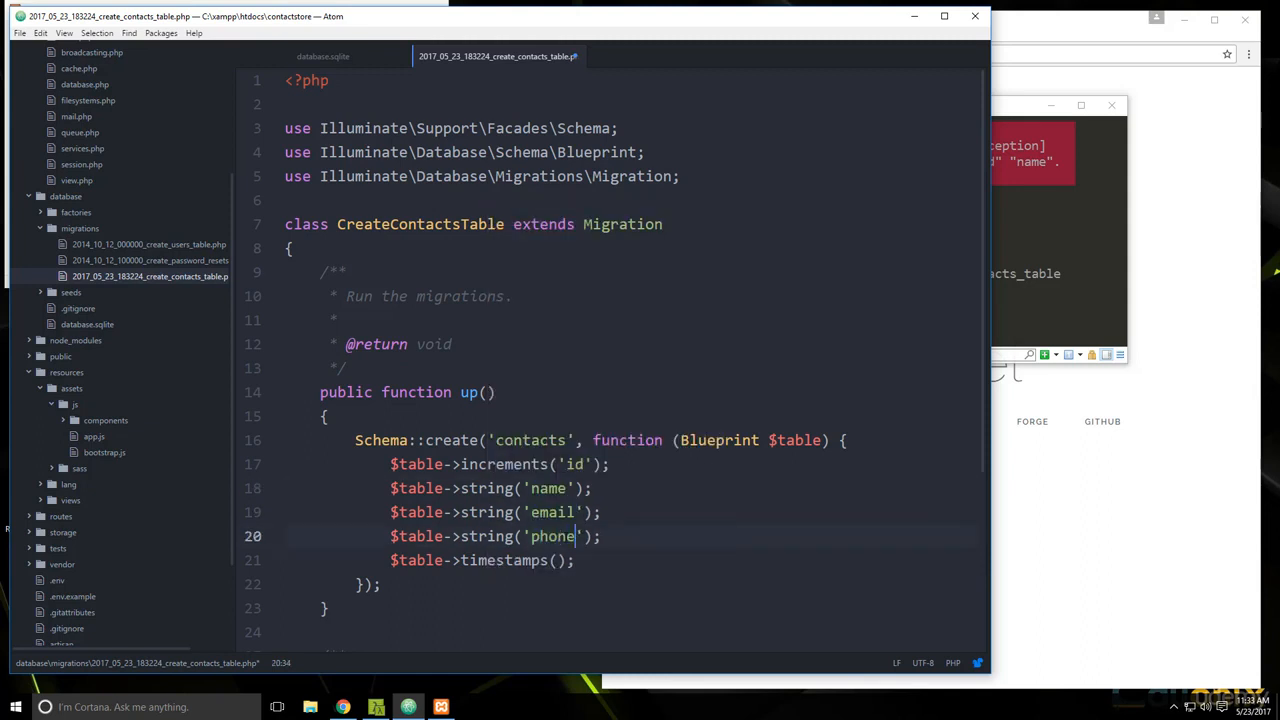
pyautogui.click(704, 392)
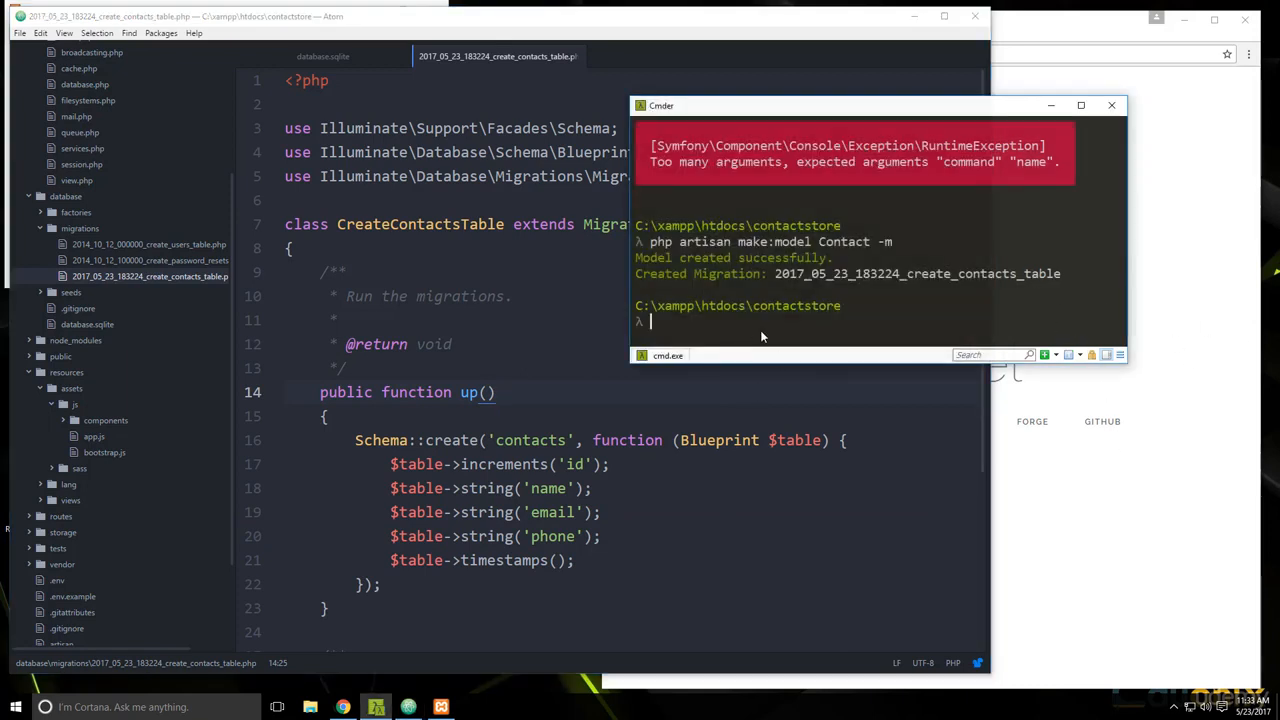
pyautogui.moveTo(1076, 332)
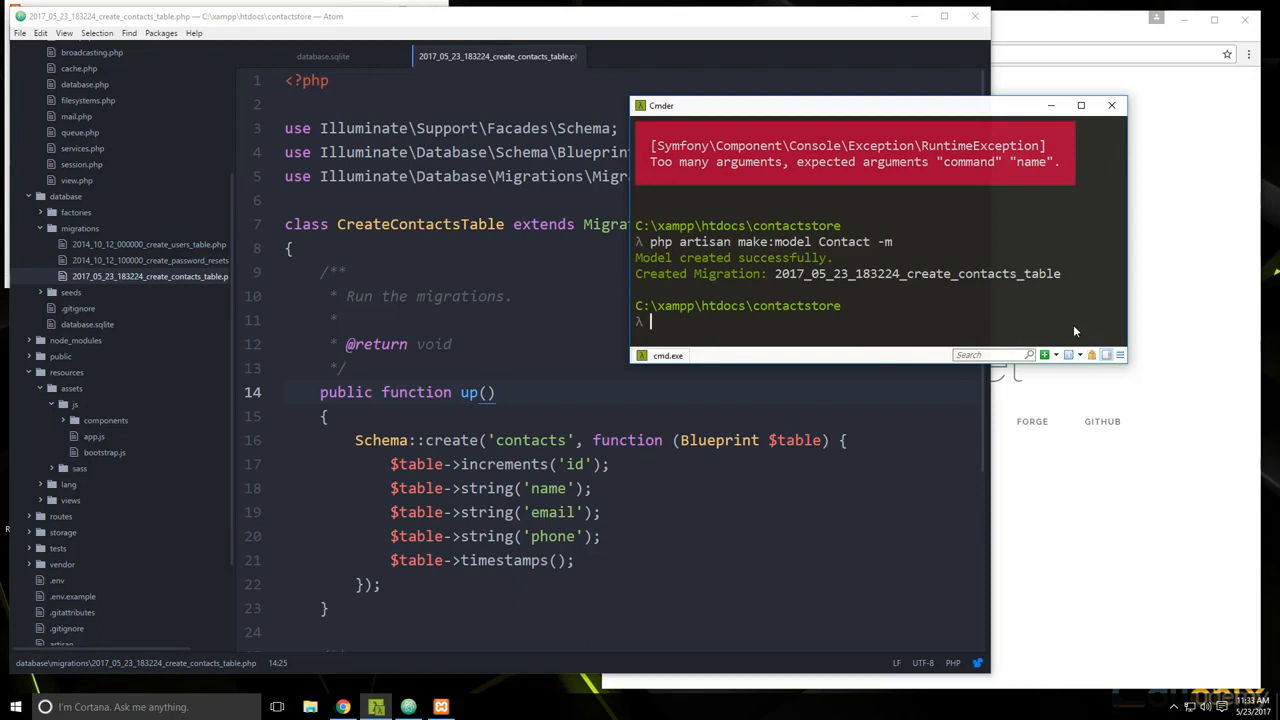
pyautogui.moveTo(892, 320)
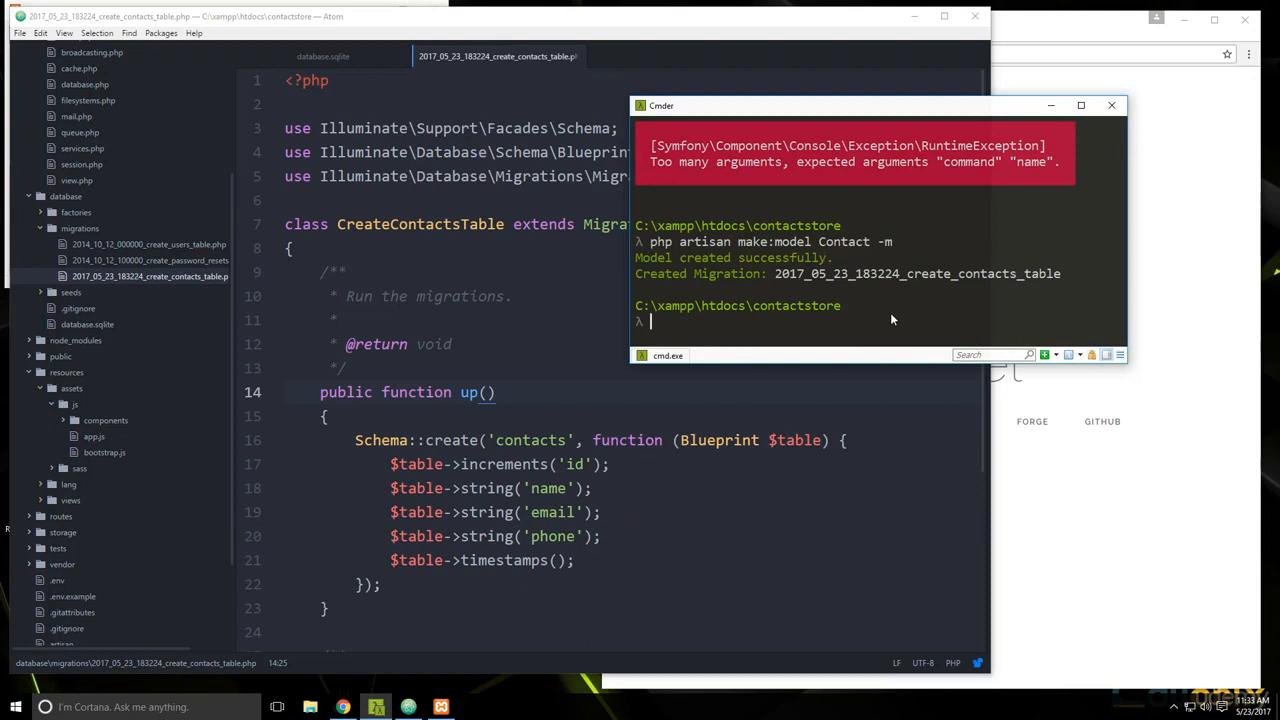
# Step: Run php artisan migrate to create the users, password_resets and contacts tables
pyautogui.write('php')
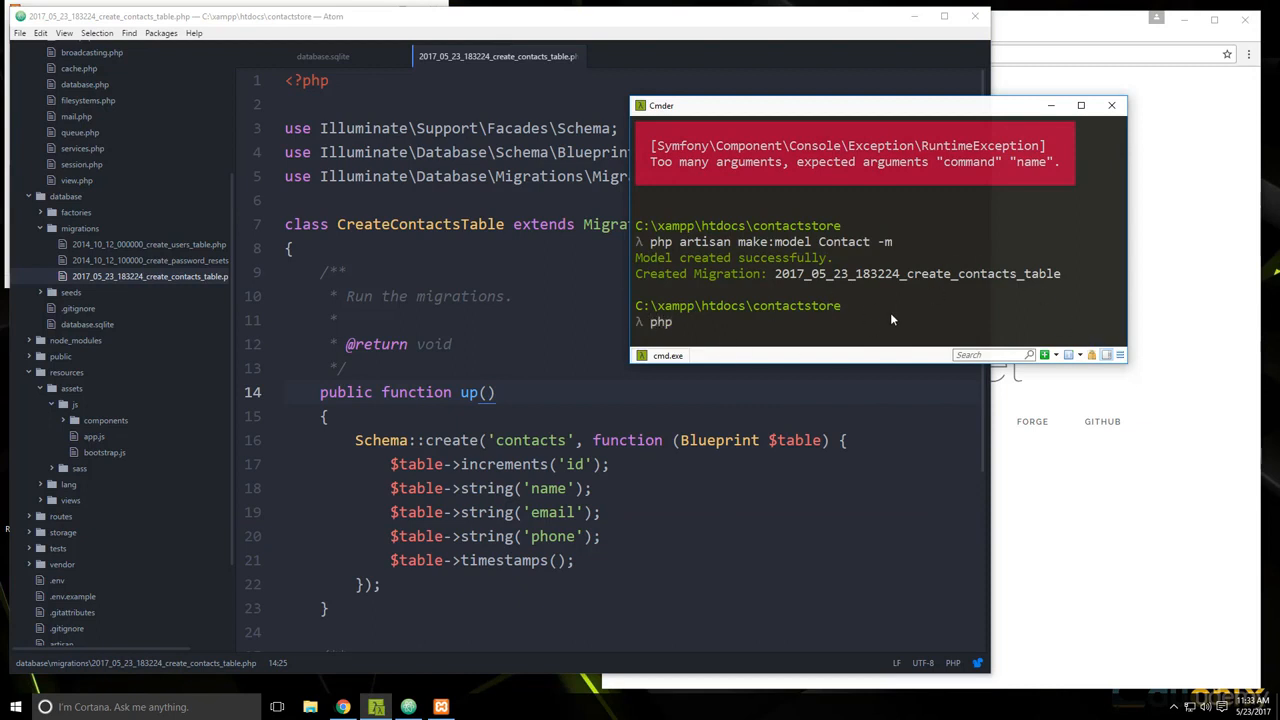
pyautogui.write('artisan')
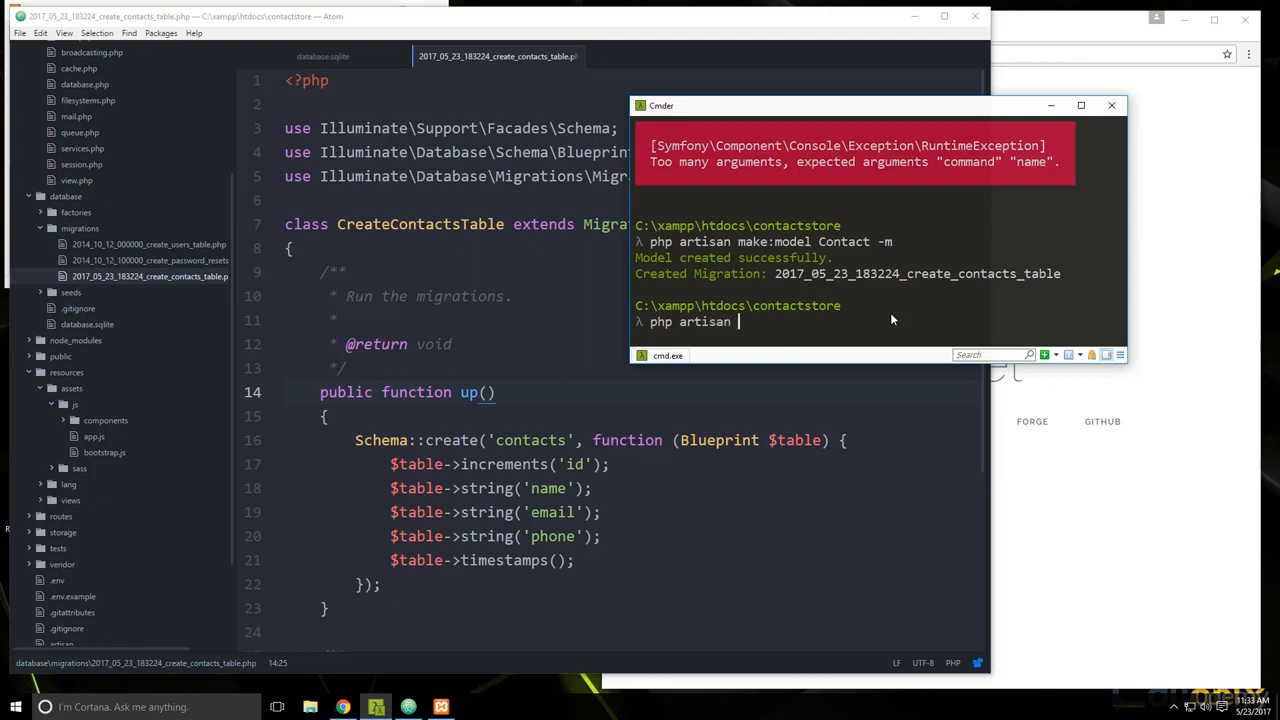
pyautogui.write('migrat')
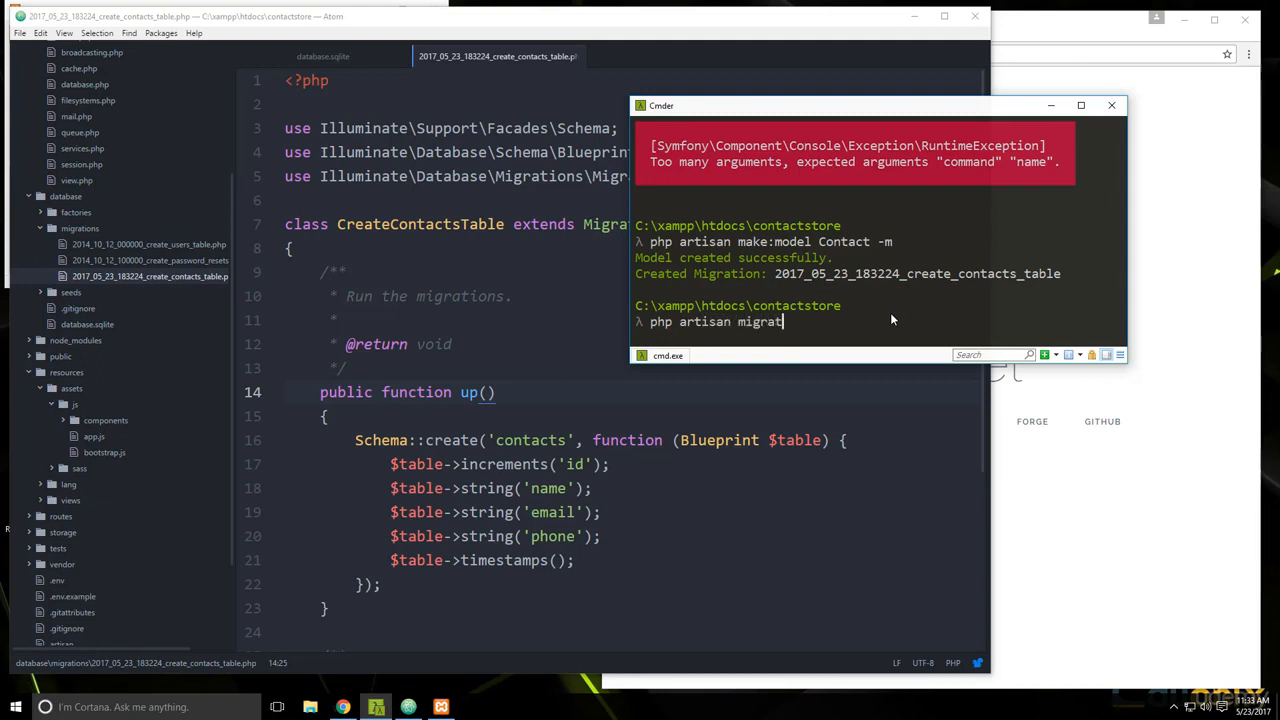
pyautogui.press('Return')
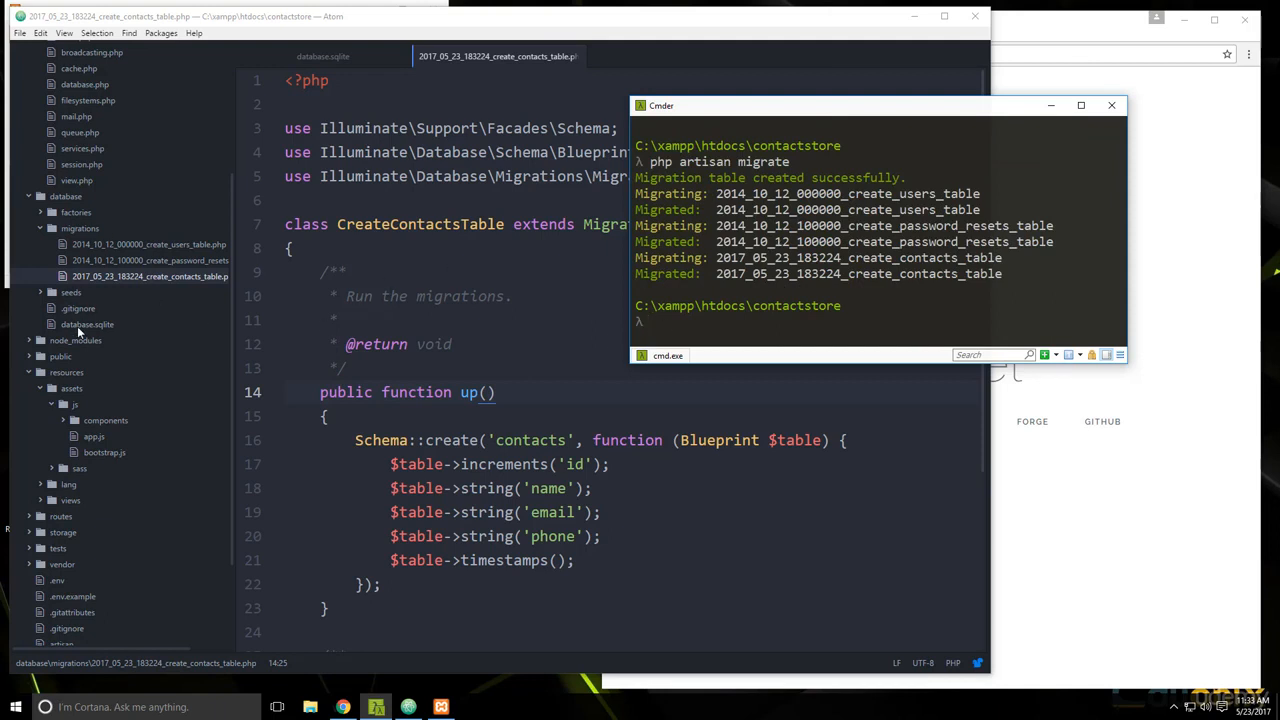
# Step: Inspect database.sqlite, scrolling through its contacts and users tables
pyautogui.click(88, 324)
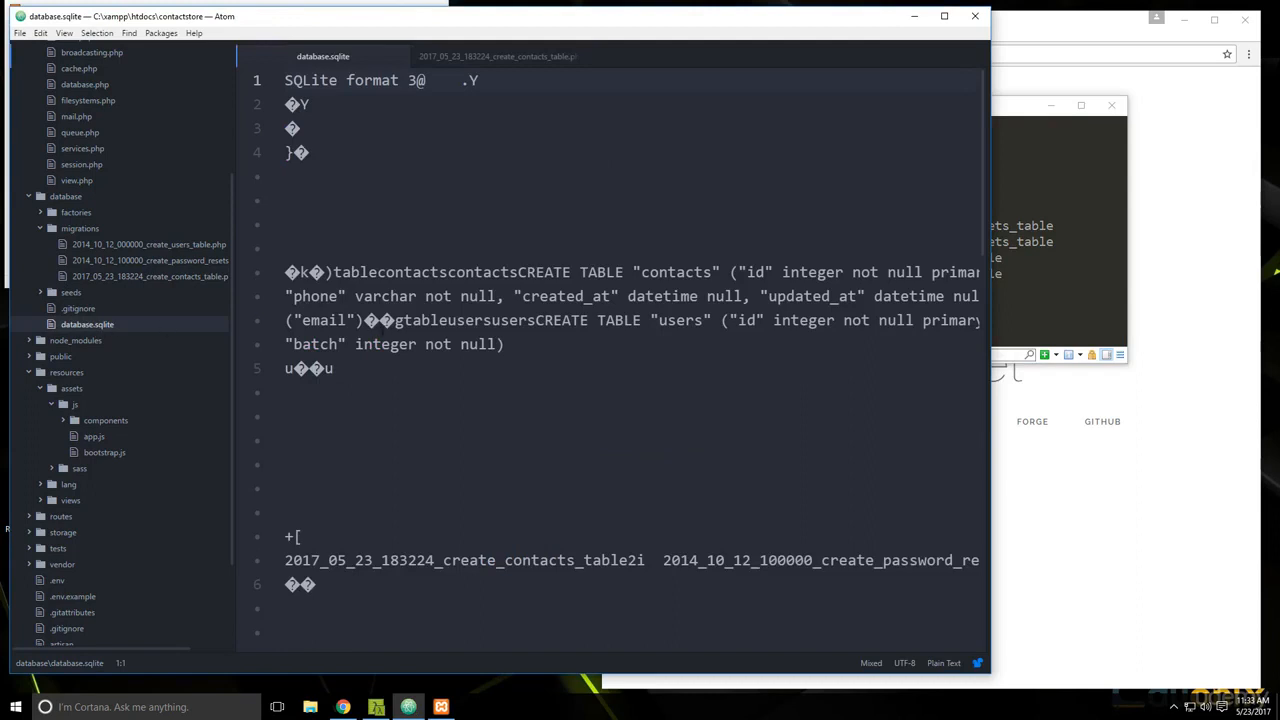
pyautogui.scroll(-3)
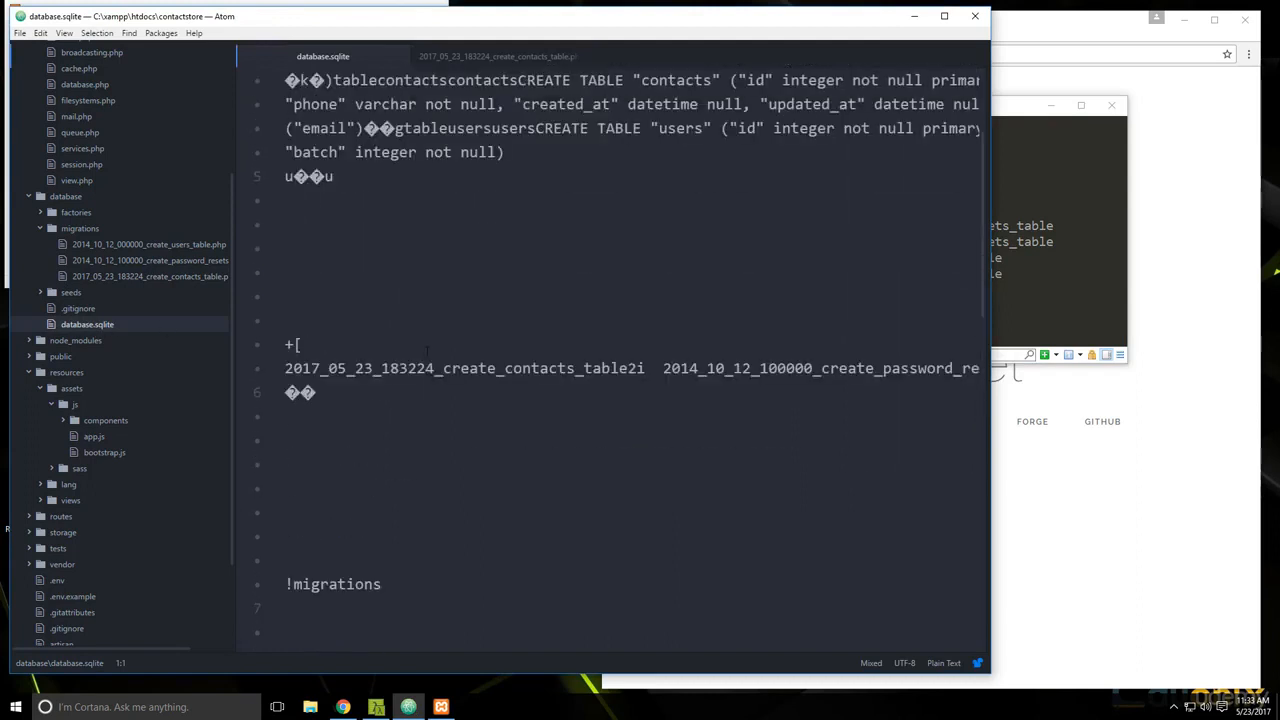
pyautogui.scroll(3)
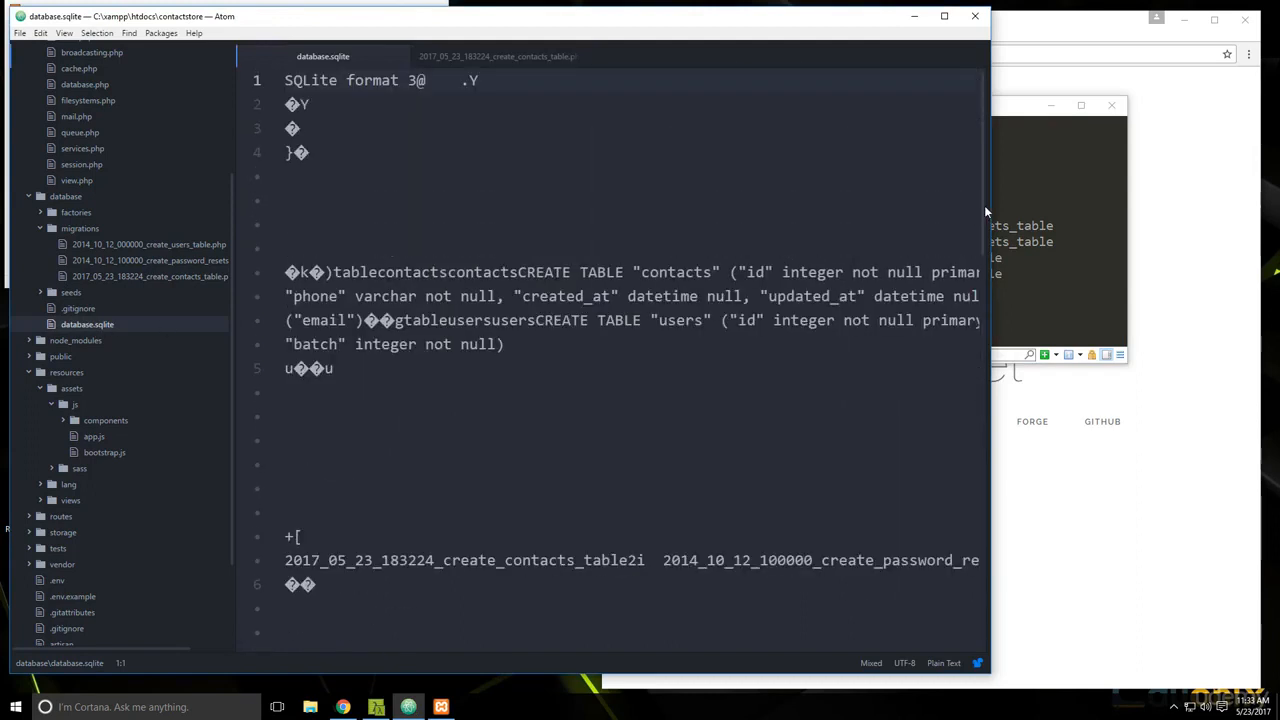
pyautogui.scroll(-3)
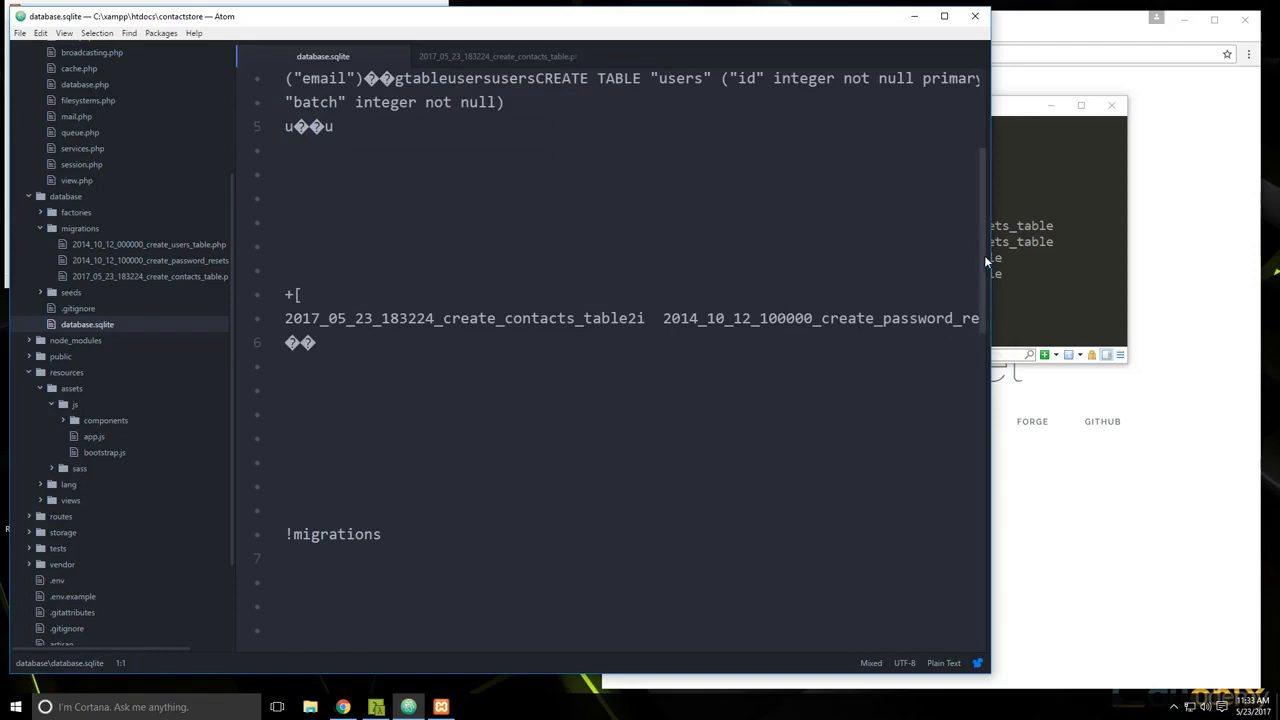
pyautogui.scroll(3)
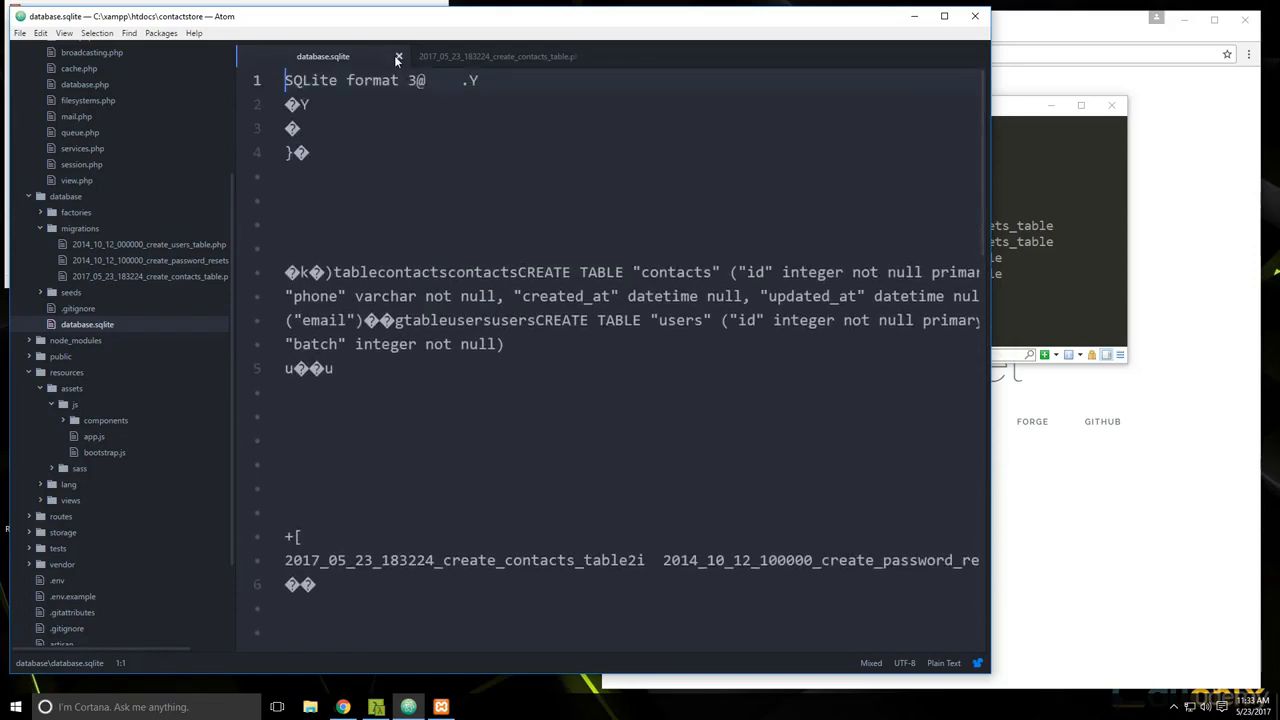
# Step: Close the database.sqlite and migration tabs, leaving the editor empty
pyautogui.click(398, 56)
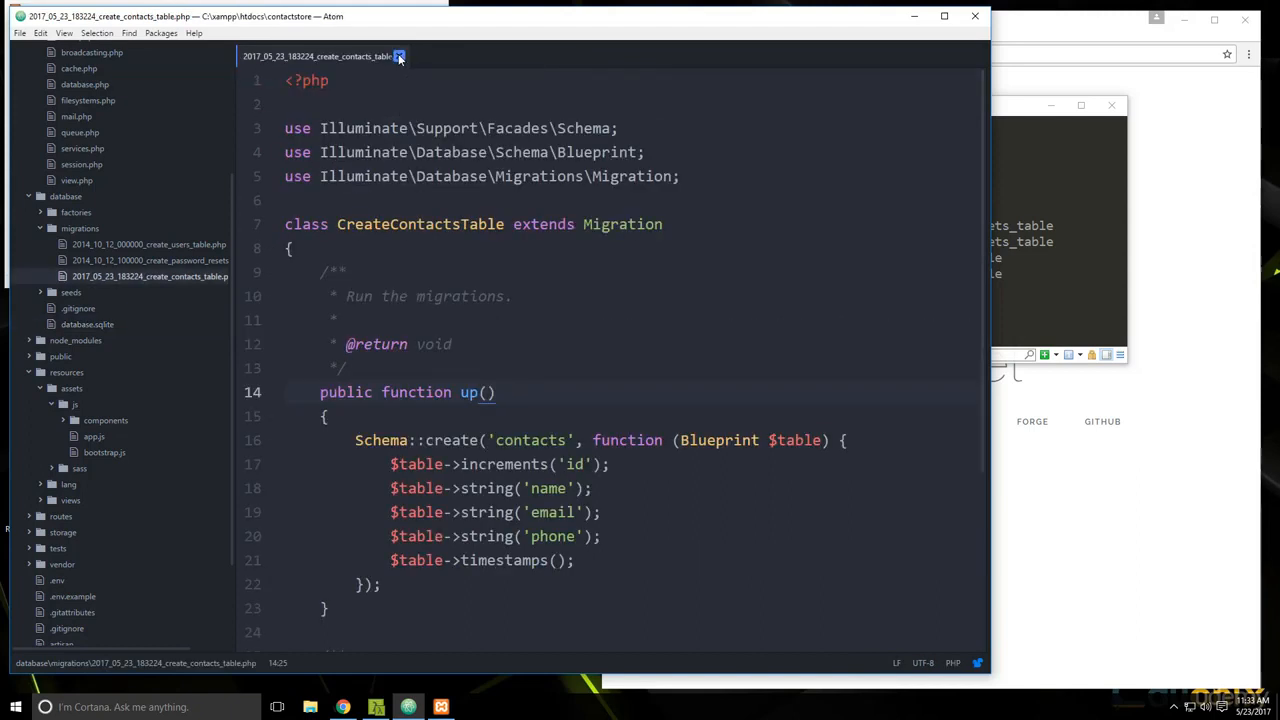
pyautogui.click(400, 56)
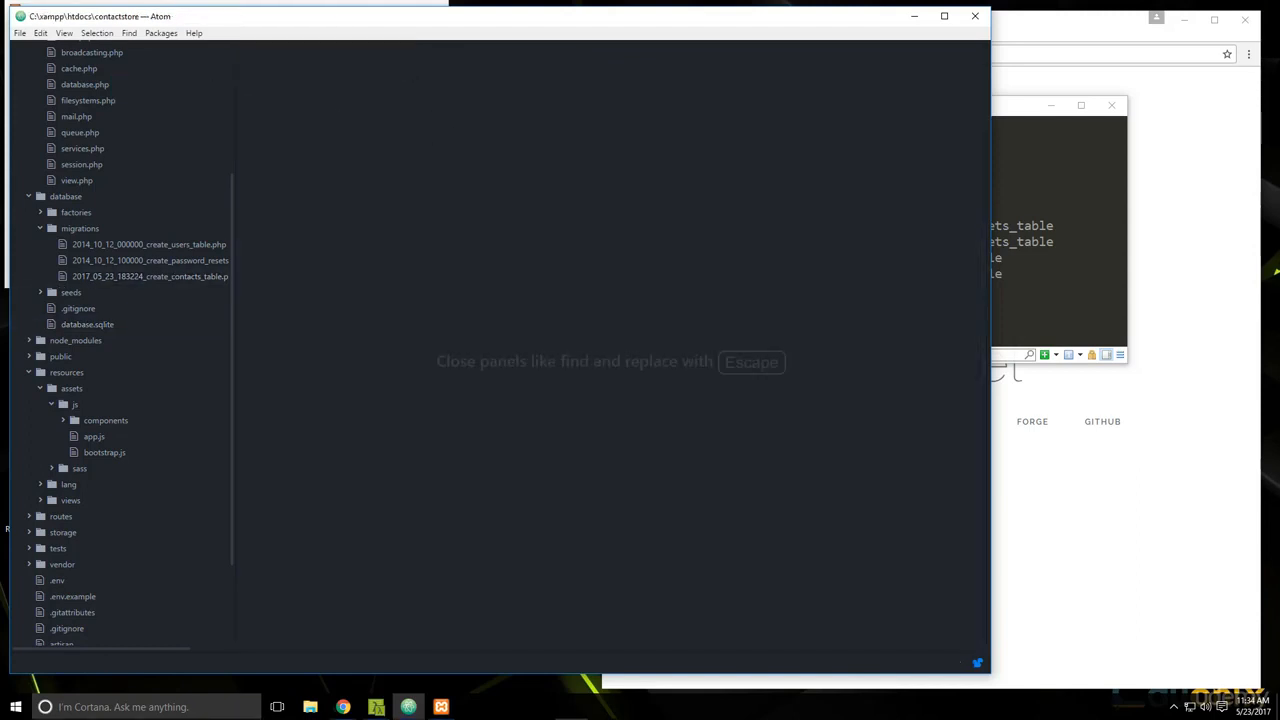
pyautogui.moveTo(1228, 304)
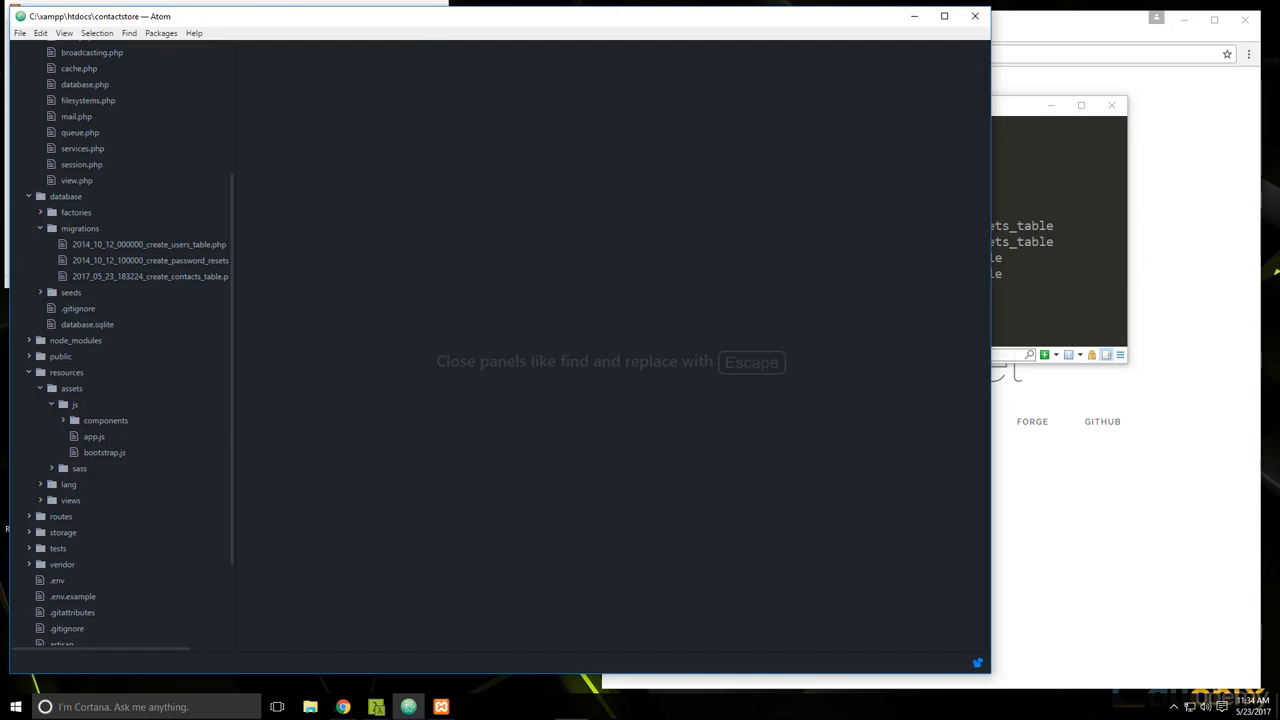
pyautogui.moveTo(140, 504)
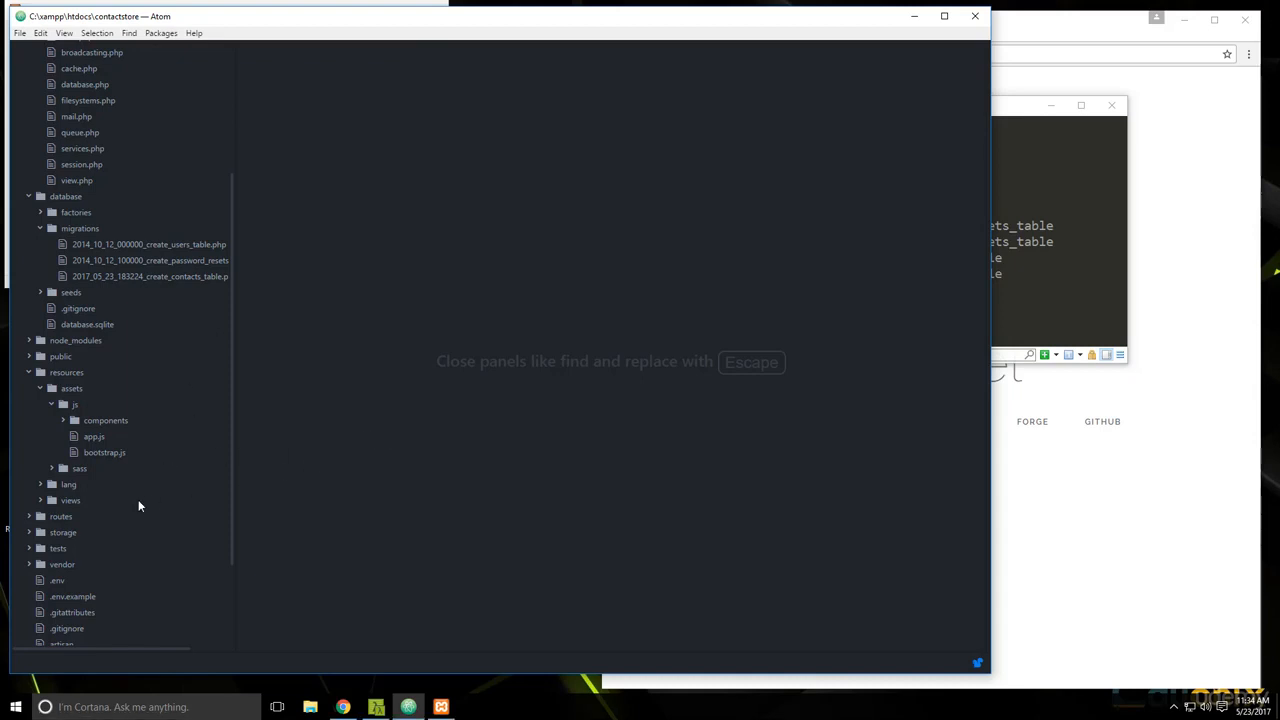
# Step: Expand the routes folder and bring up api.php with its default auth:api route
pyautogui.click(60, 516)
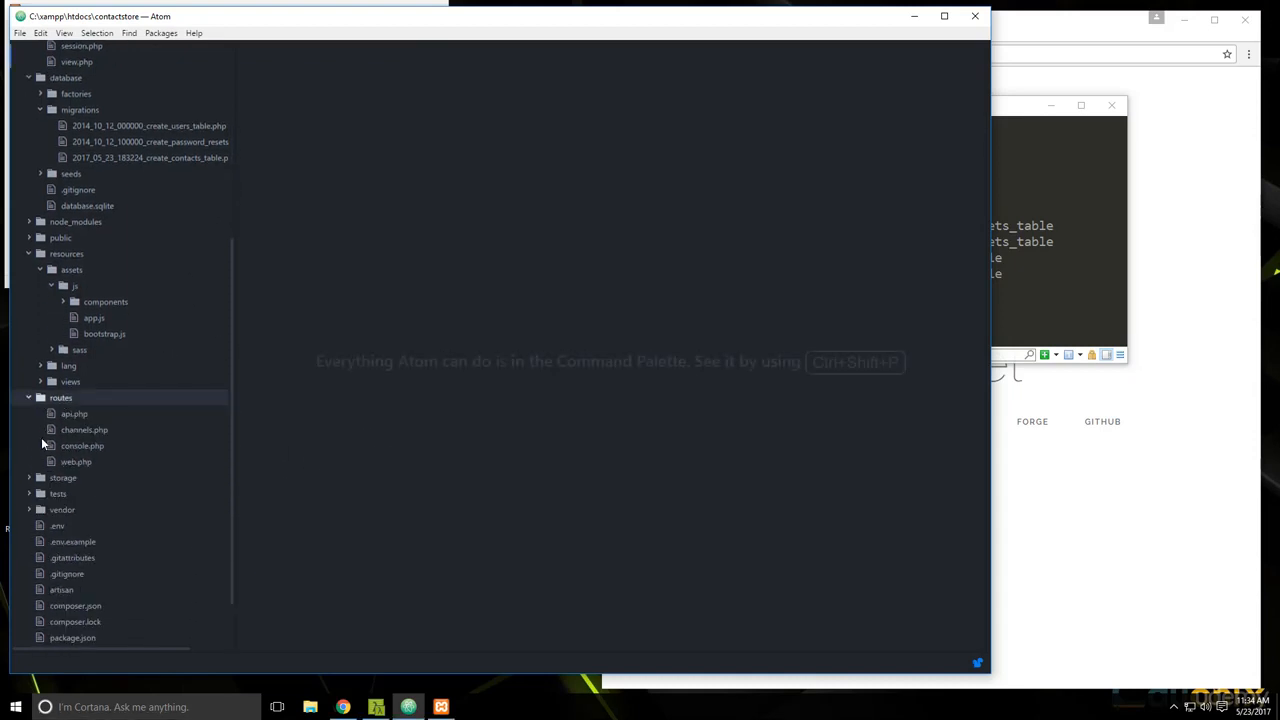
pyautogui.click(74, 412)
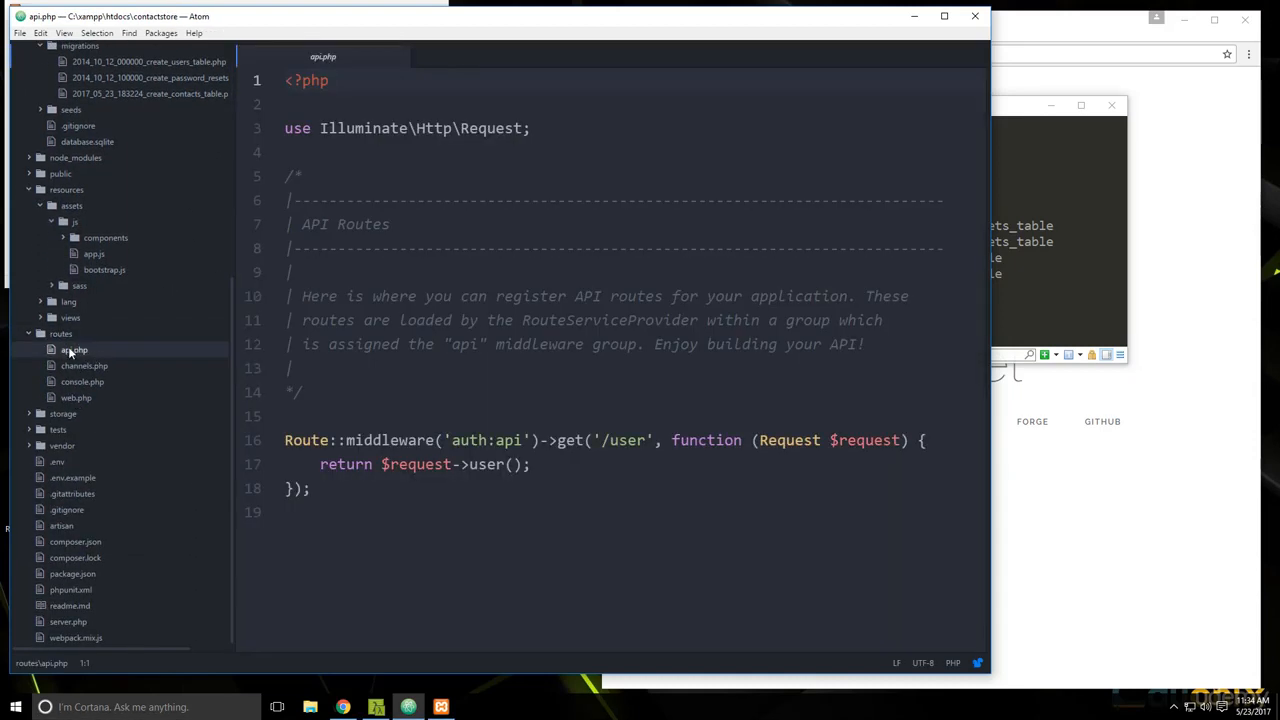
pyautogui.moveTo(72, 348)
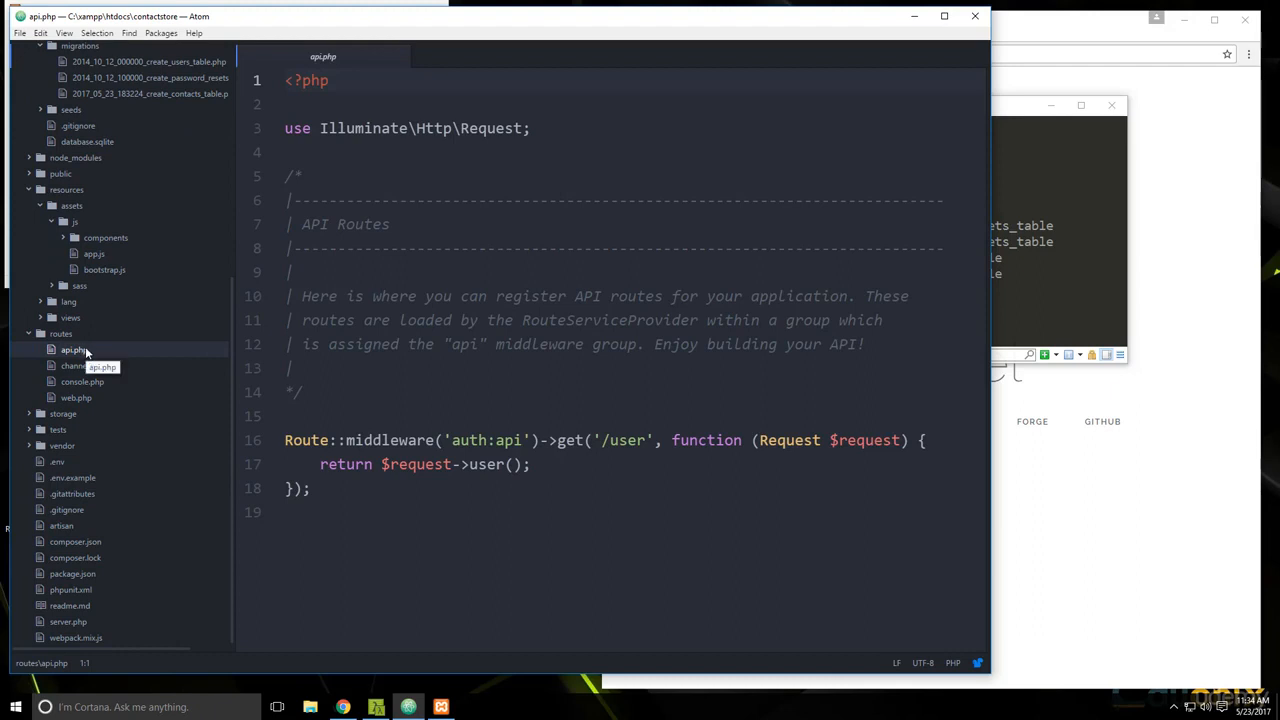
pyautogui.moveTo(1016, 444)
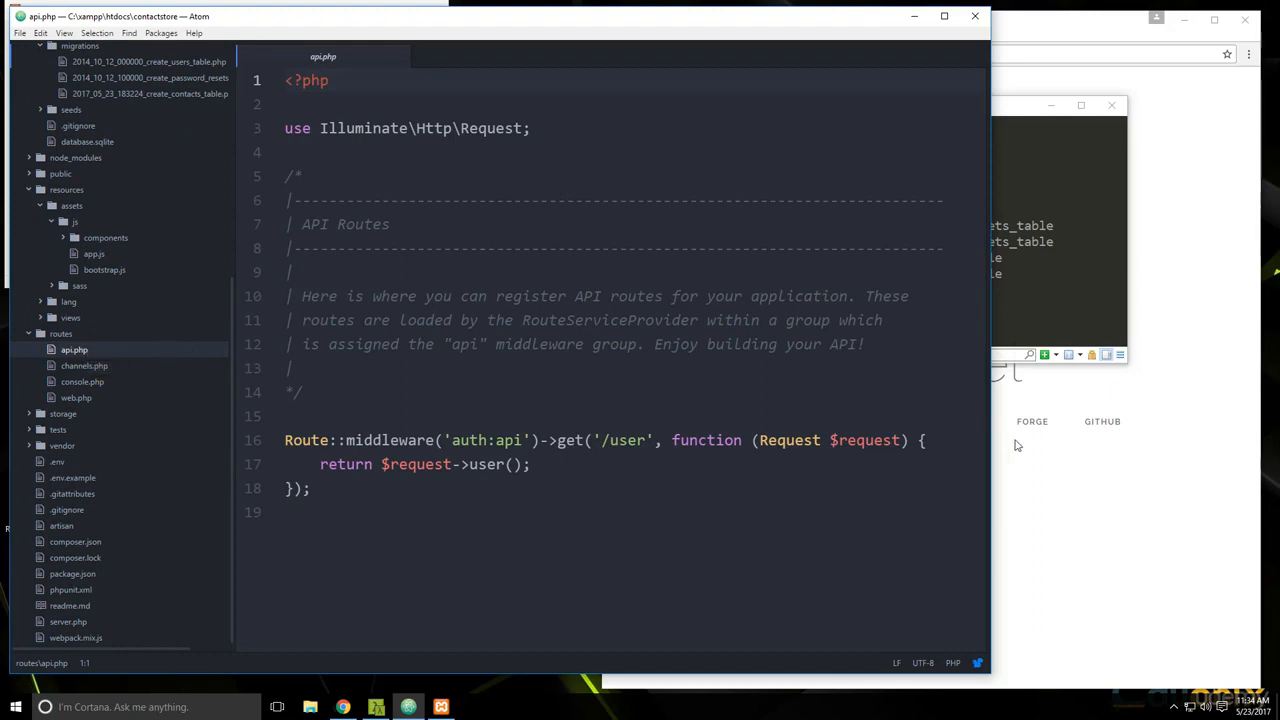